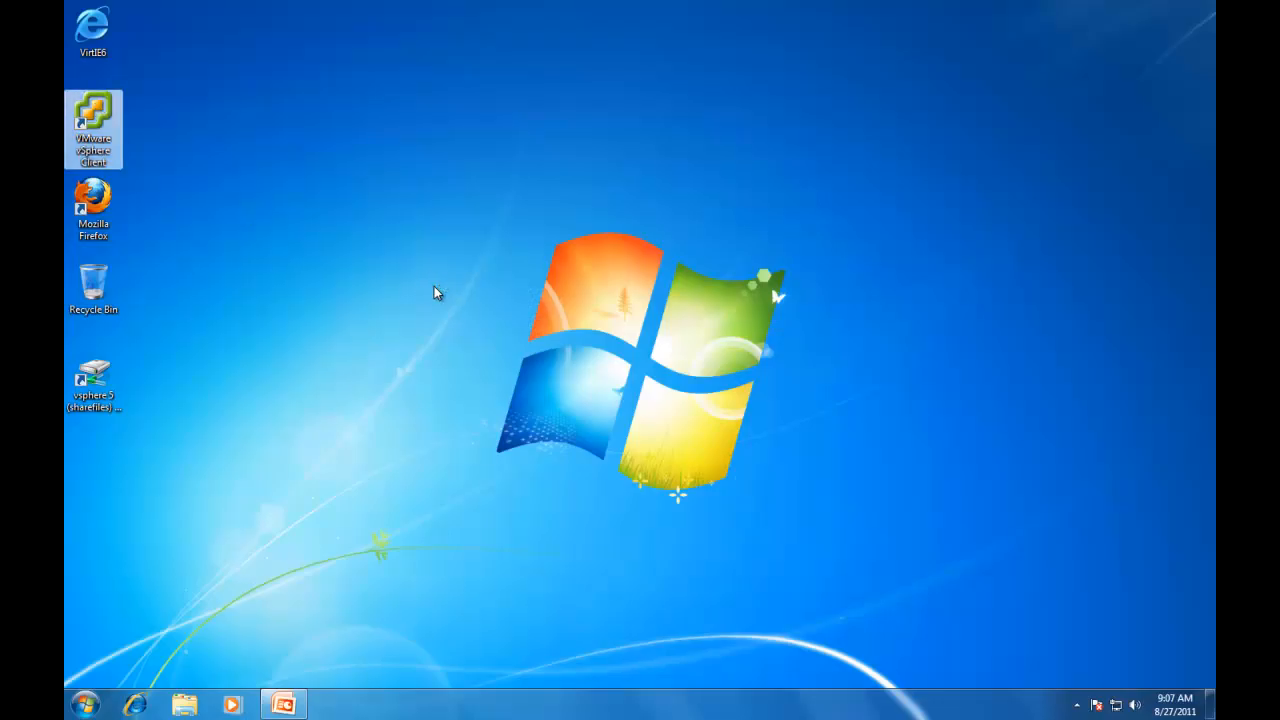
Launch vSphere Client and log in to esx102.classroom100.com as root.
{"action": "double_click", "coordinate": [92, 112]}
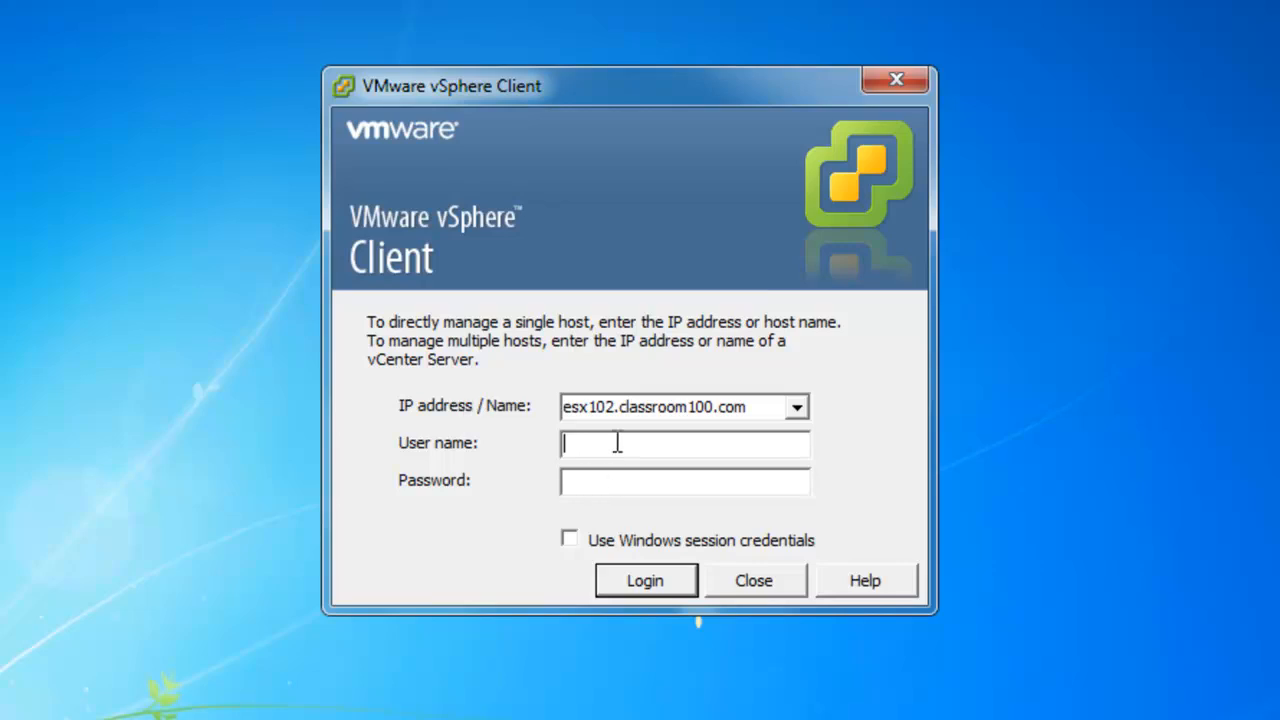
{"action": "type", "text": "root"}
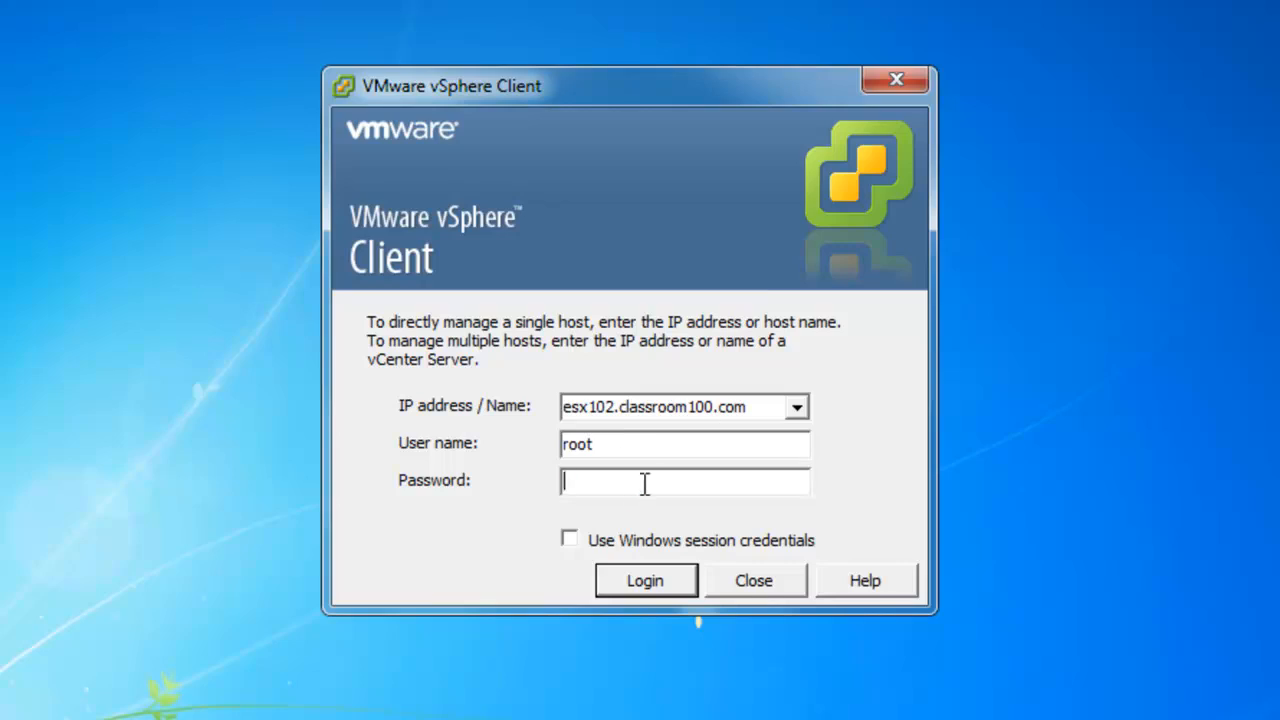
{"action": "type", "text": "****"}
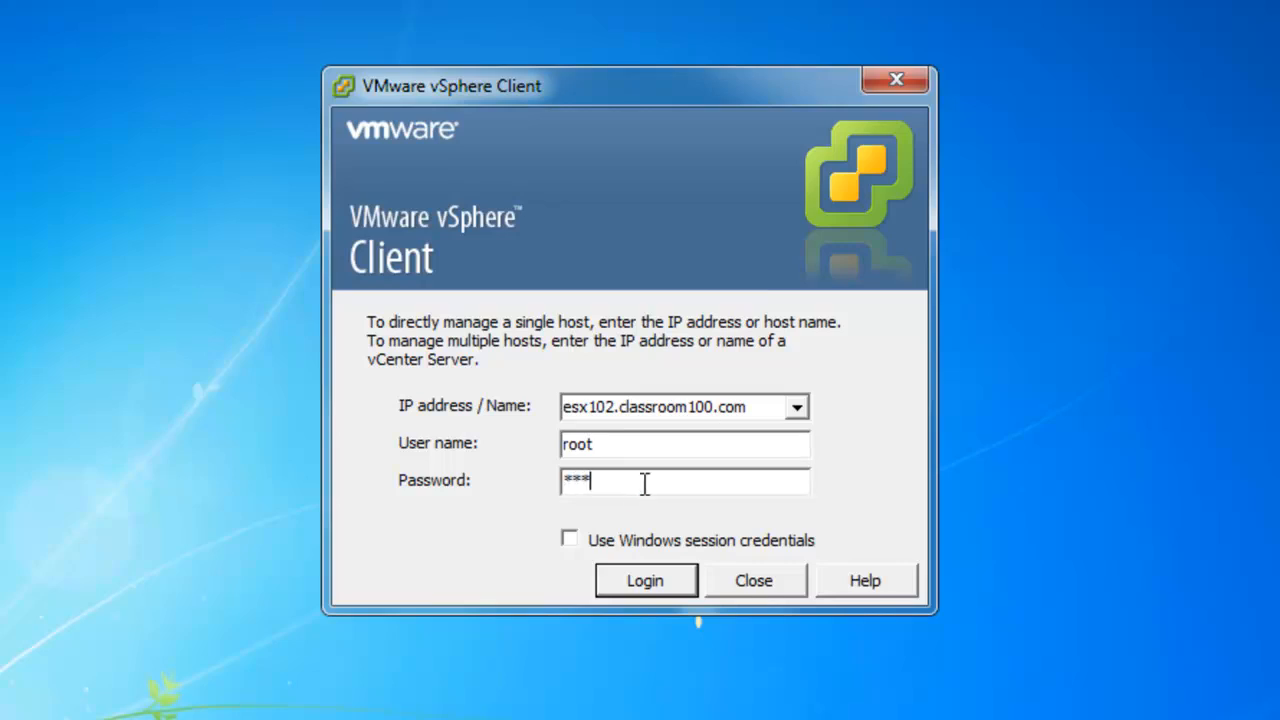
{"action": "left_click", "coordinate": [645, 579]}
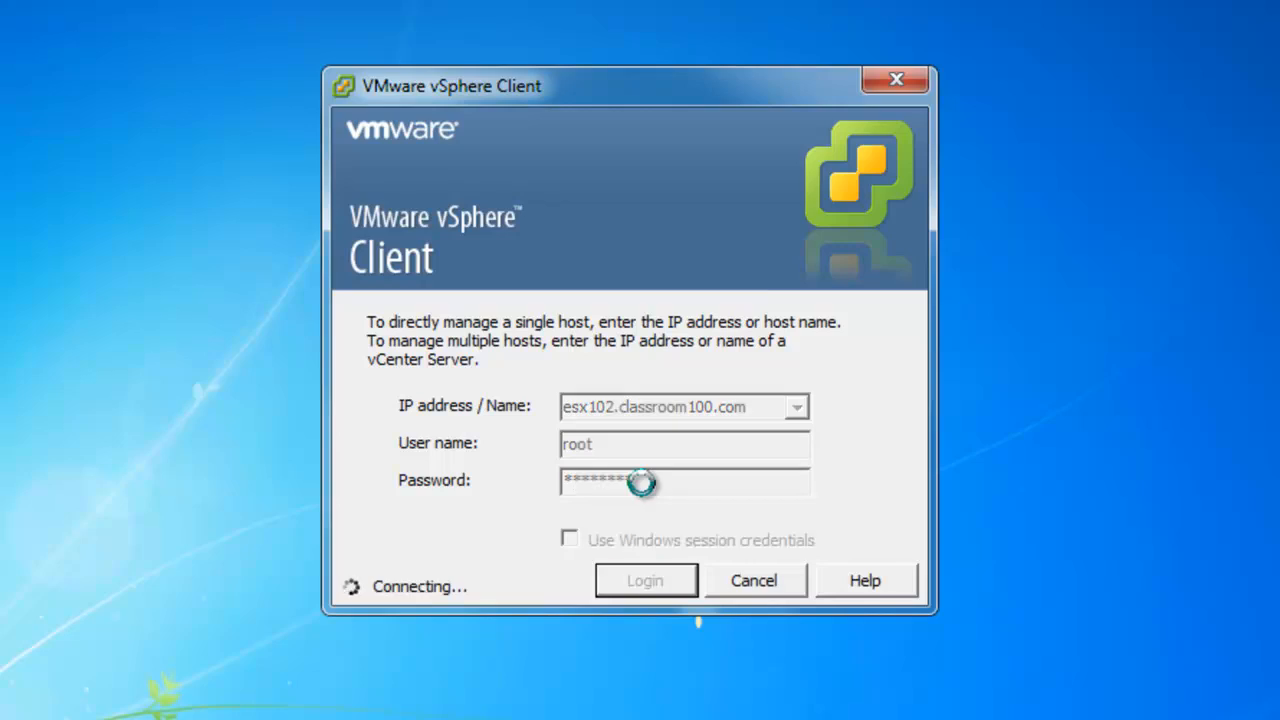
{"action": "left_click", "coordinate": [646, 580]}
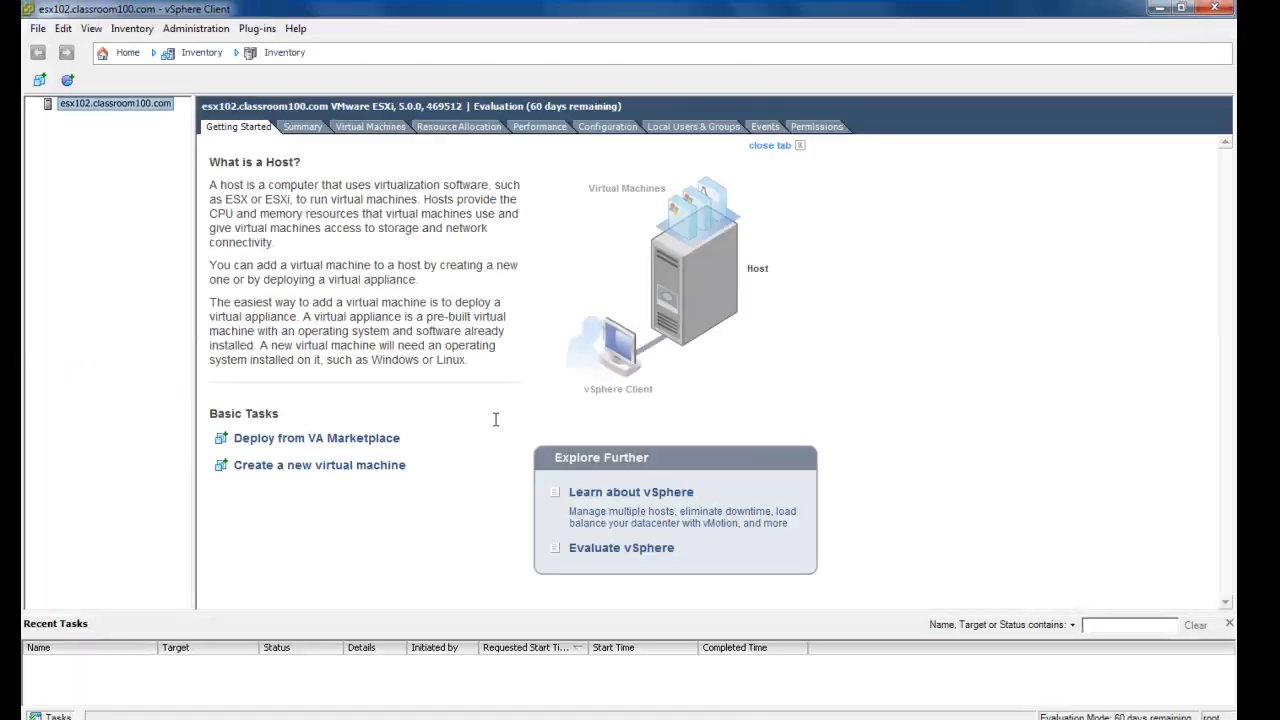
{"action": "mouse_move", "coordinate": [181, 196]}
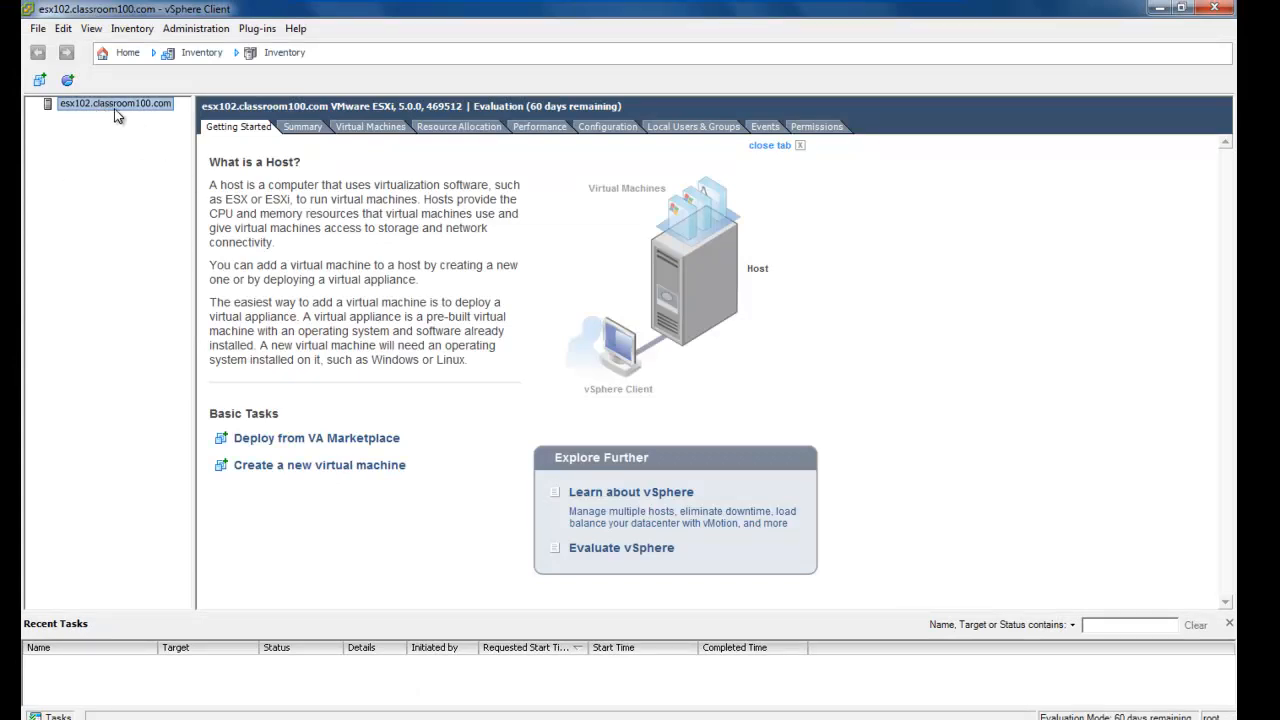
{"action": "right_click", "coordinate": [105, 104]}
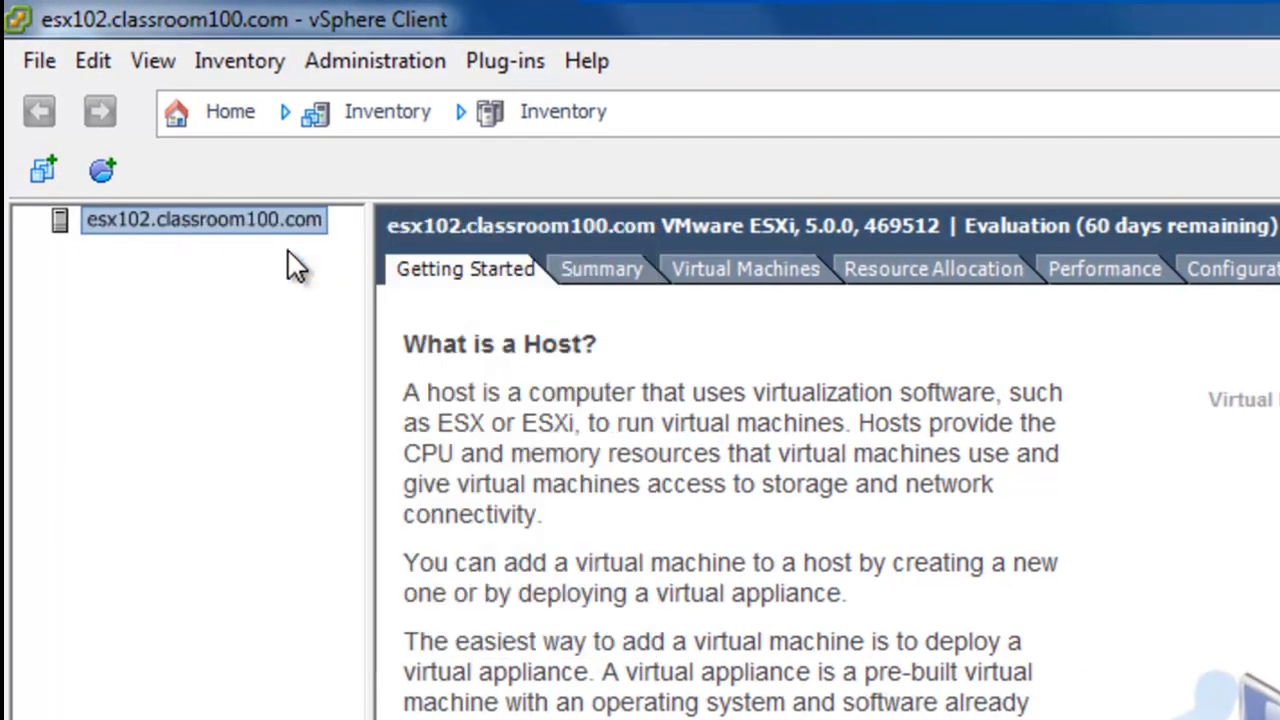
Start a Custom VM configuration named server2008 with its files on datastore1.
{"action": "left_click", "coordinate": [205, 481]}
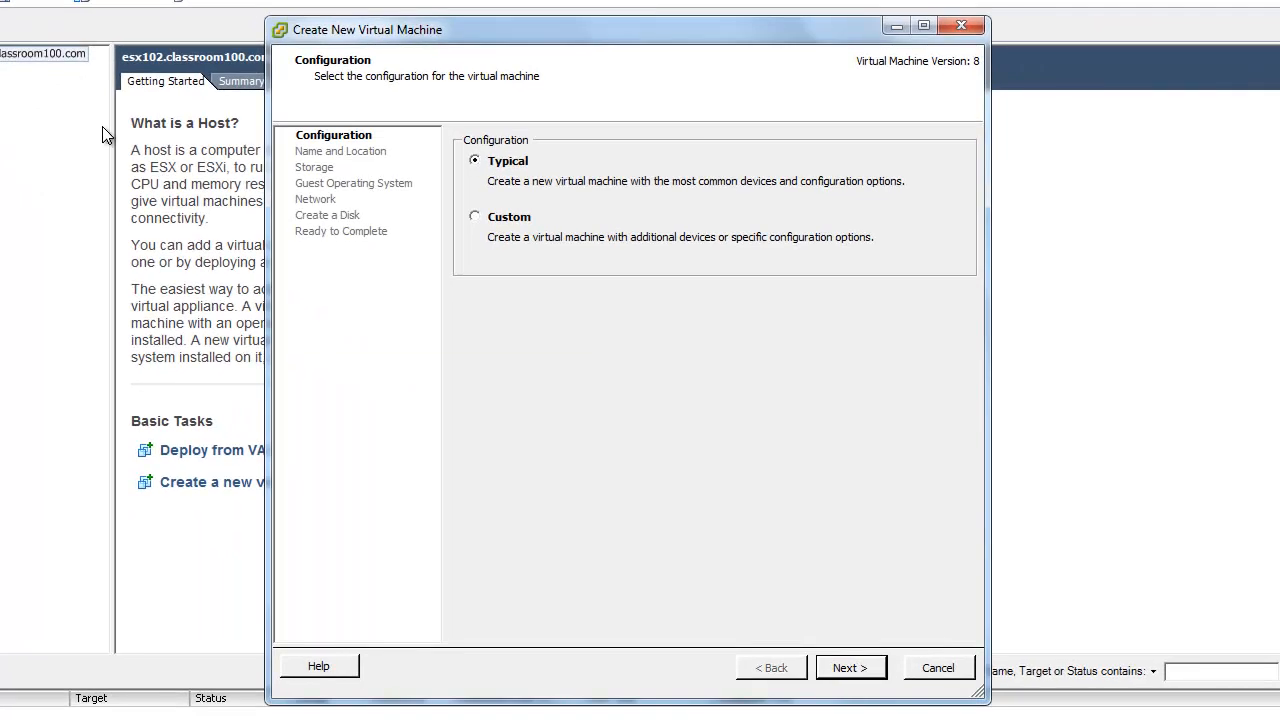
{"action": "left_click", "coordinate": [474, 217]}
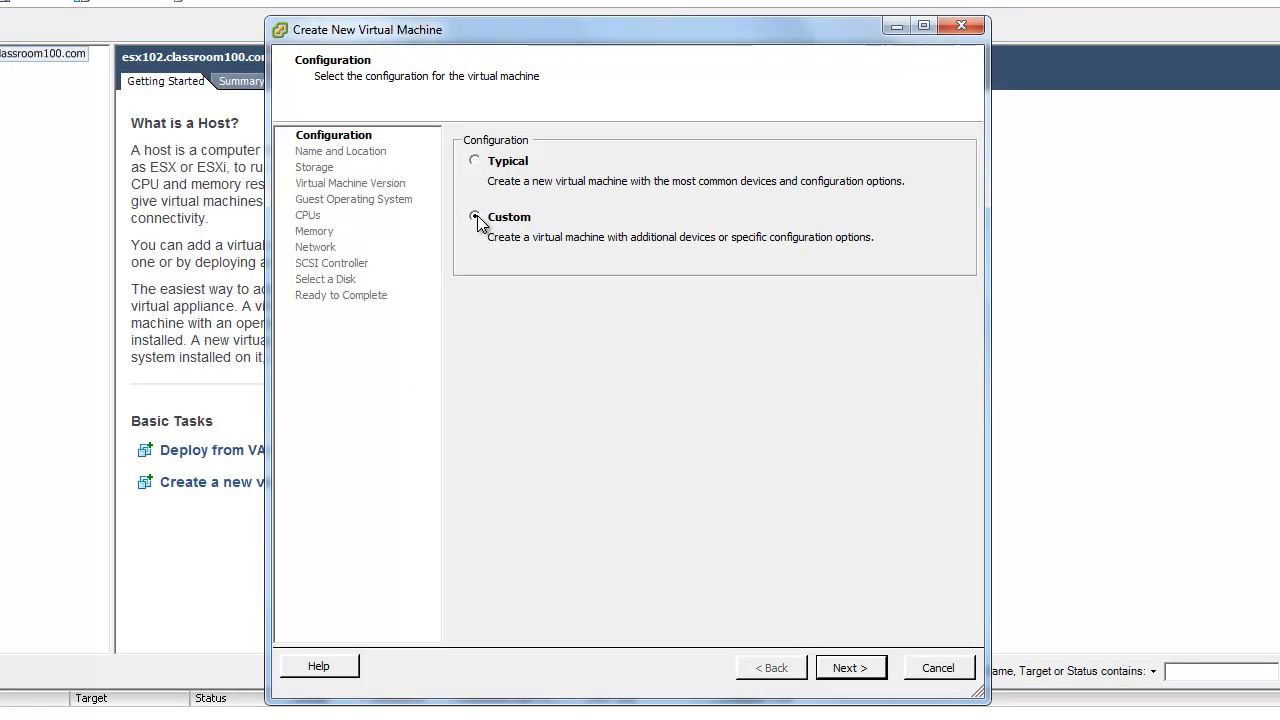
{"action": "left_click", "coordinate": [474, 217]}
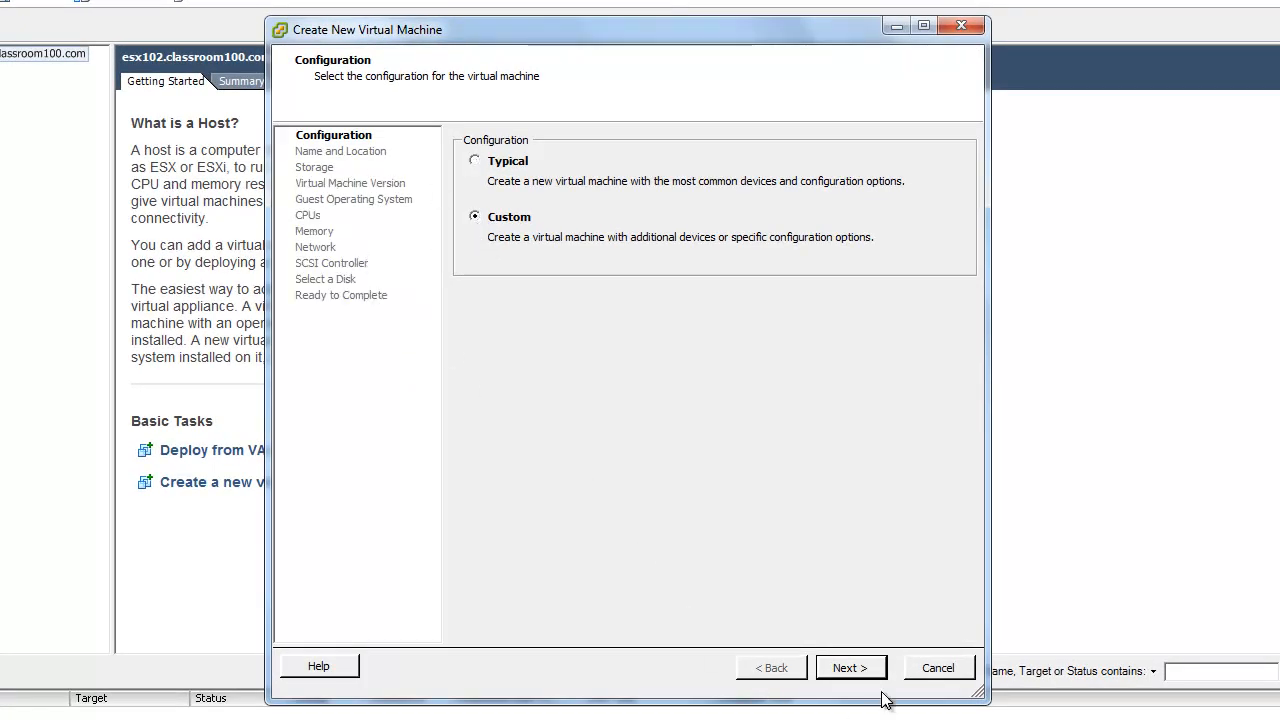
{"action": "left_click", "coordinate": [851, 667]}
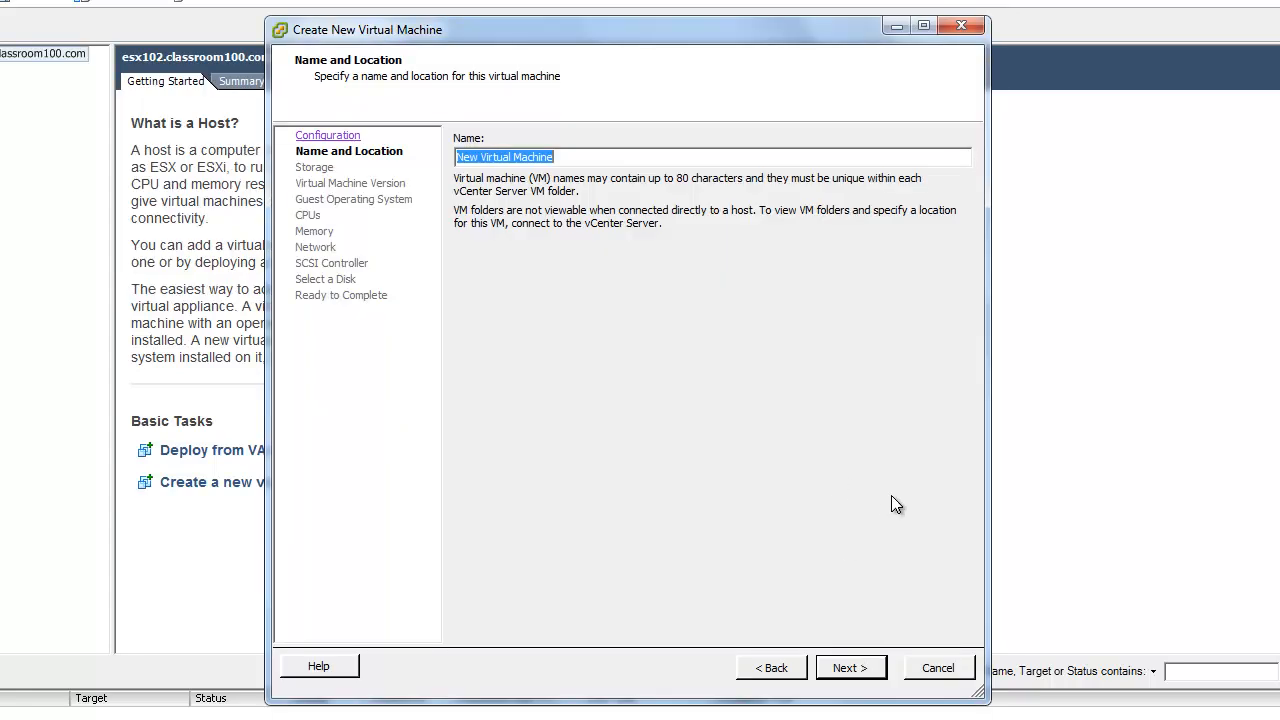
{"action": "type", "text": "server2008"}
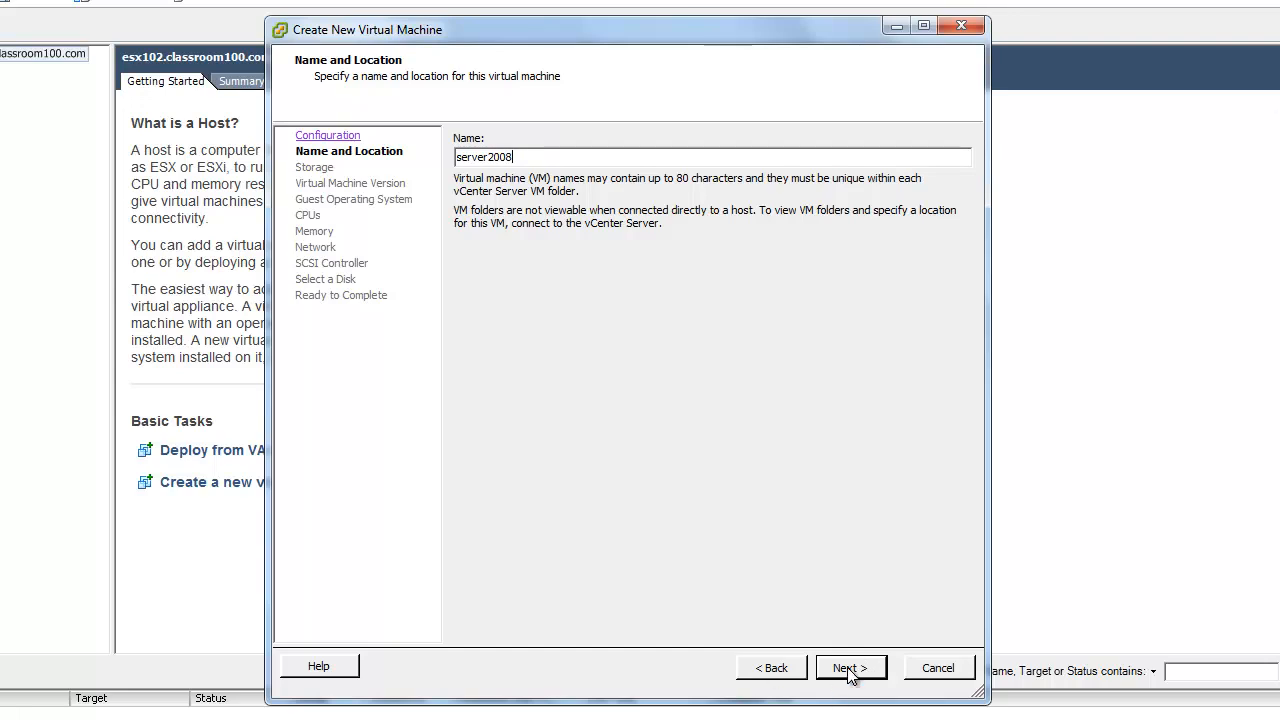
{"action": "left_click", "coordinate": [850, 667]}
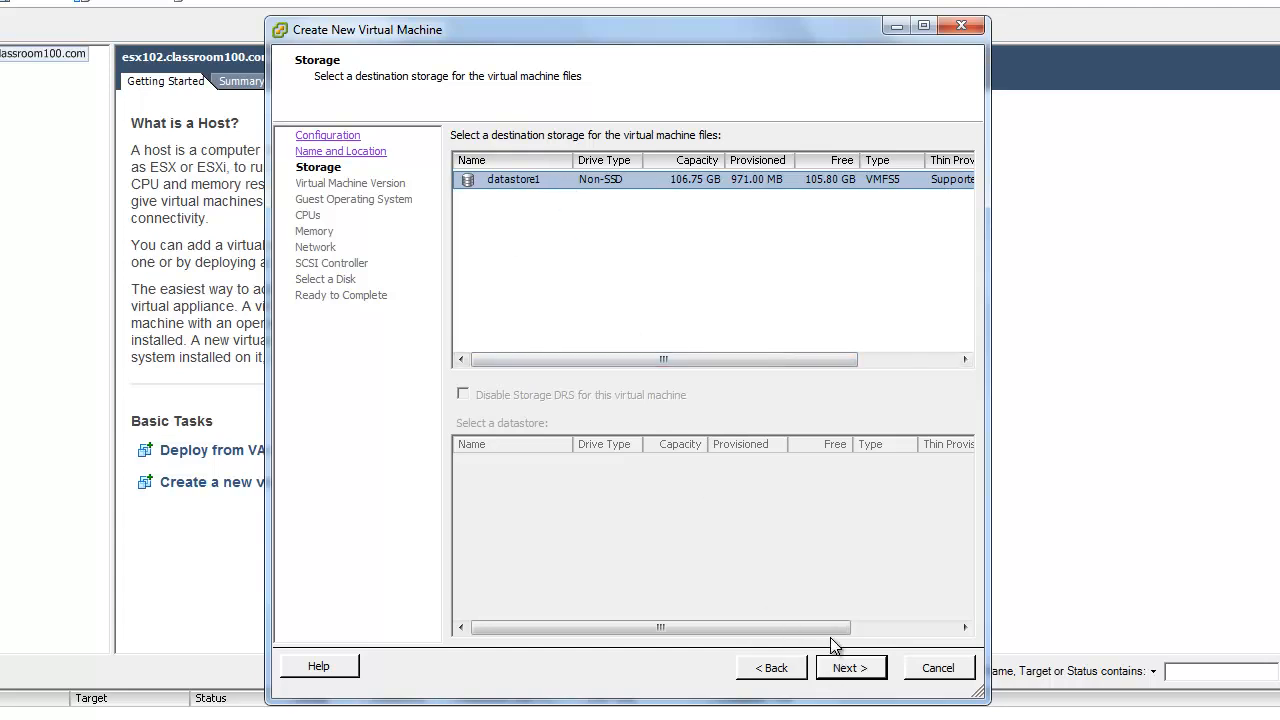
{"action": "left_click", "coordinate": [850, 667]}
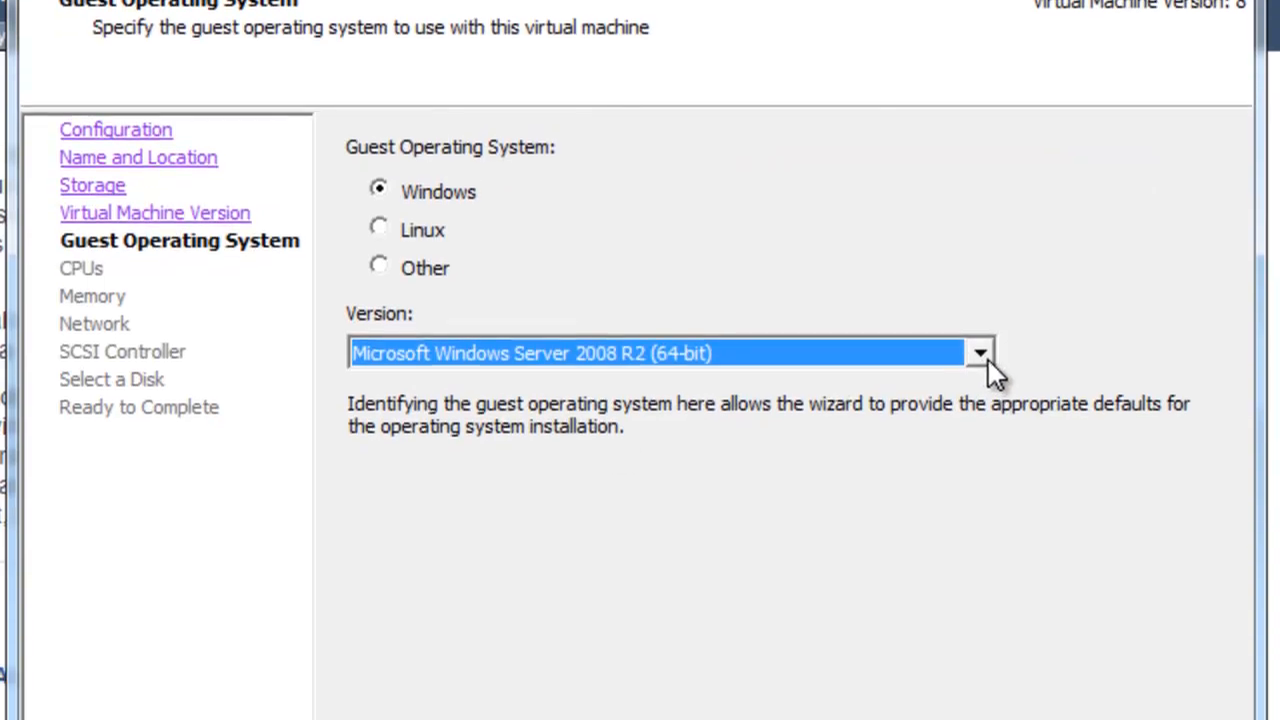
Choose Microsoft Windows Server 2008 R2 (64-bit) from the Windows Version list.
{"action": "left_click", "coordinate": [979, 350]}
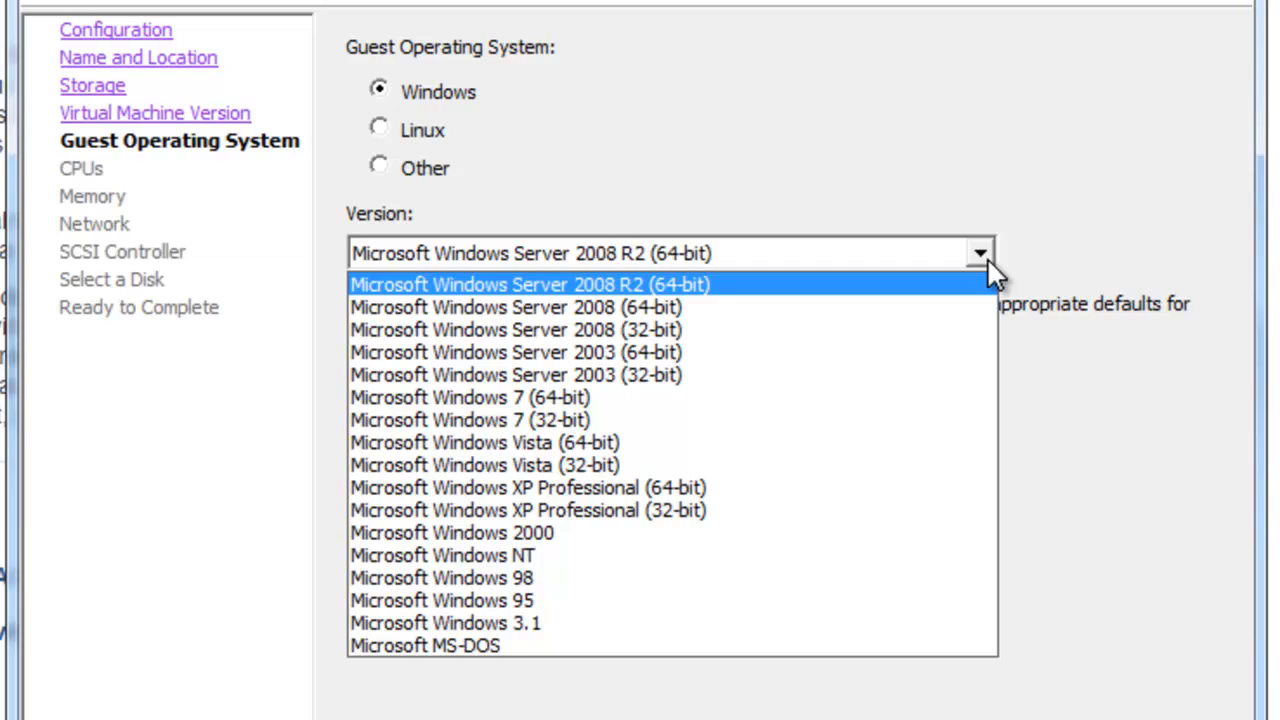
{"action": "left_click", "coordinate": [529, 285]}
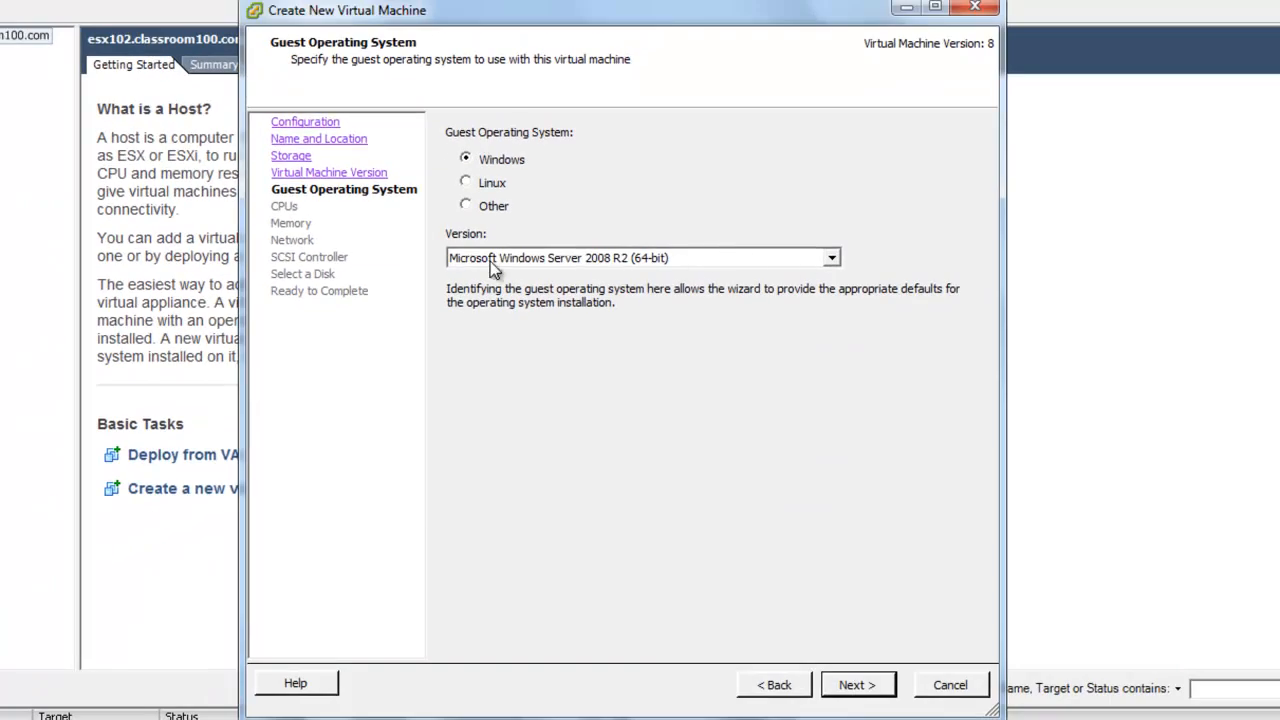
{"action": "mouse_move", "coordinate": [625, 275]}
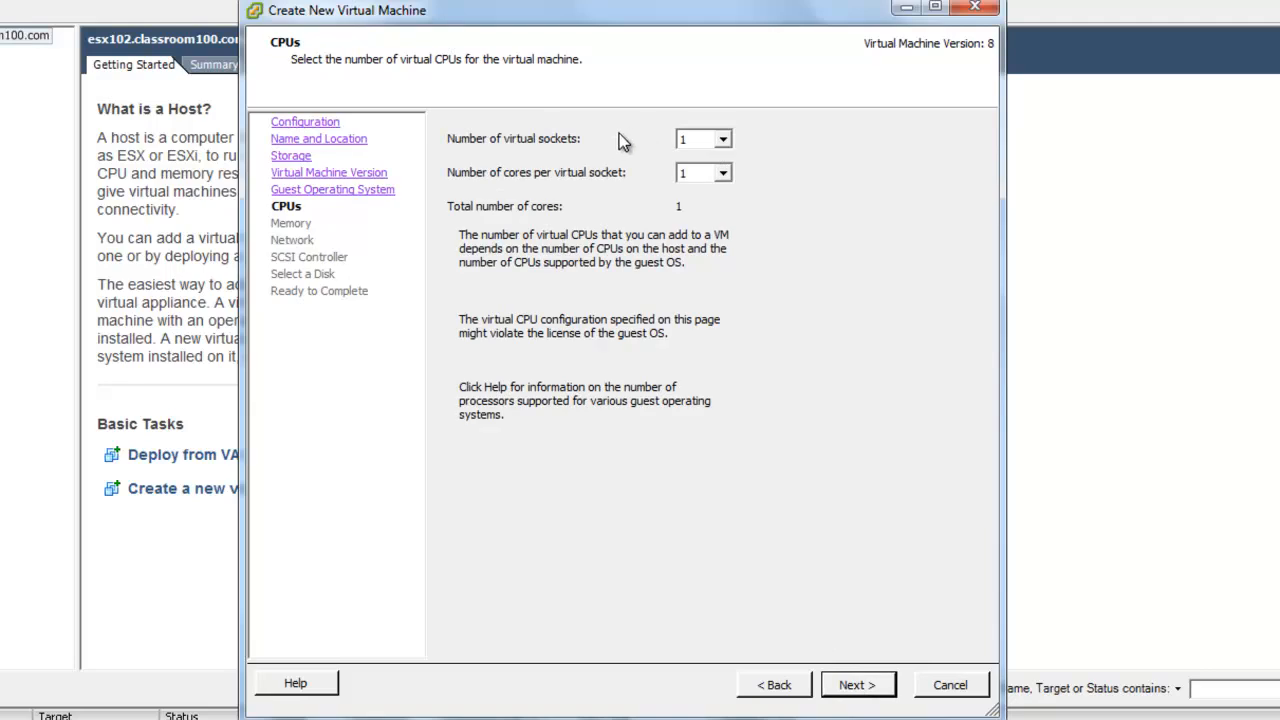
Keep a single virtual socket and 4 GB of memory.
{"action": "left_click", "coordinate": [721, 138]}
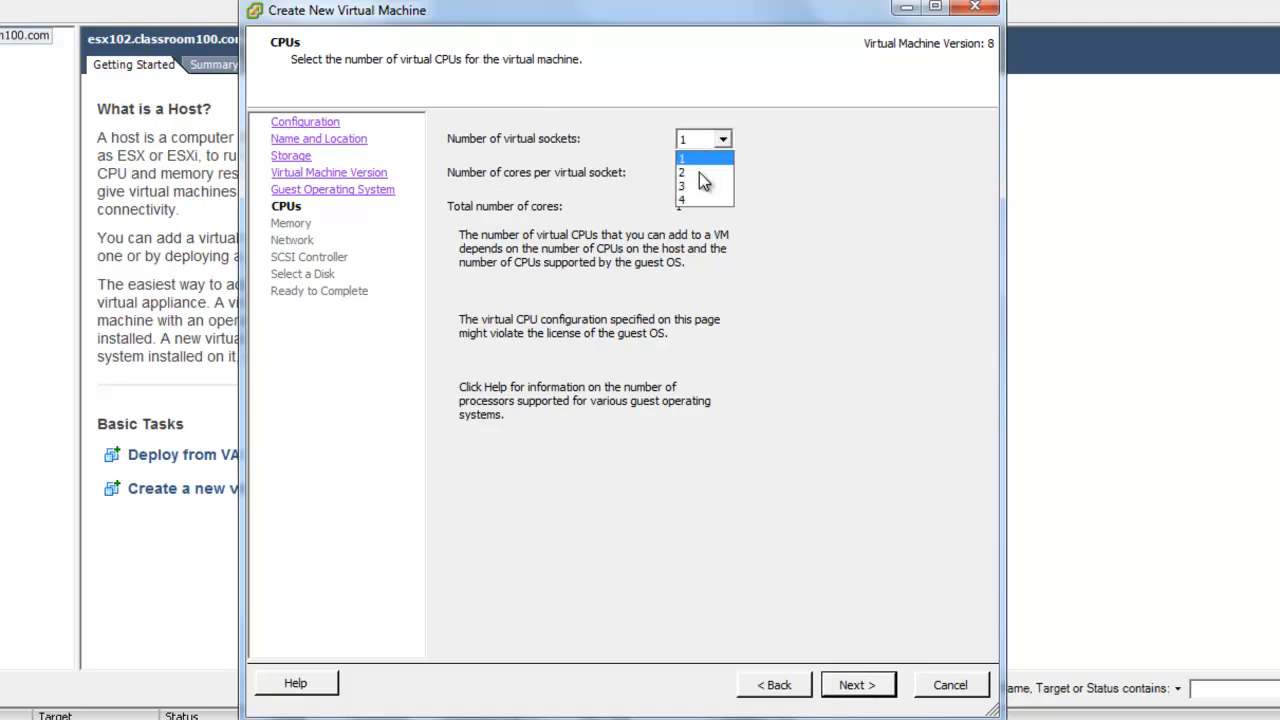
{"action": "left_click", "coordinate": [684, 171]}
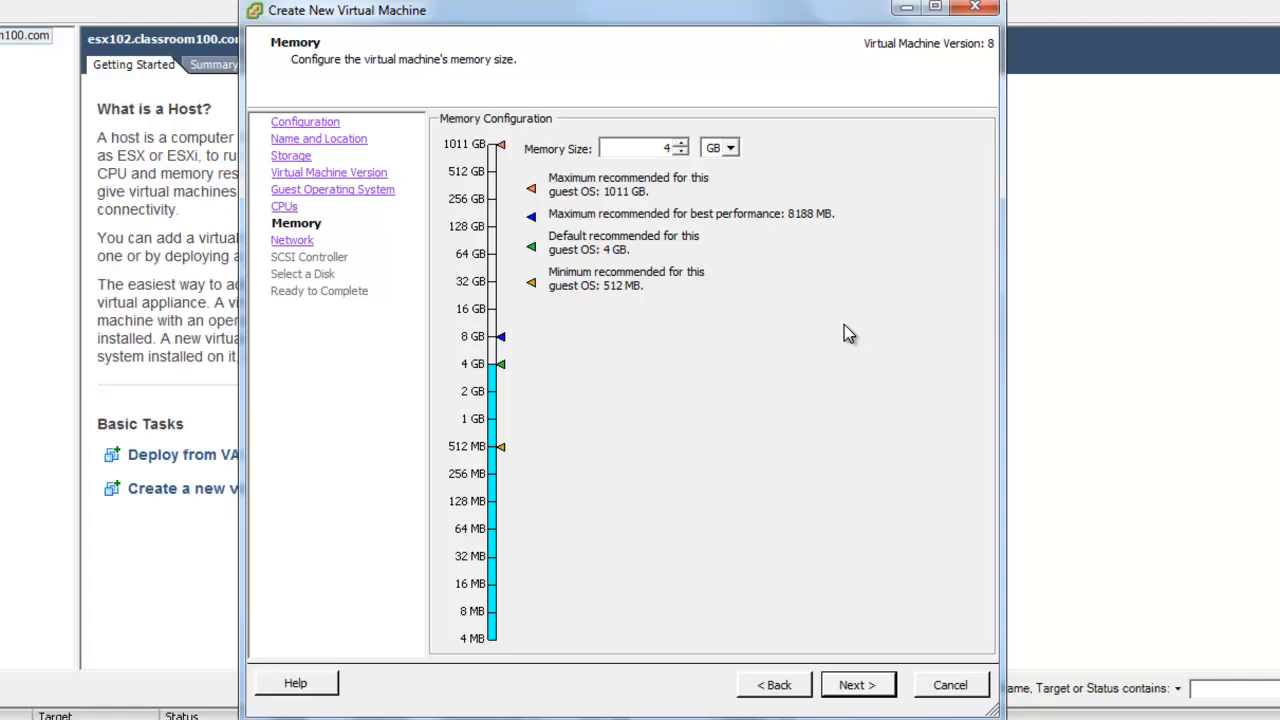
{"action": "mouse_move", "coordinate": [476, 180]}
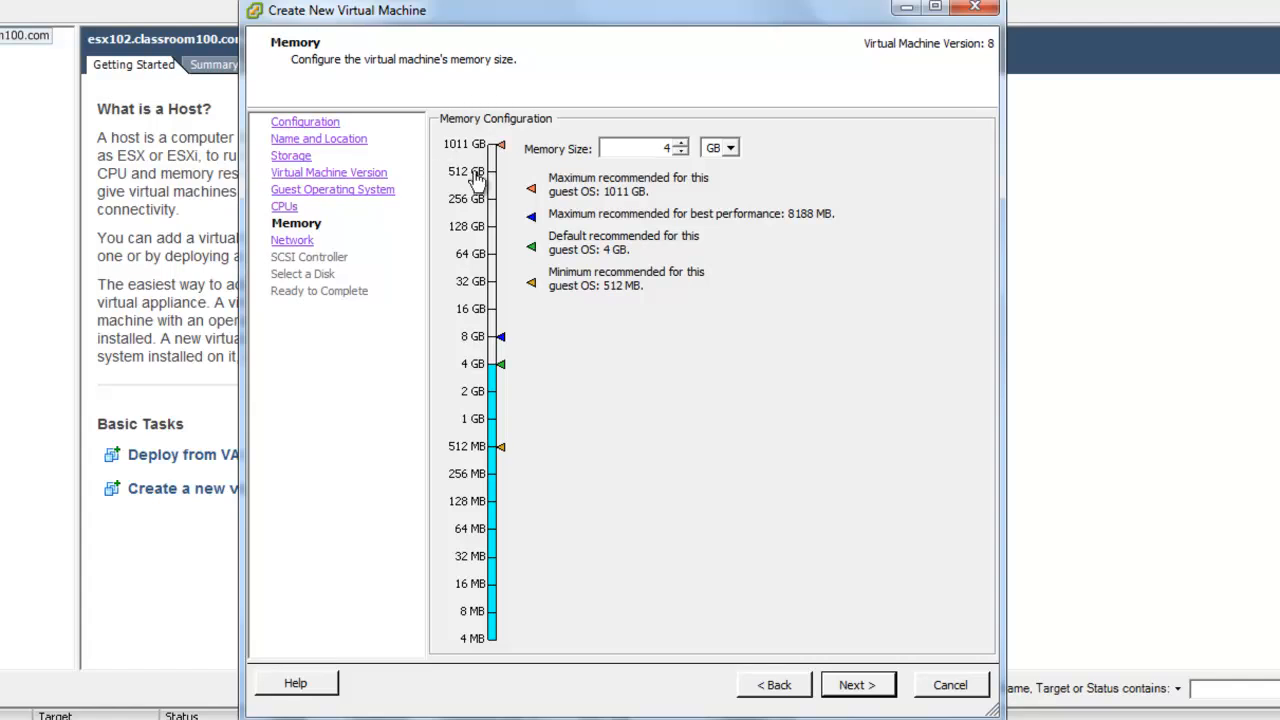
{"action": "mouse_move", "coordinate": [807, 634]}
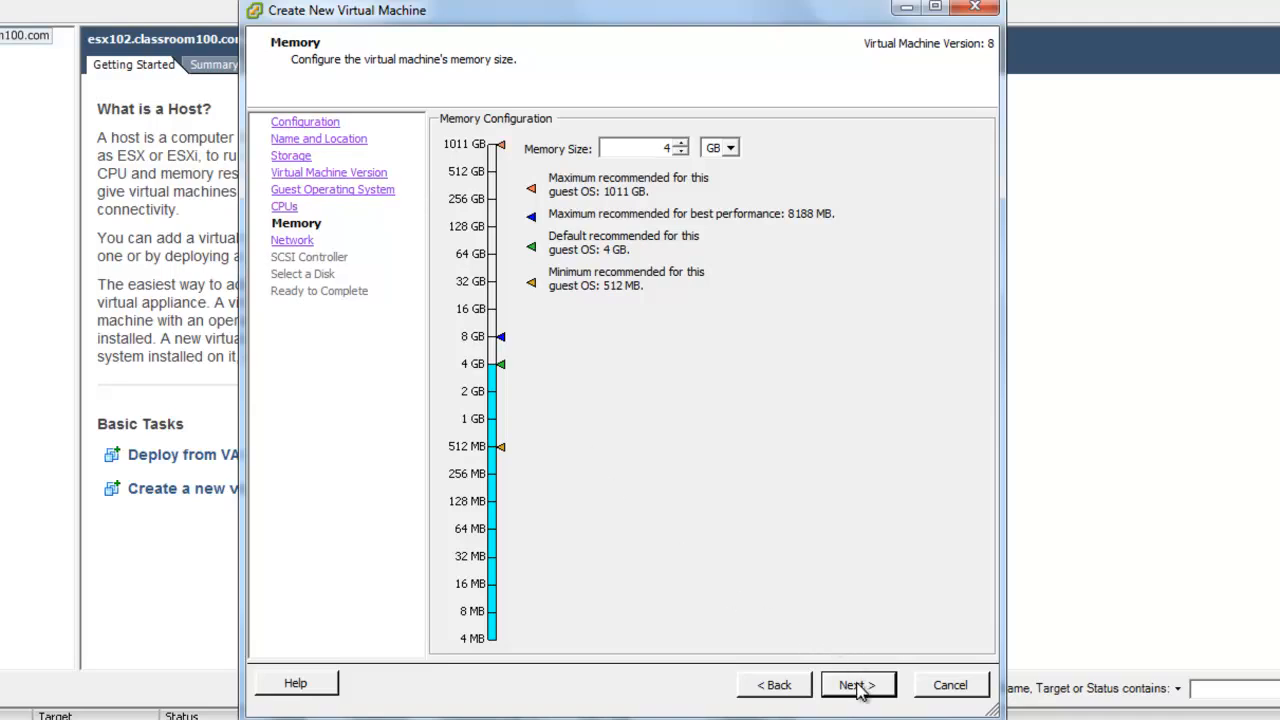
{"action": "left_click", "coordinate": [857, 685]}
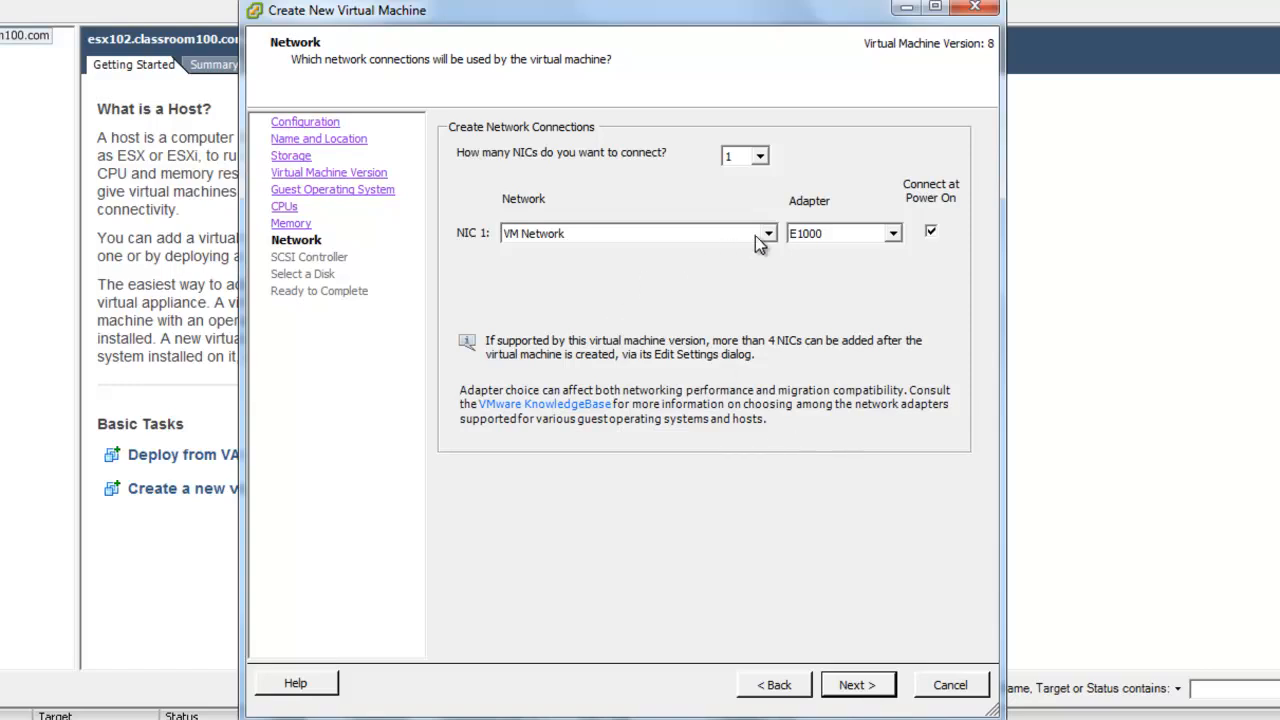
Set NIC 1 to VM Network with the E1000 adapter type.
{"action": "left_click", "coordinate": [635, 233]}
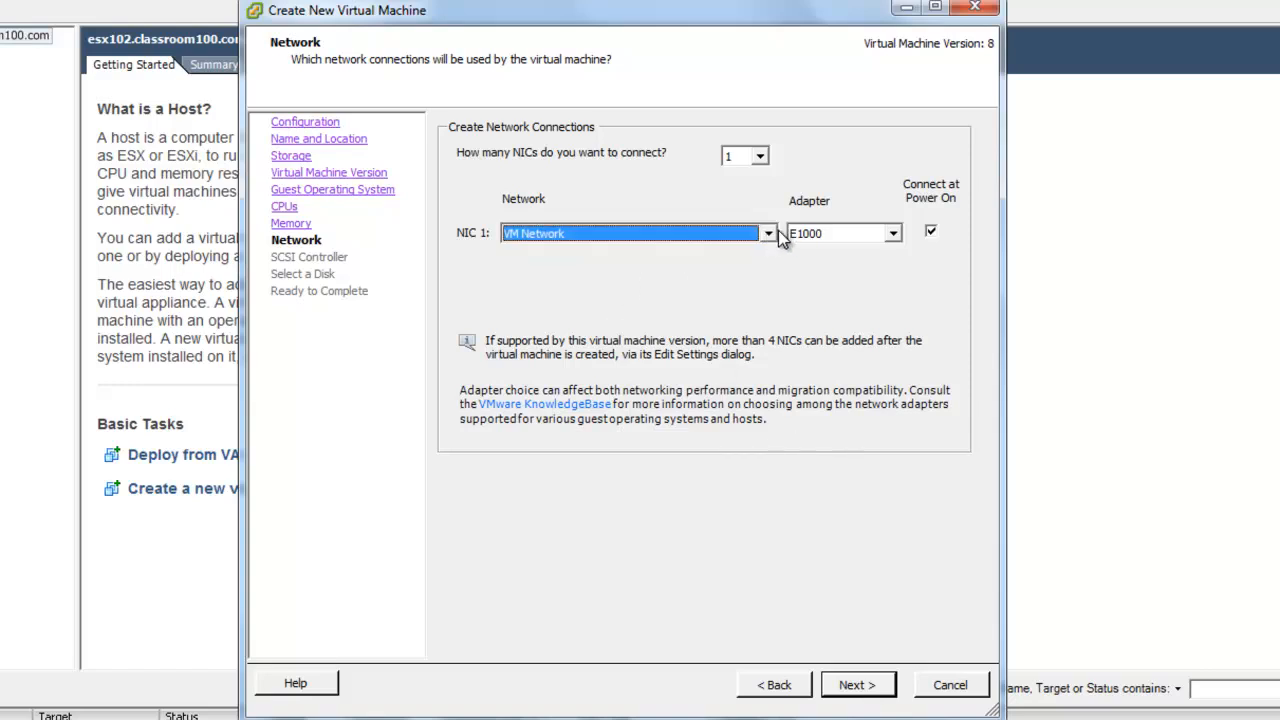
{"action": "mouse_move", "coordinate": [818, 248]}
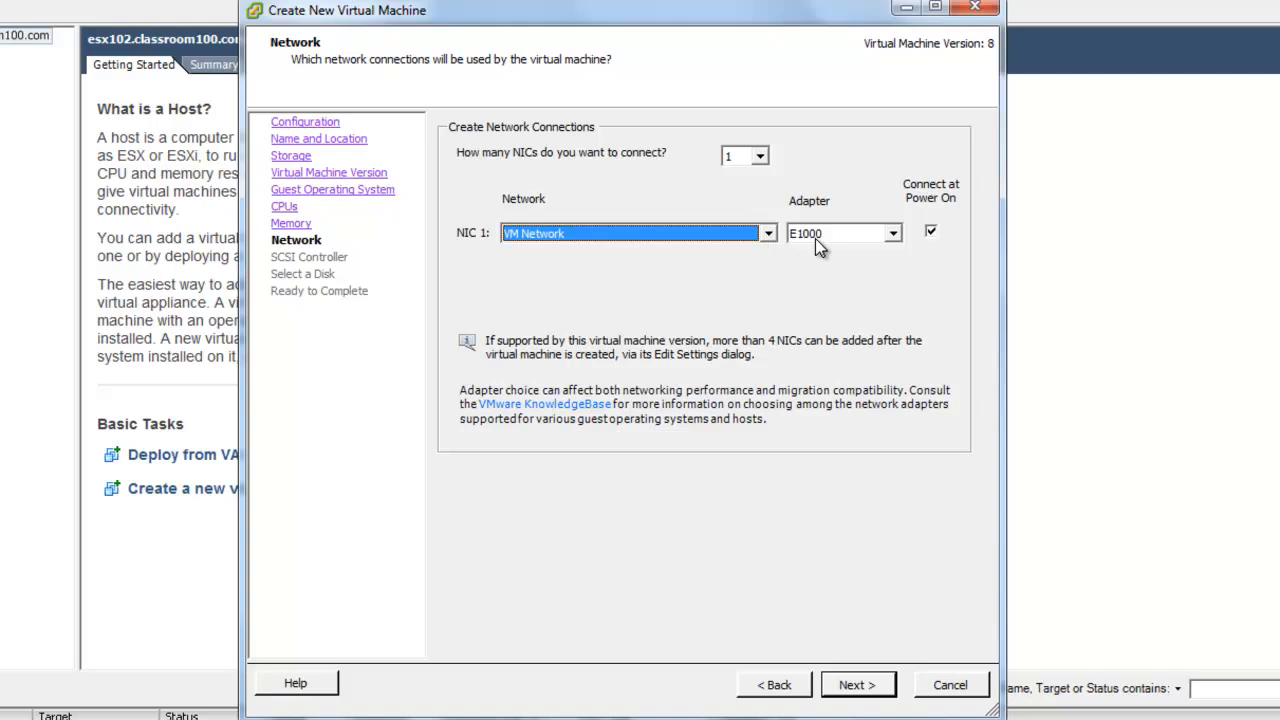
{"action": "mouse_move", "coordinate": [896, 238]}
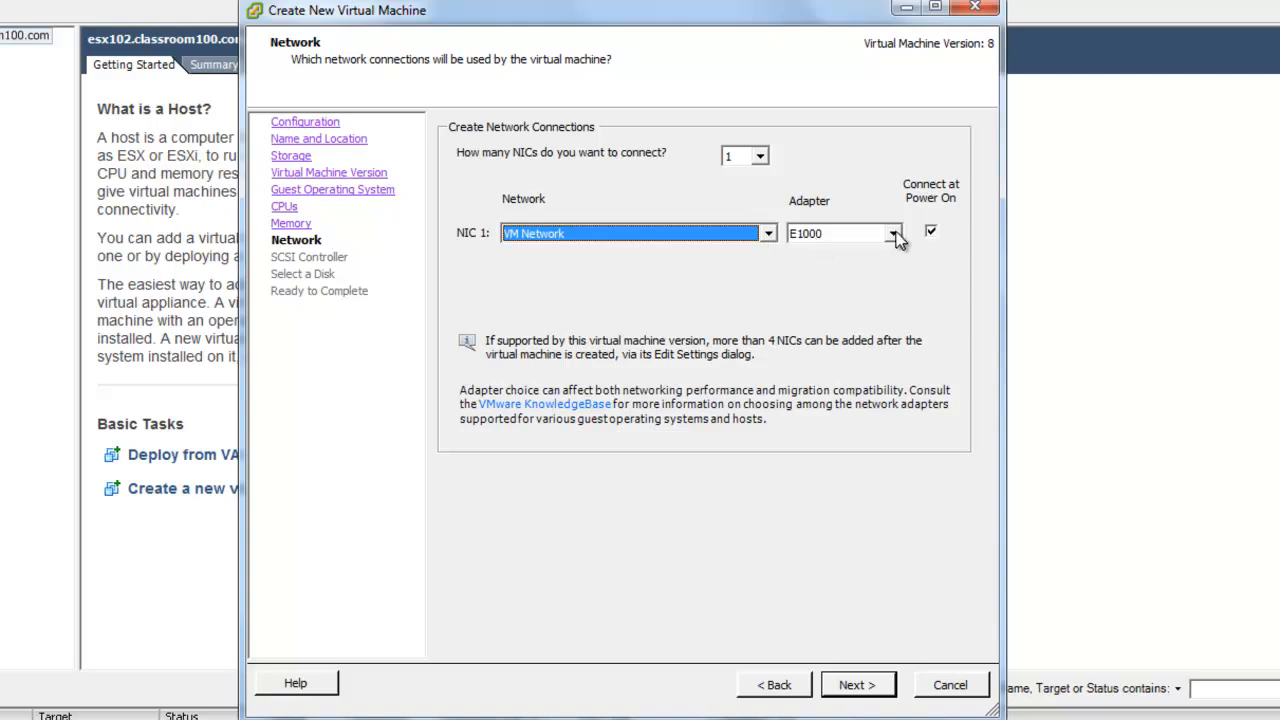
{"action": "left_click", "coordinate": [890, 233]}
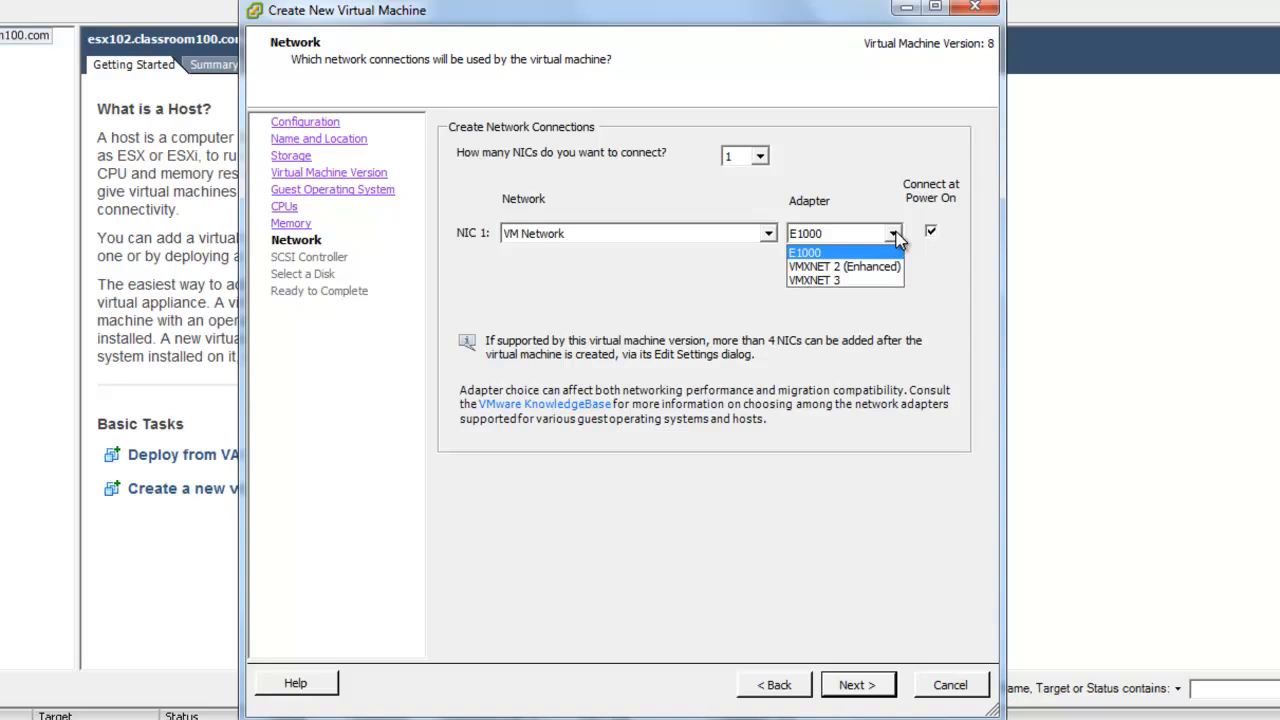
{"action": "left_click", "coordinate": [837, 251]}
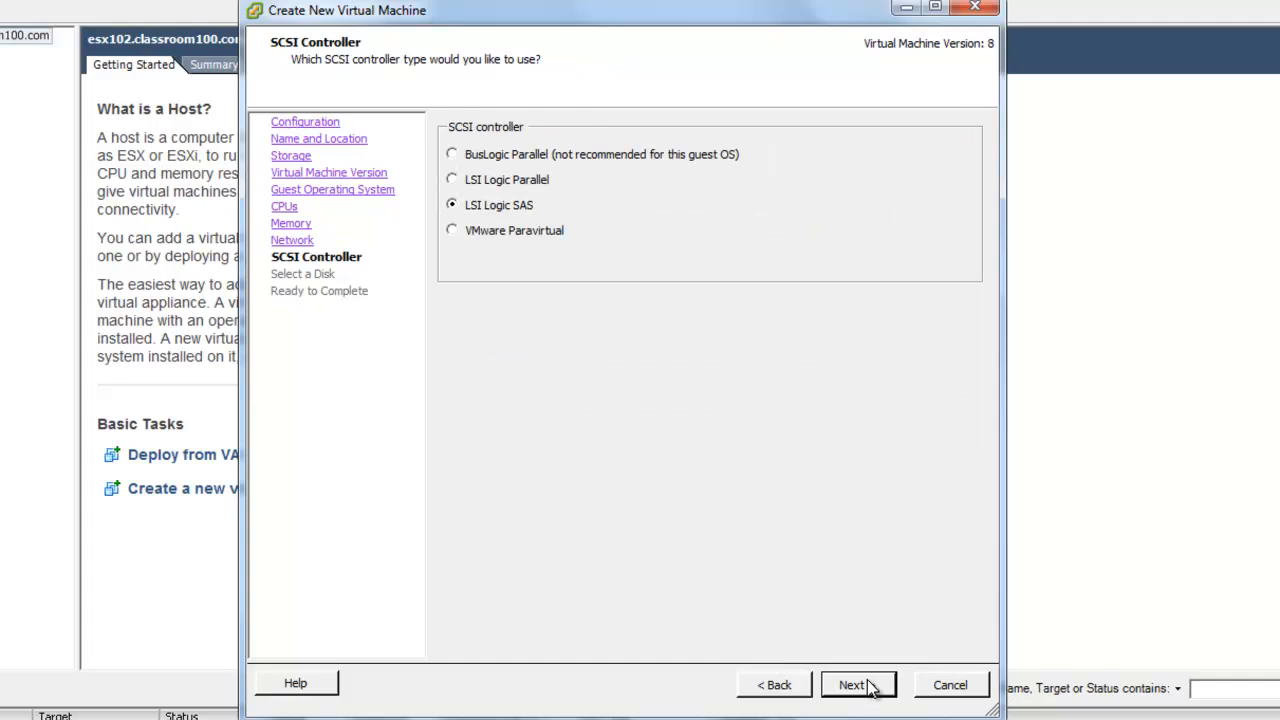
{"action": "mouse_move", "coordinate": [452, 230]}
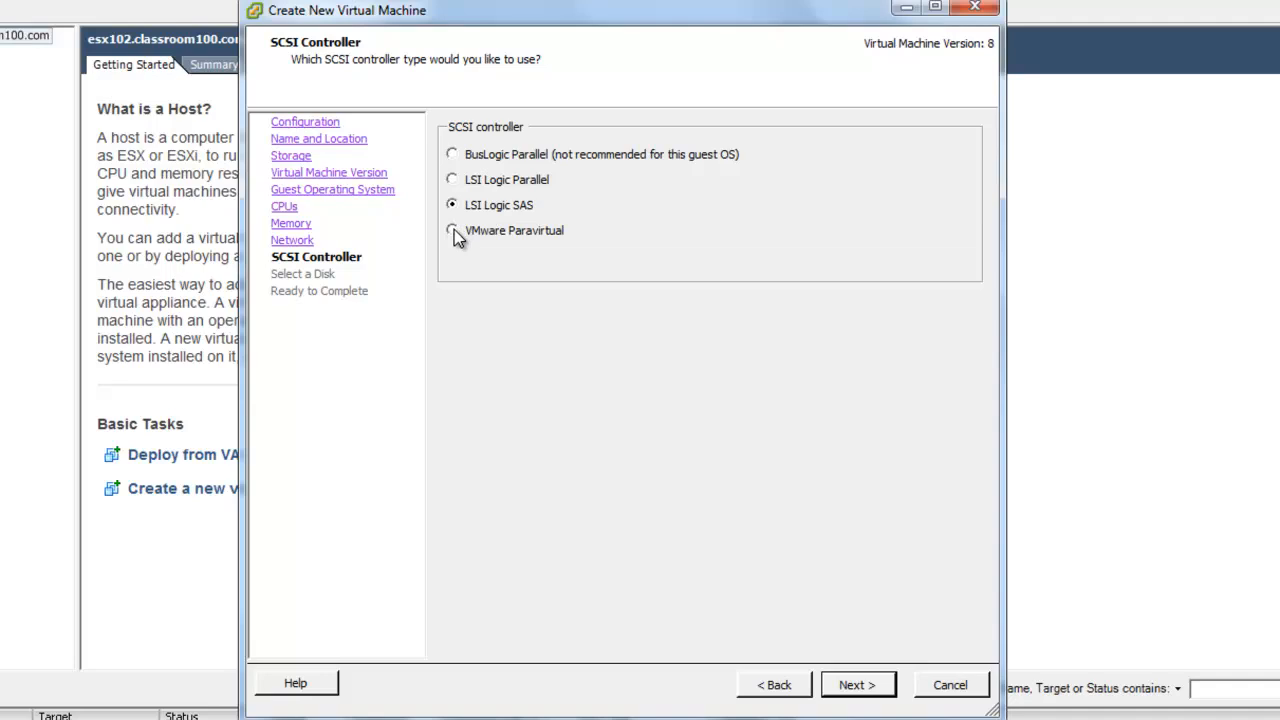
Select the VMware Paravirtual SCSI controller and advance to disk selection.
{"action": "left_click", "coordinate": [452, 230]}
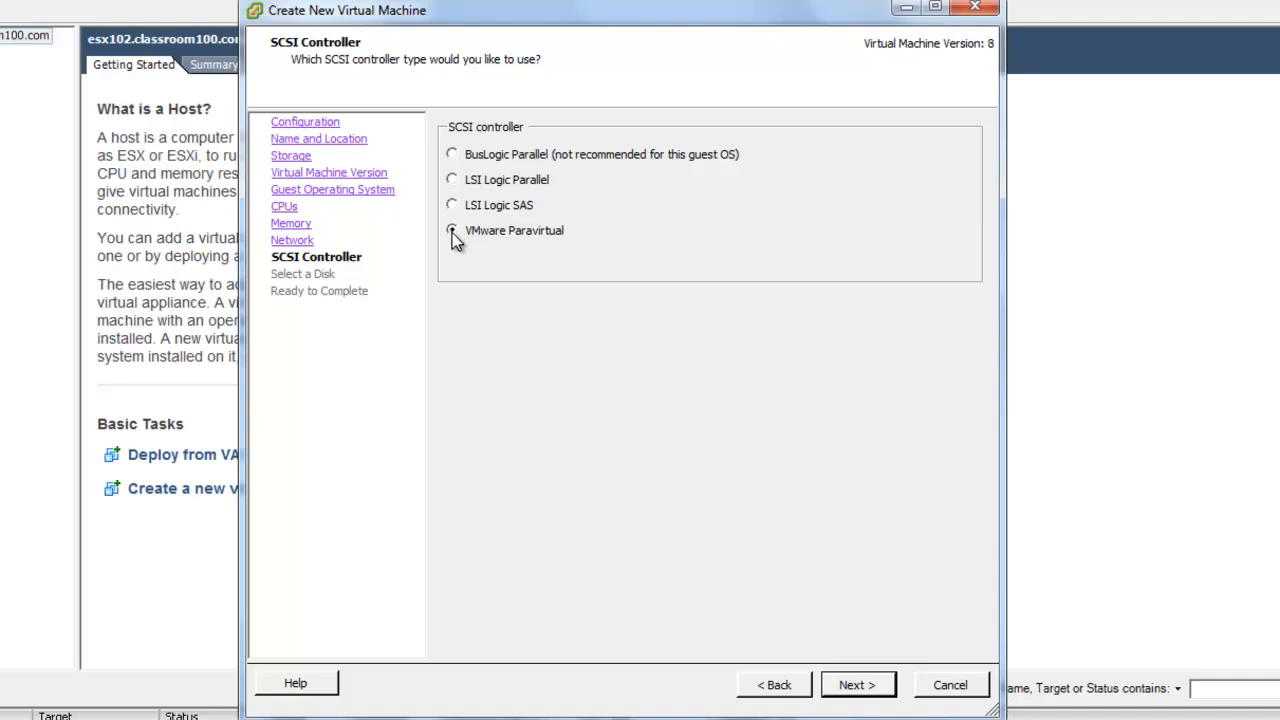
{"action": "left_click", "coordinate": [452, 230]}
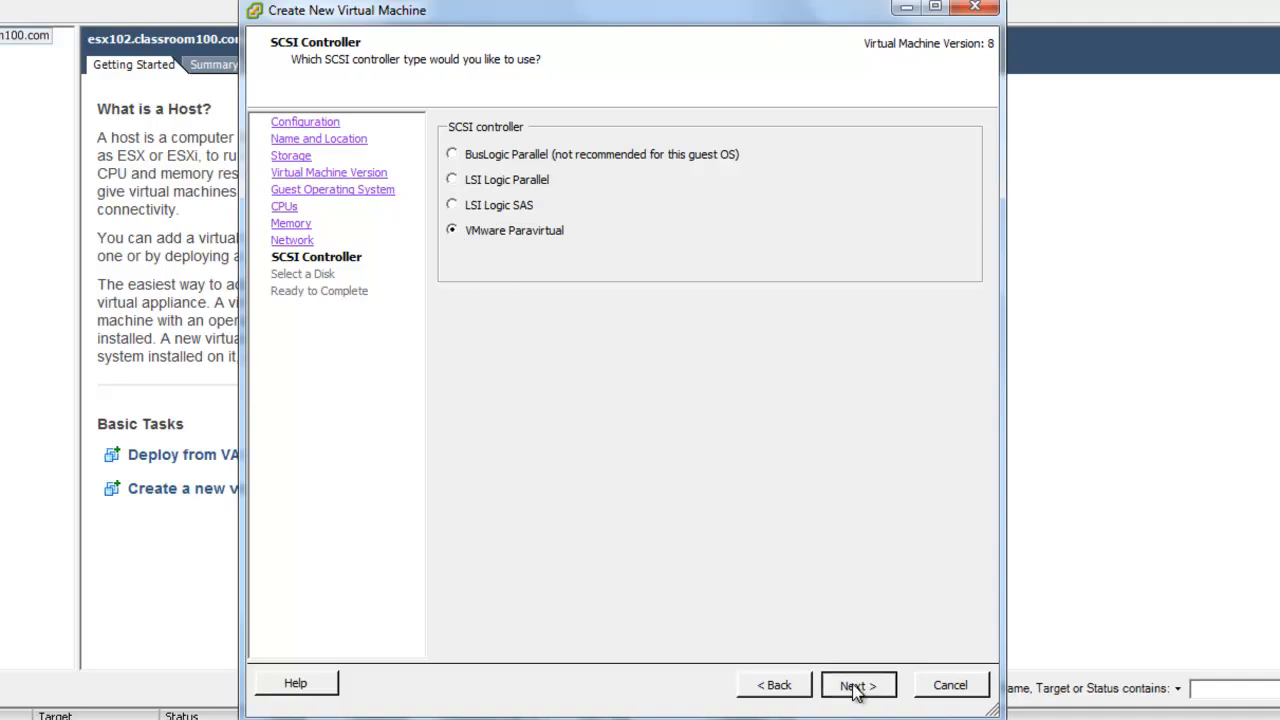
{"action": "left_click", "coordinate": [859, 685]}
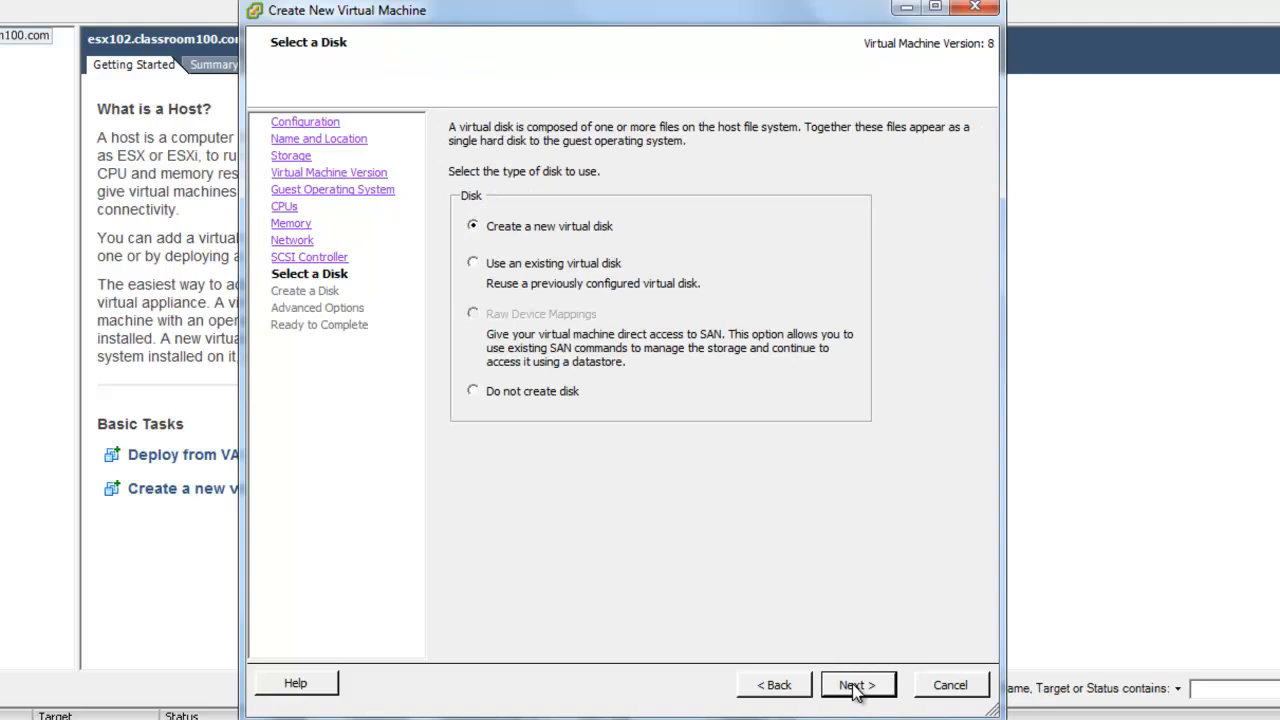
Create a new 40 GB Thick Provision Lazy Zeroed disk with default advanced options.
{"action": "left_click", "coordinate": [857, 685]}
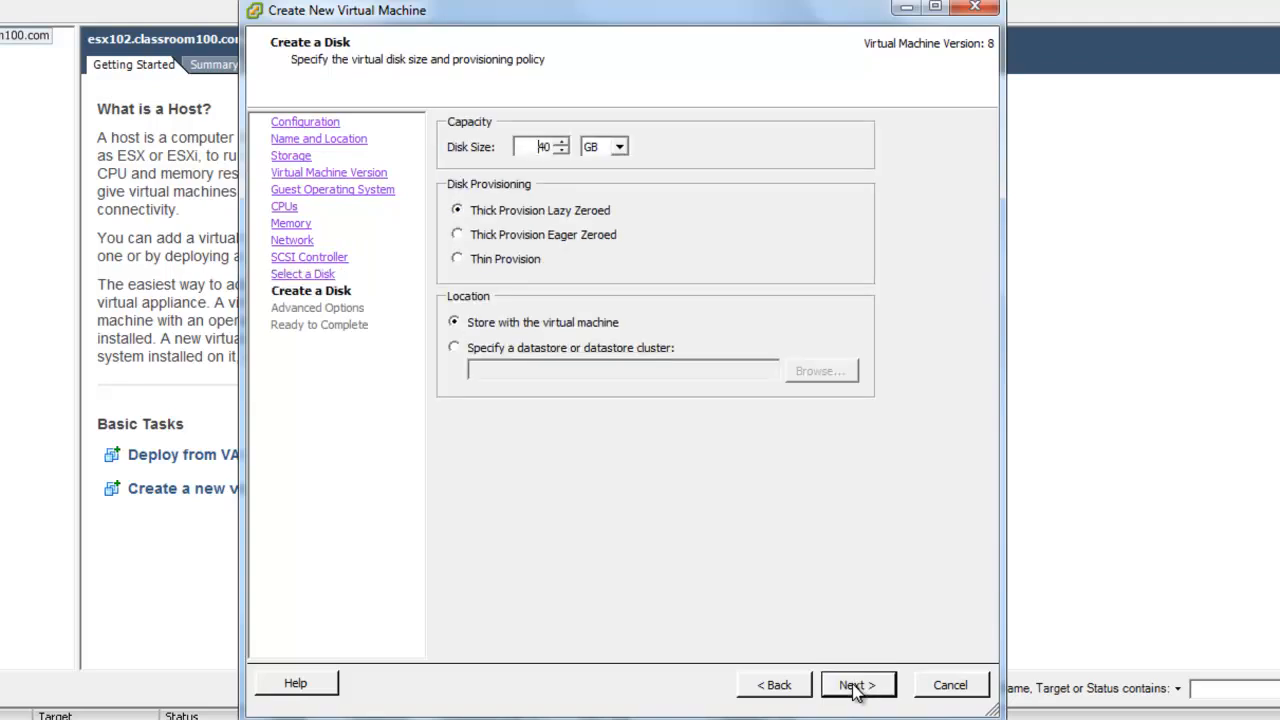
{"action": "mouse_move", "coordinate": [622, 243]}
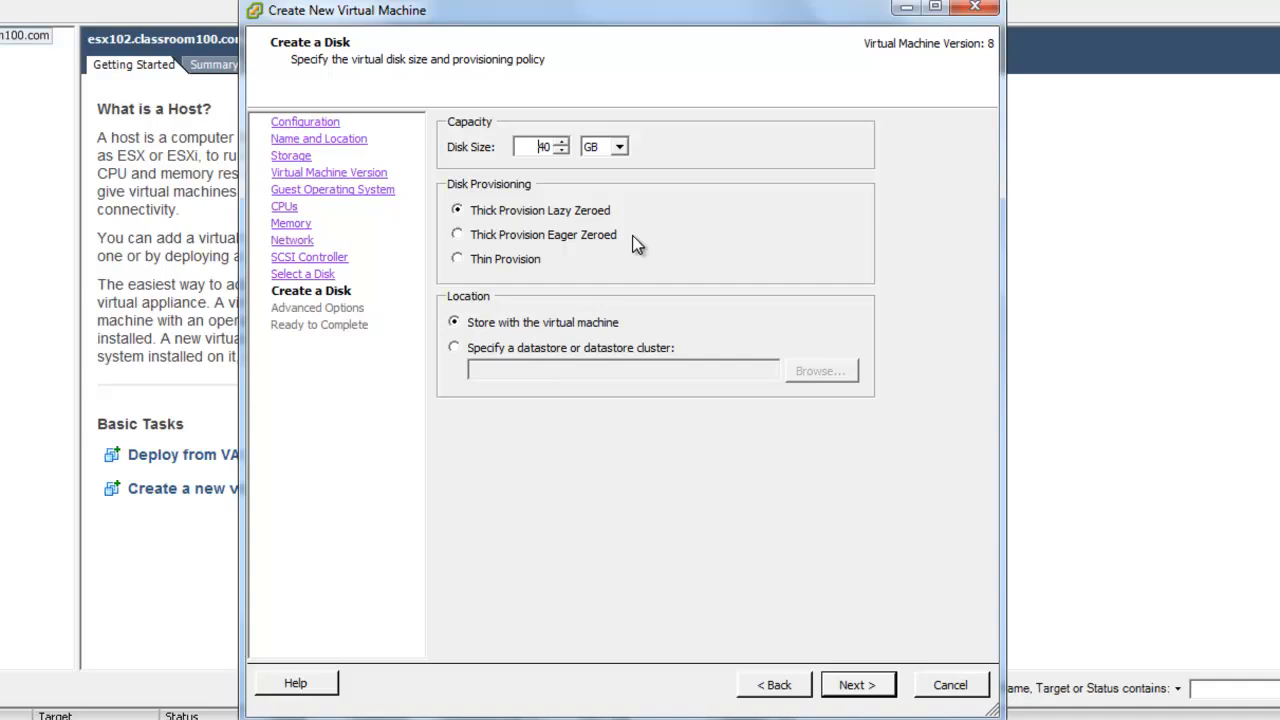
{"action": "mouse_move", "coordinate": [695, 330]}
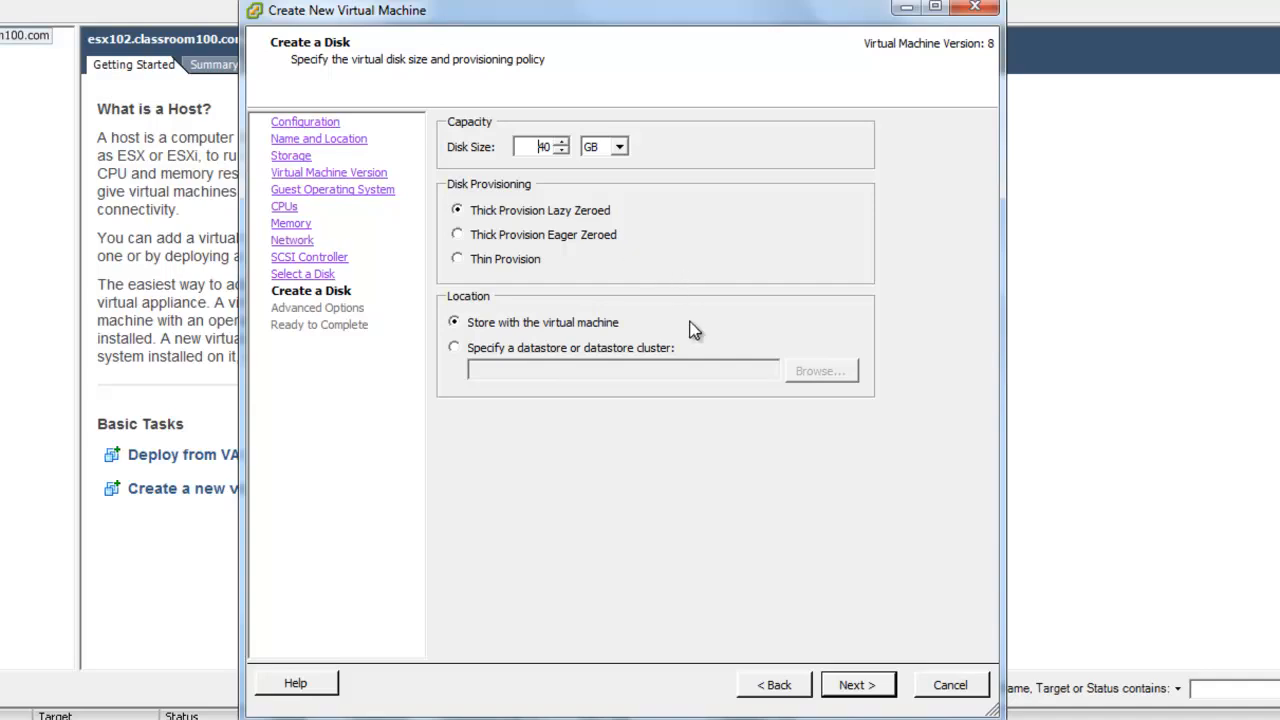
{"action": "left_click", "coordinate": [856, 684]}
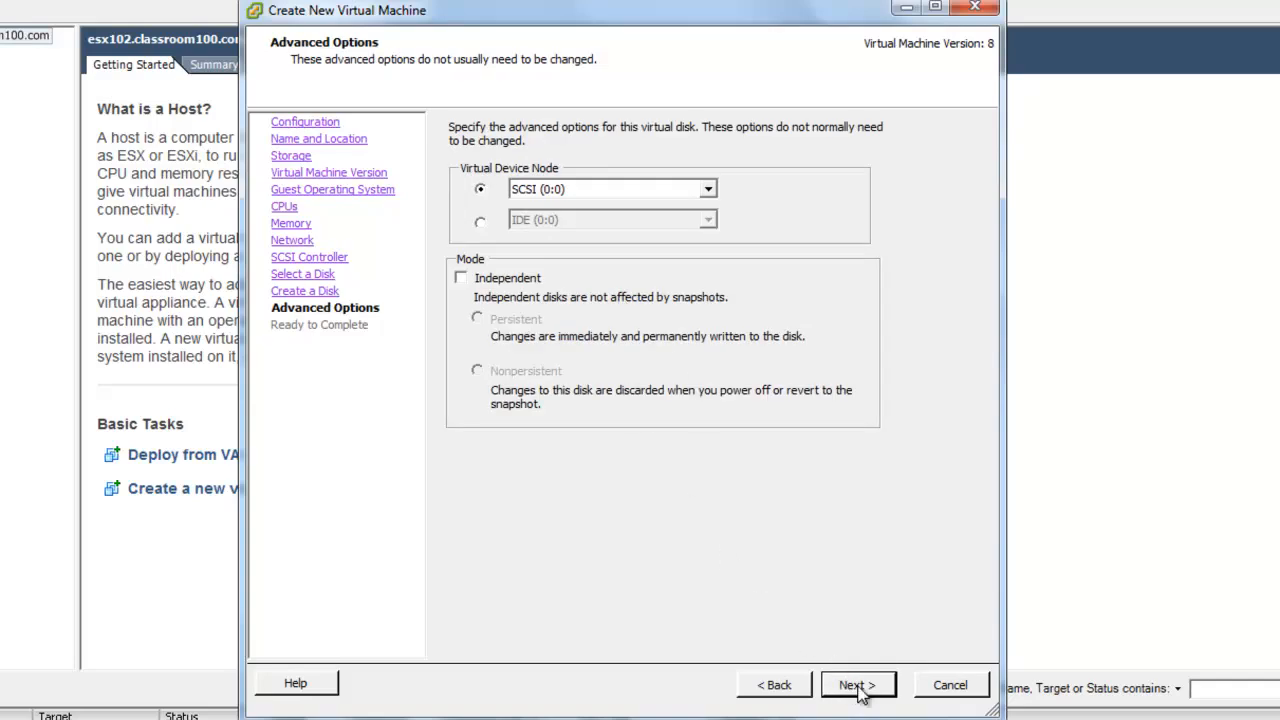
{"action": "left_click", "coordinate": [858, 684]}
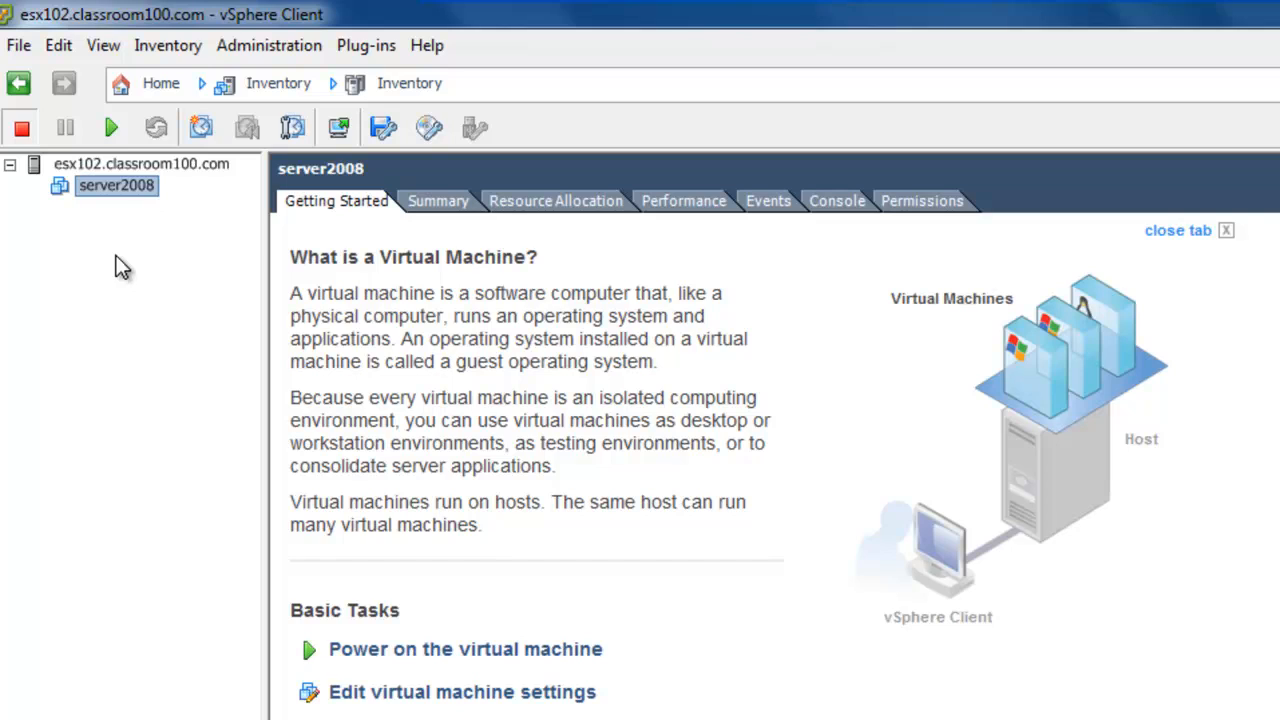
{"action": "mouse_move", "coordinate": [838, 147]}
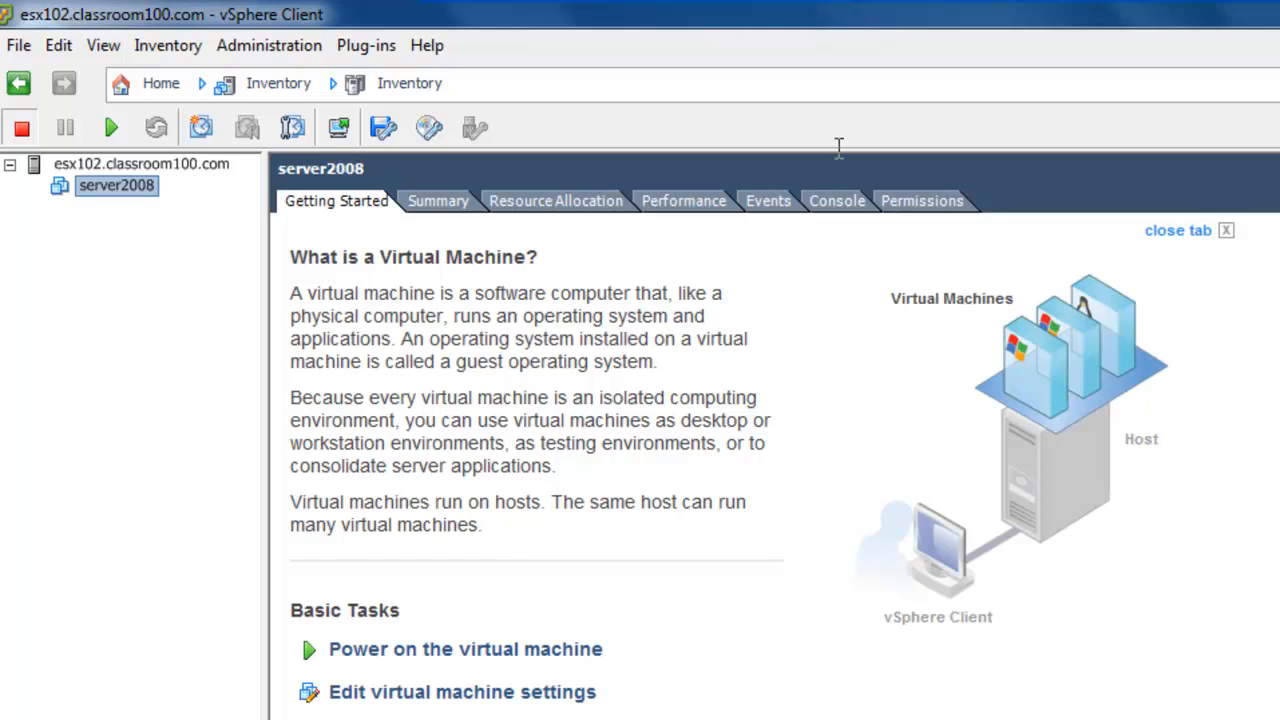
{"action": "mouse_move", "coordinate": [894, 267]}
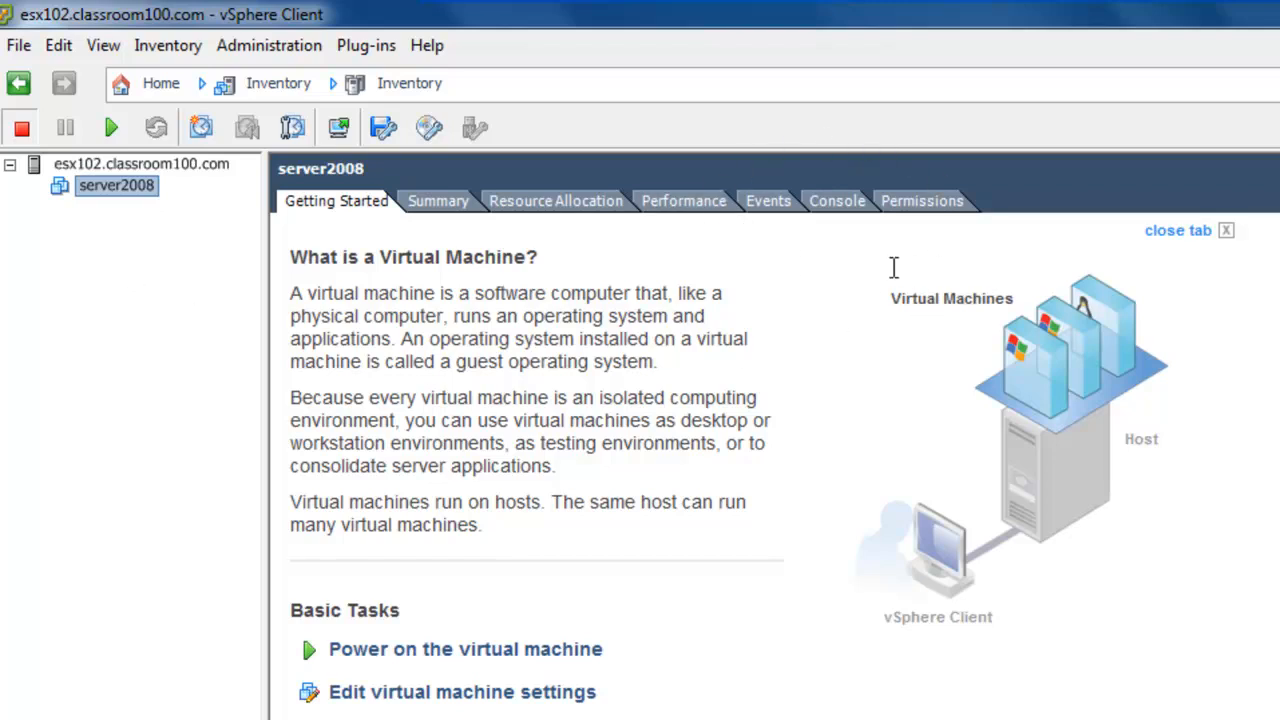
{"action": "mouse_move", "coordinate": [843, 174]}
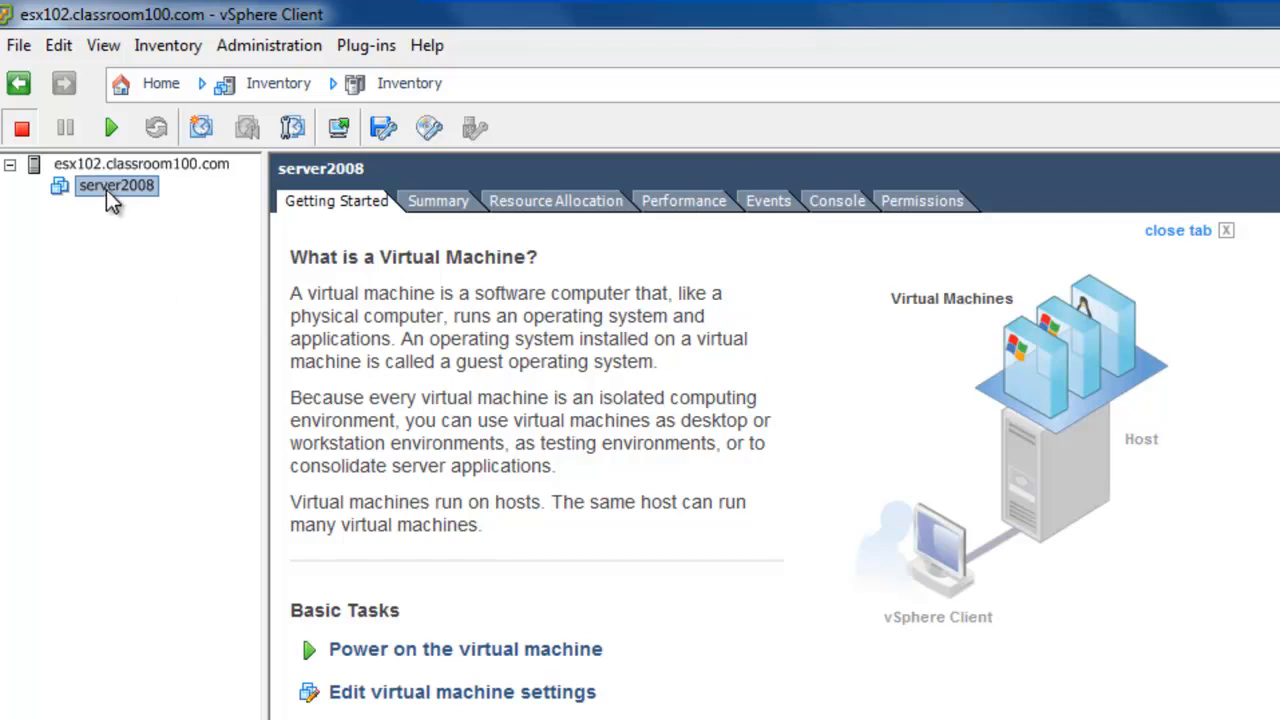
Bring up the context menu for server2008 in the inventory tree.
{"action": "right_click", "coordinate": [116, 185]}
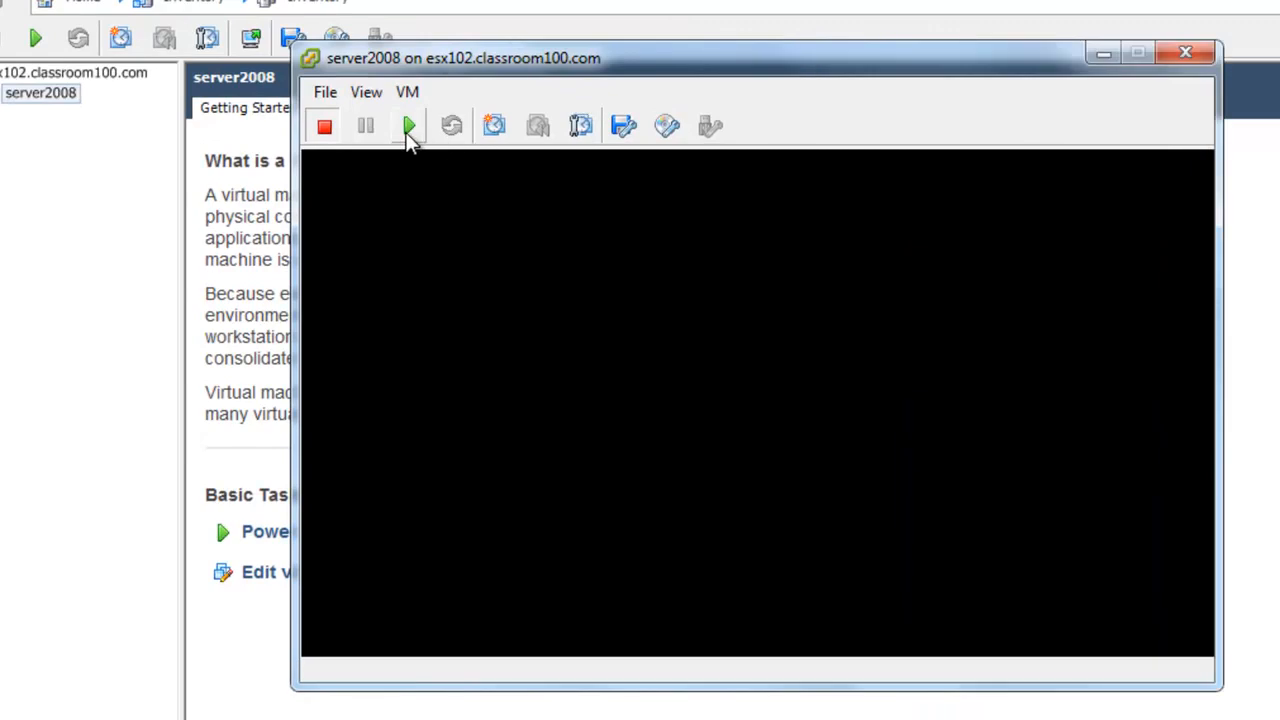
Power on server2008 from the console toolbar's green Power On button.
{"action": "left_click", "coordinate": [409, 125]}
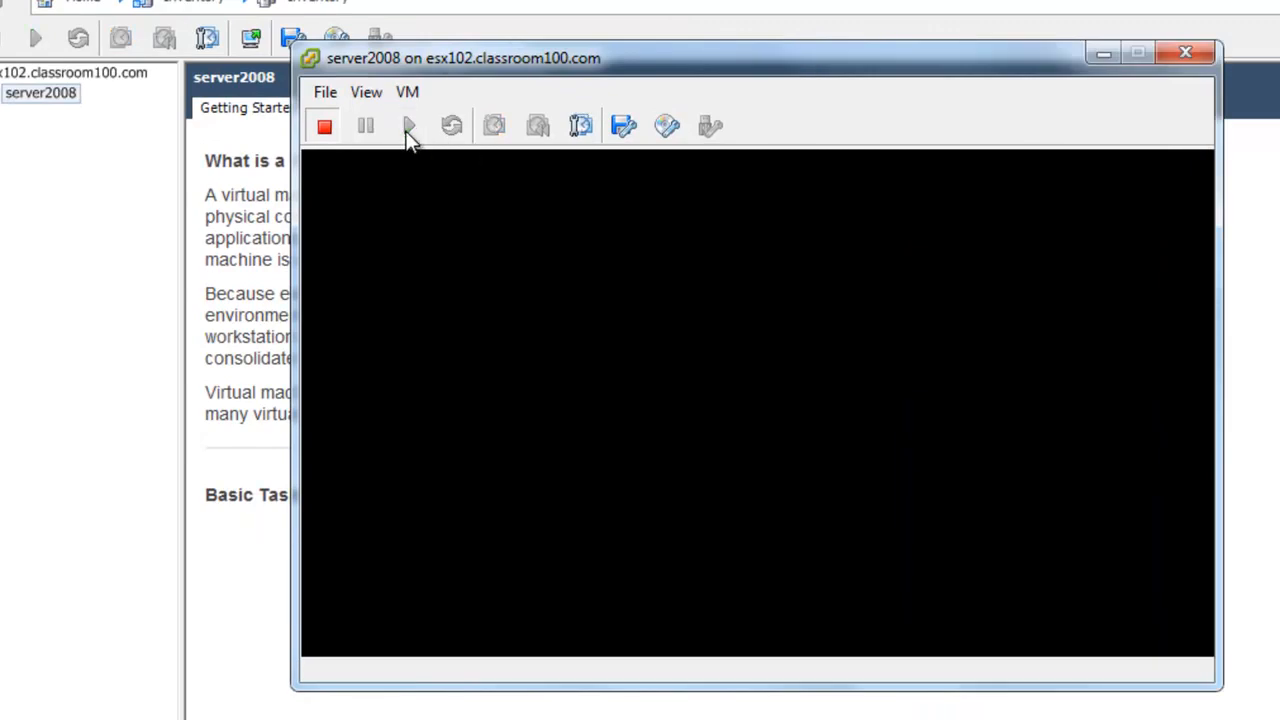
{"action": "left_click", "coordinate": [408, 125]}
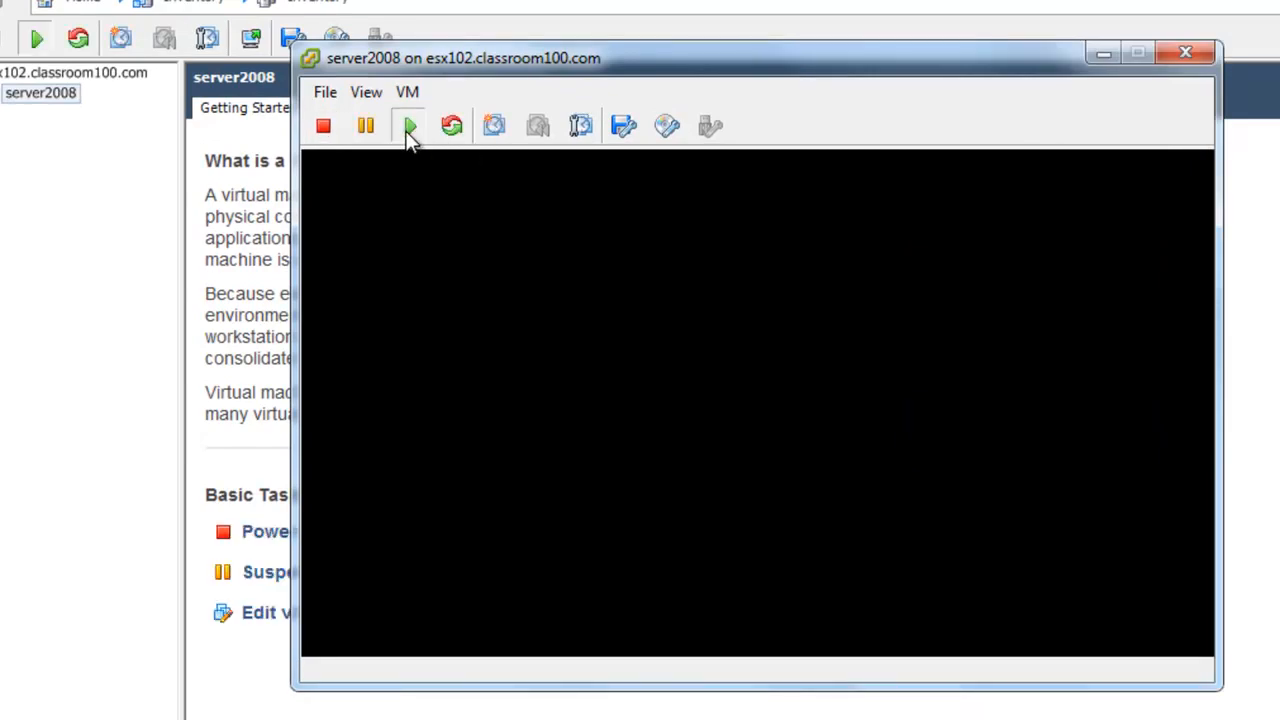
{"action": "left_click", "coordinate": [408, 125]}
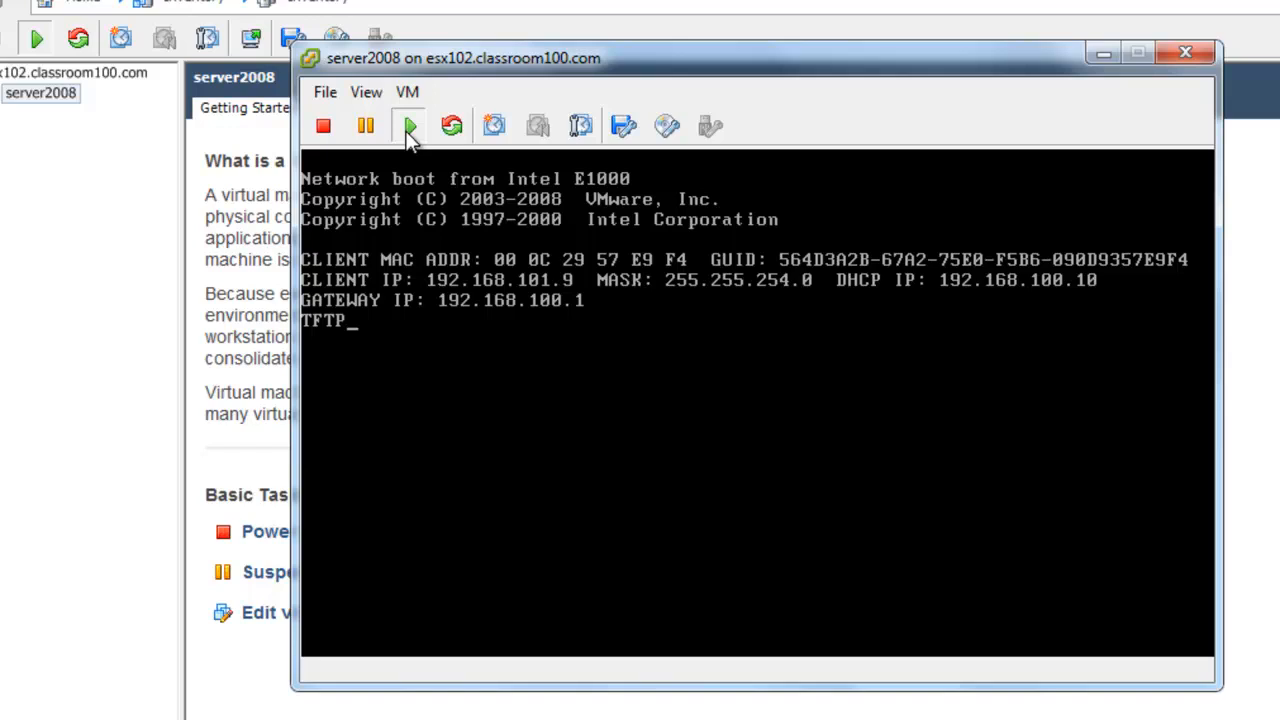
{"action": "mouse_move", "coordinate": [667, 126]}
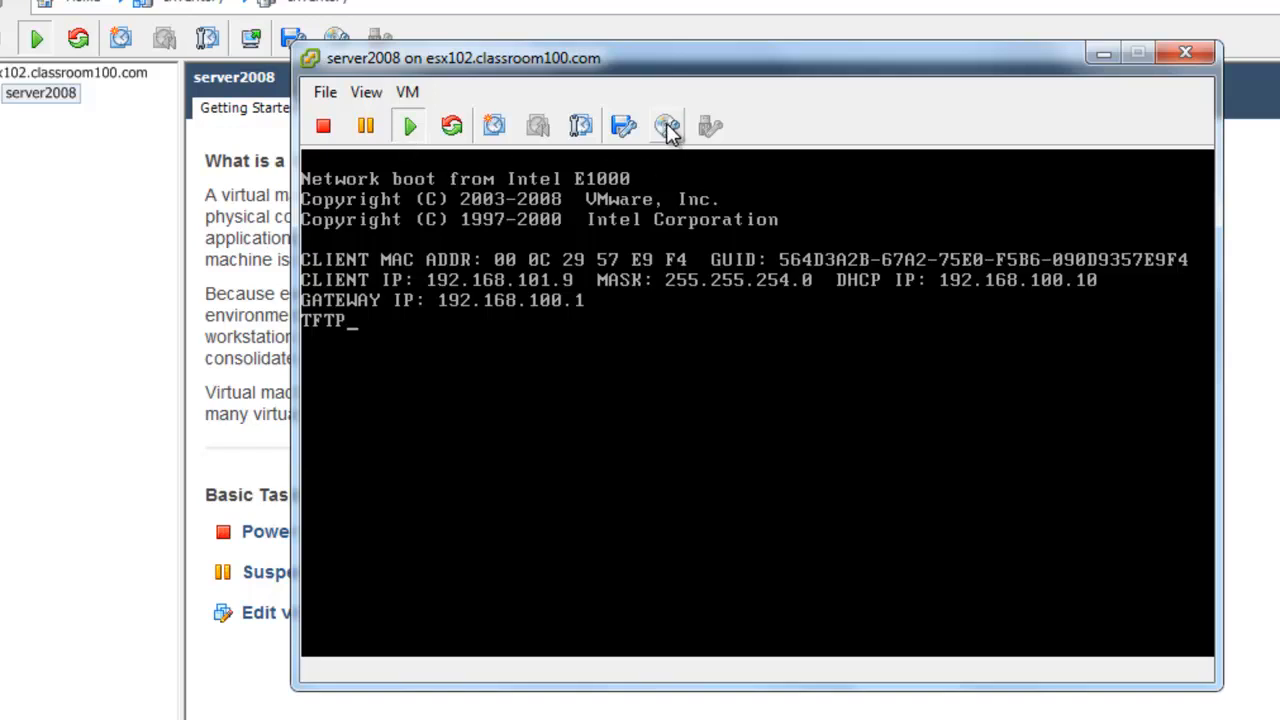
{"action": "mouse_move", "coordinate": [666, 127]}
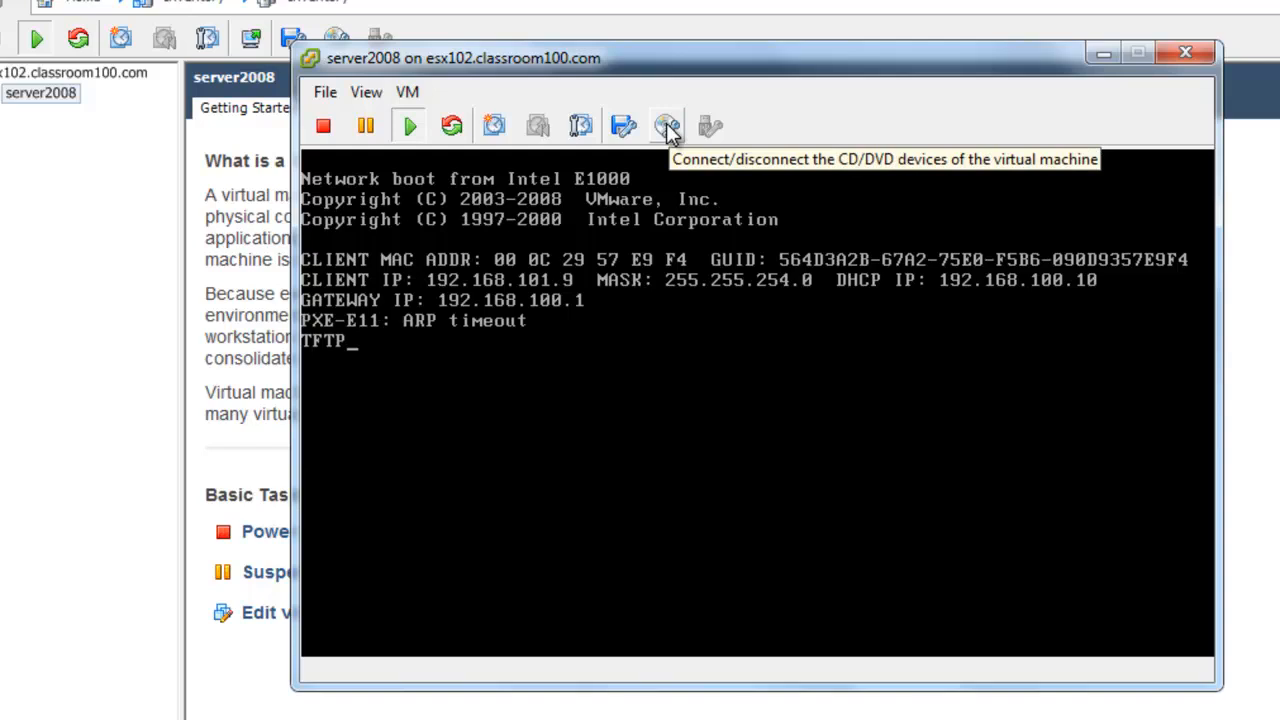
Connect CD/DVD drive 1 to the local Windows Server 2008 x64 DVD ISO.
{"action": "left_click", "coordinate": [666, 125]}
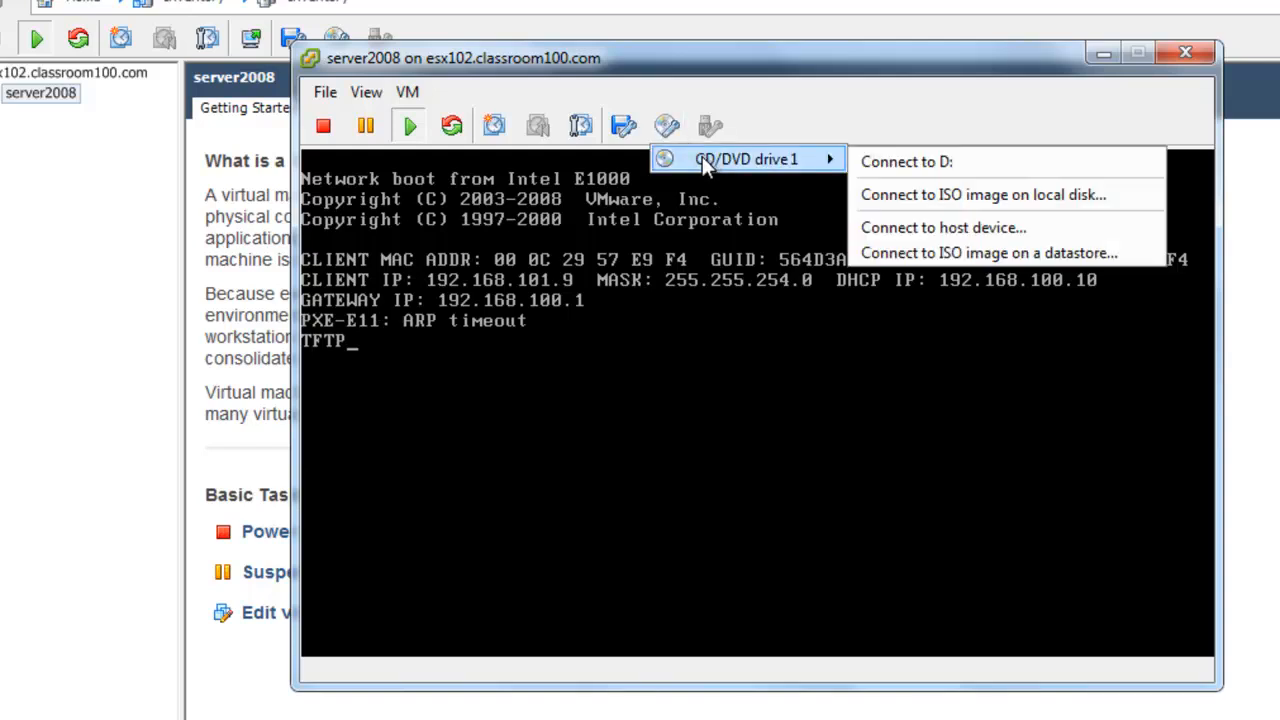
{"action": "mouse_move", "coordinate": [984, 205]}
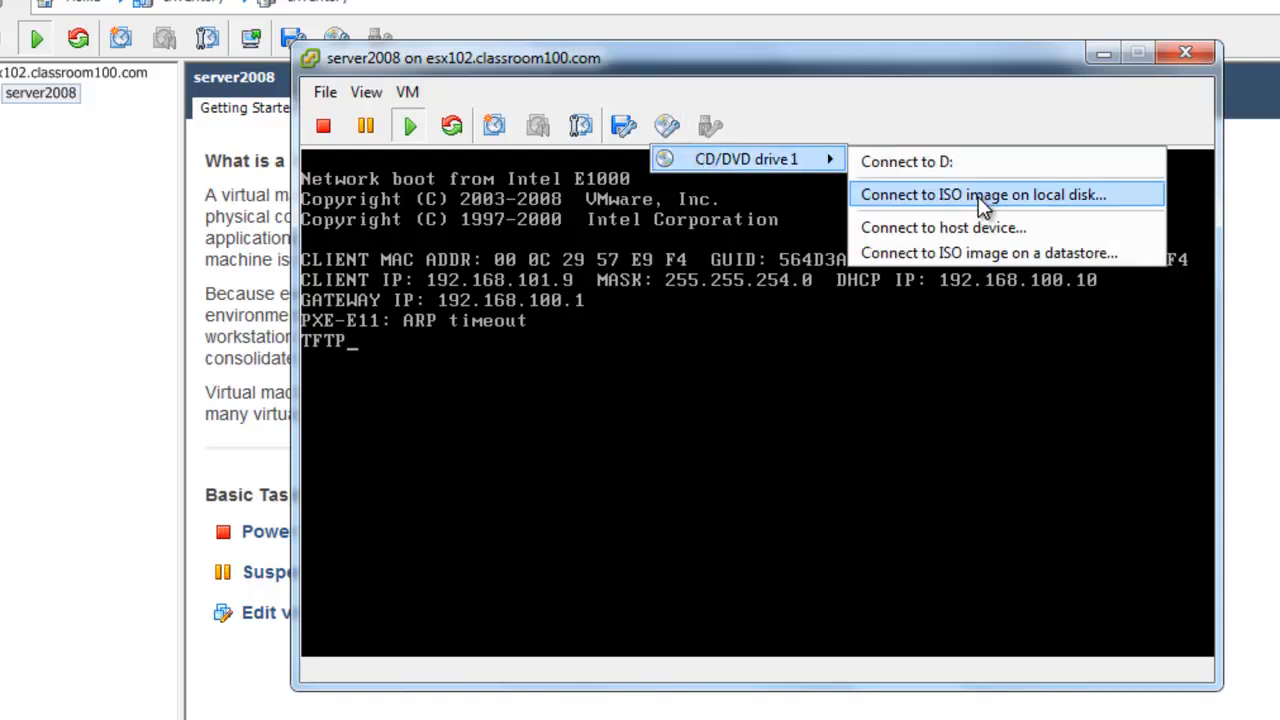
{"action": "left_click", "coordinate": [987, 194]}
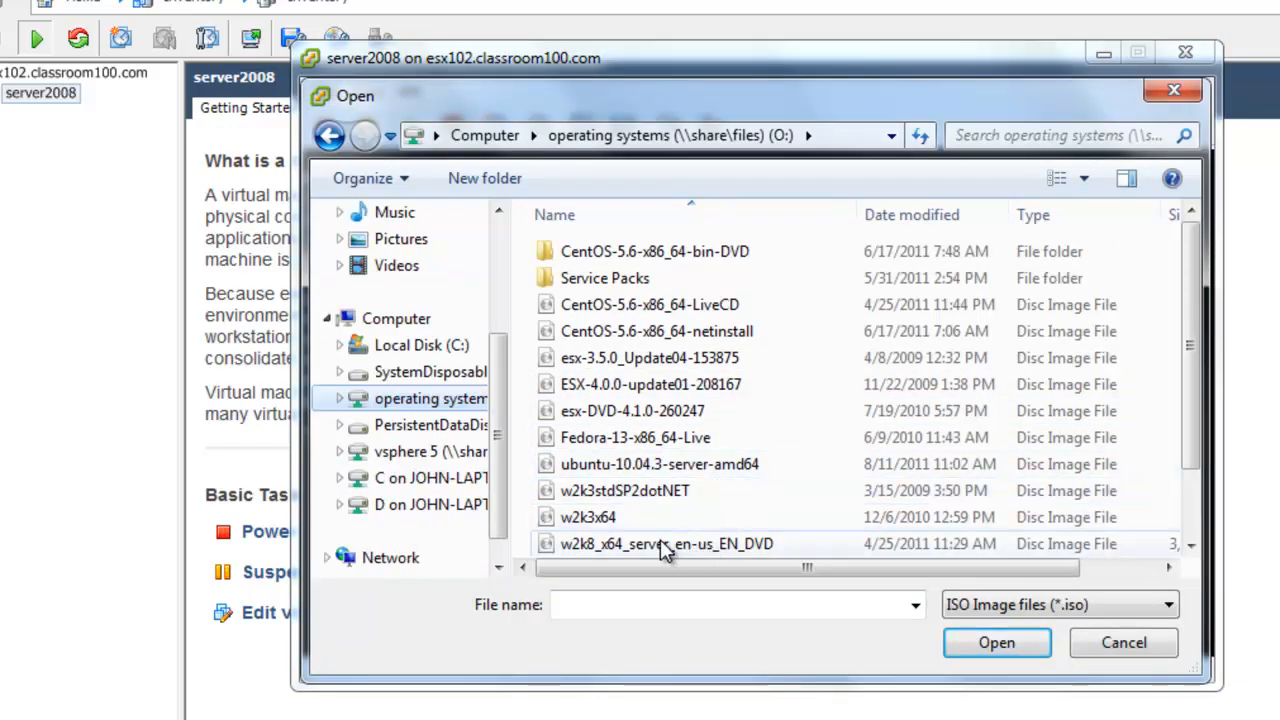
{"action": "left_click", "coordinate": [656, 543]}
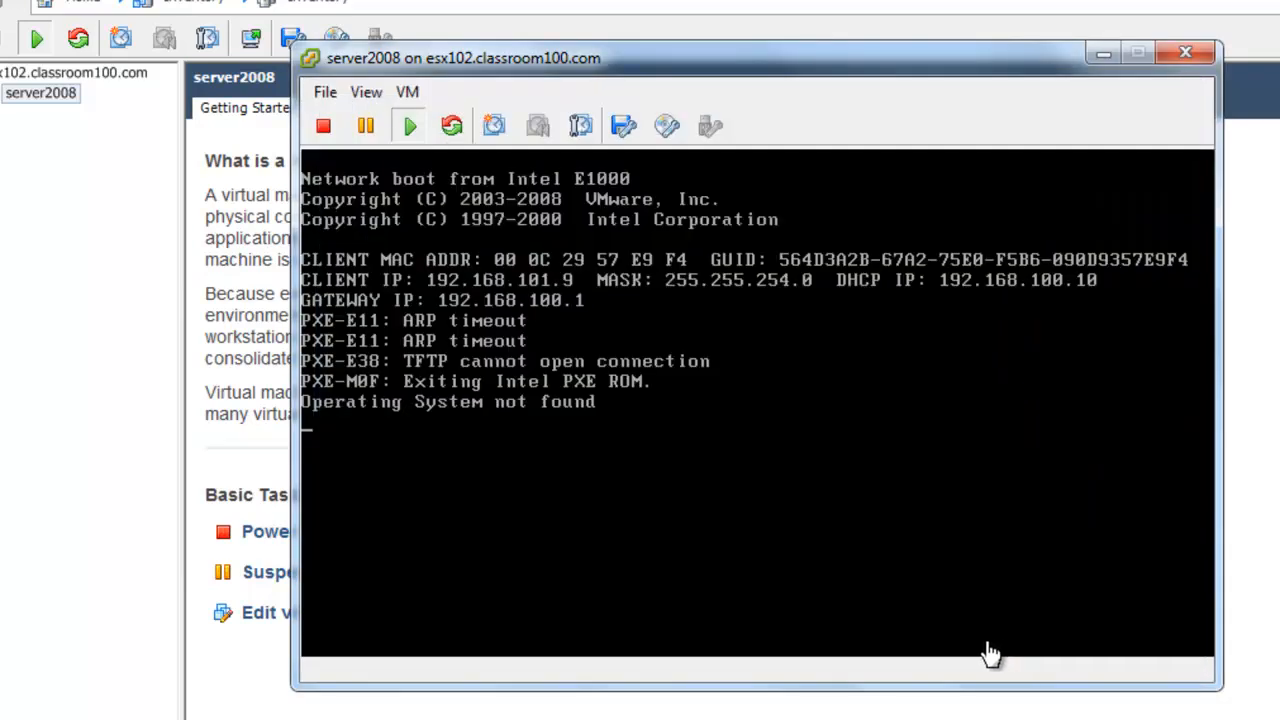
{"action": "mouse_move", "coordinate": [651, 327]}
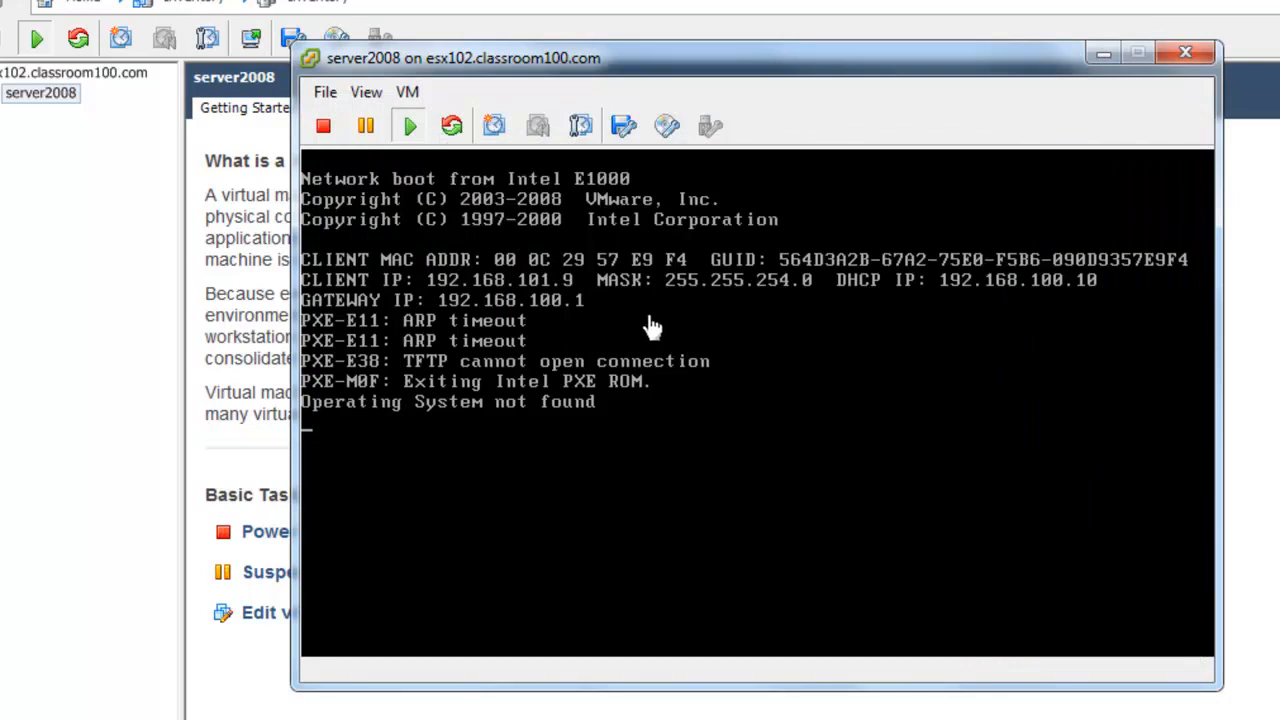
Send Ctrl+Alt+Del to the guest to reboot it from the DVD image.
{"action": "left_click", "coordinate": [407, 92]}
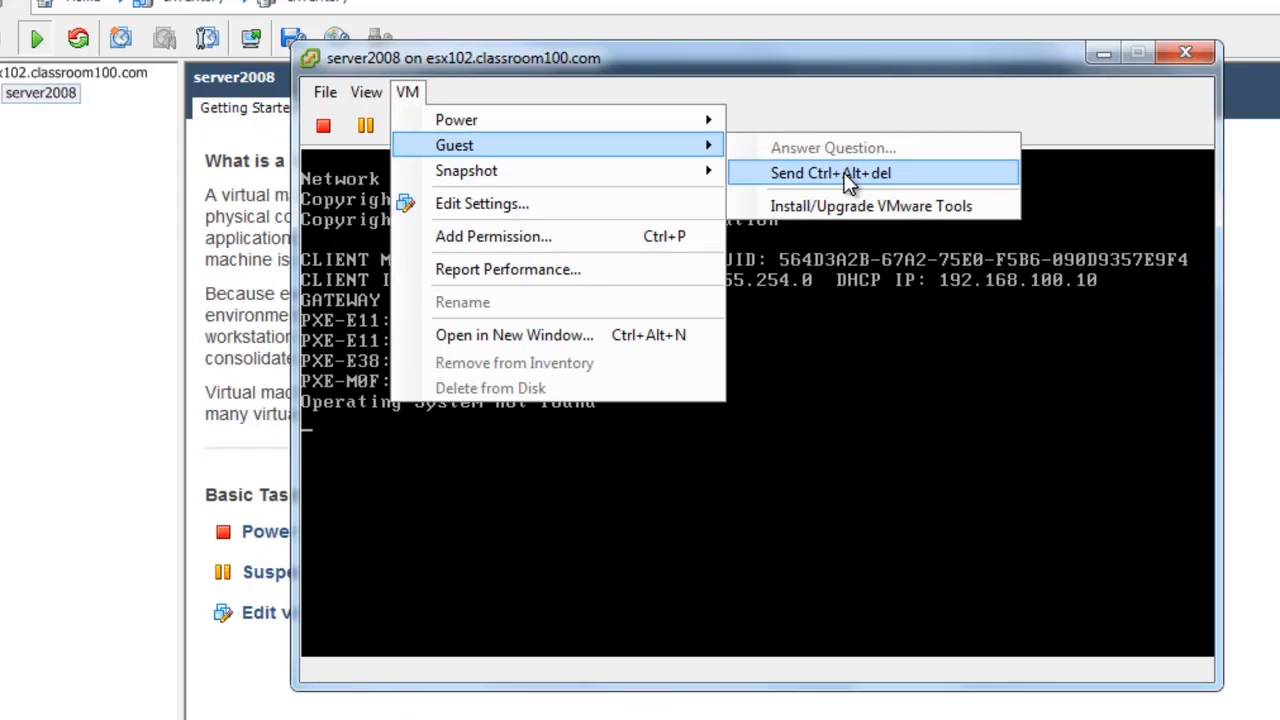
{"action": "left_click", "coordinate": [840, 173]}
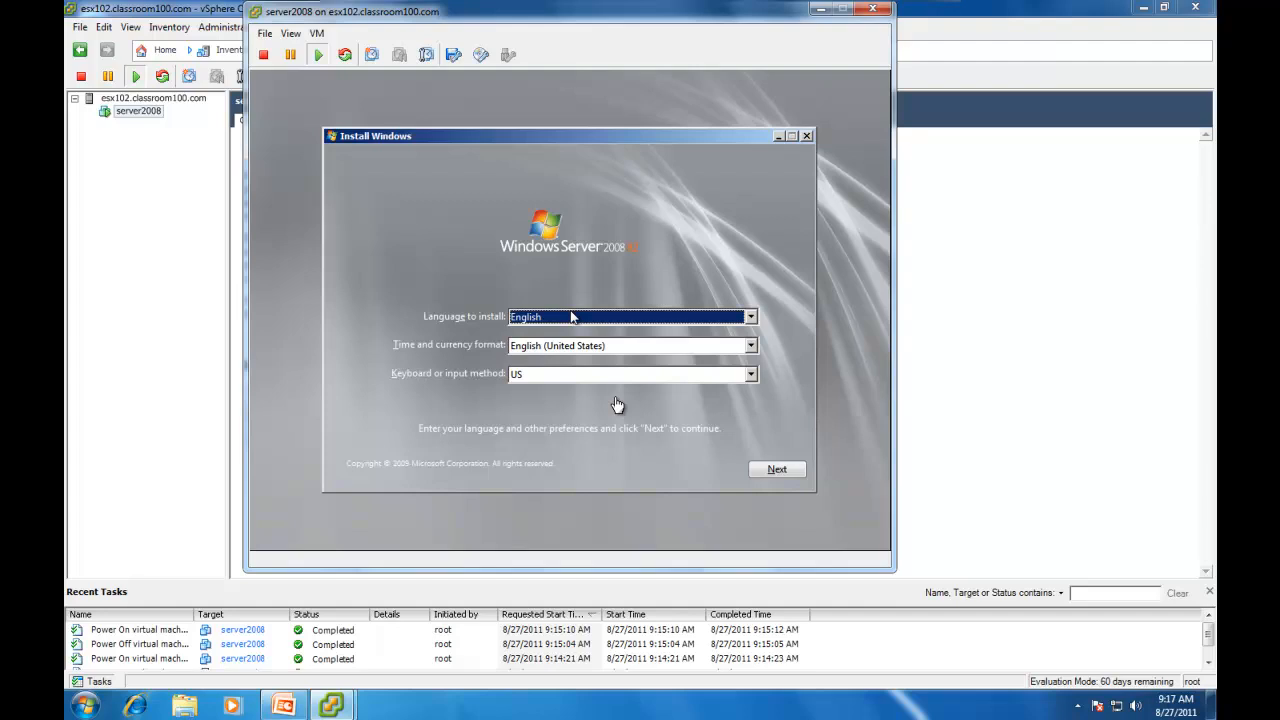
{"action": "mouse_move", "coordinate": [623, 377]}
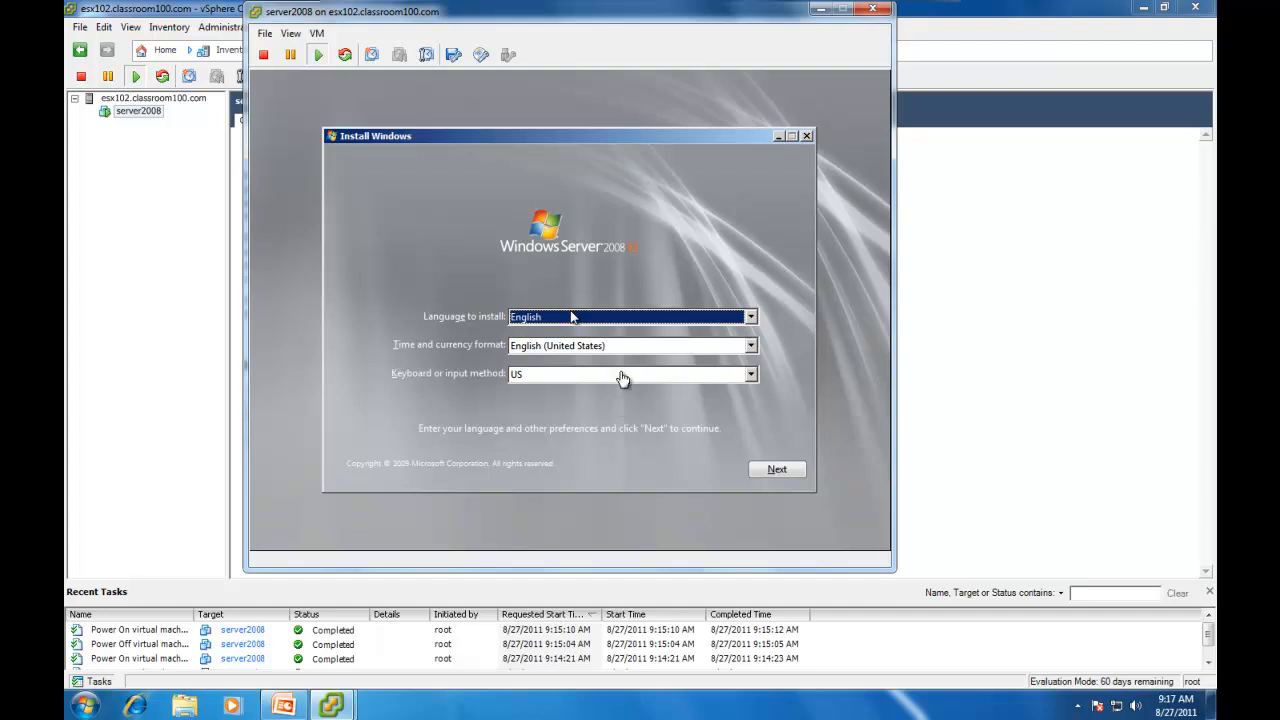
{"action": "mouse_move", "coordinate": [451, 326]}
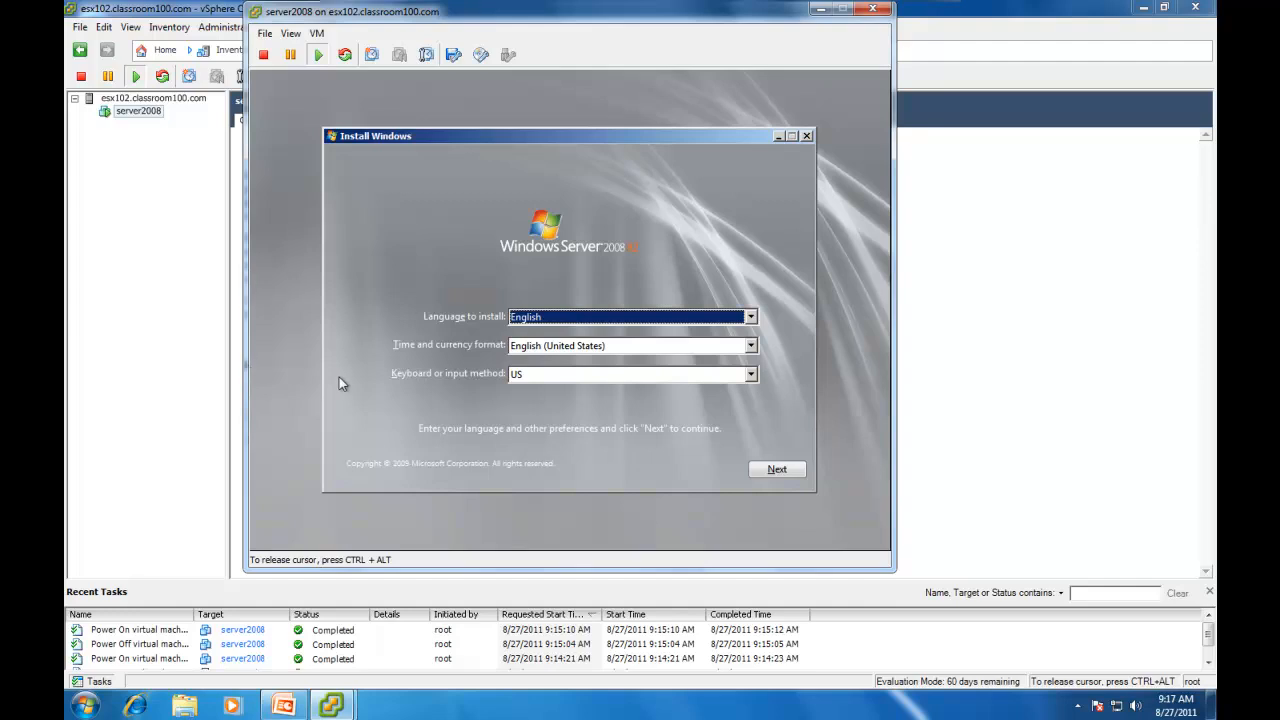
{"action": "mouse_move", "coordinate": [326, 418]}
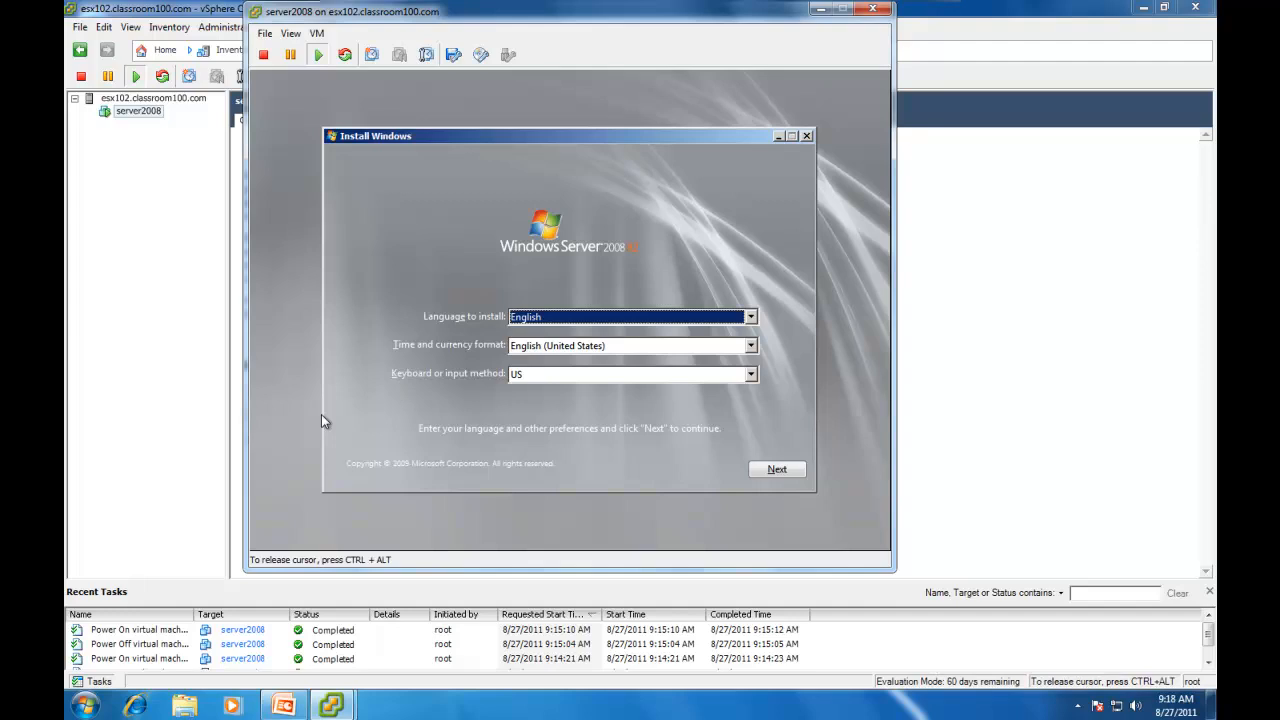
{"action": "mouse_move", "coordinate": [506, 412]}
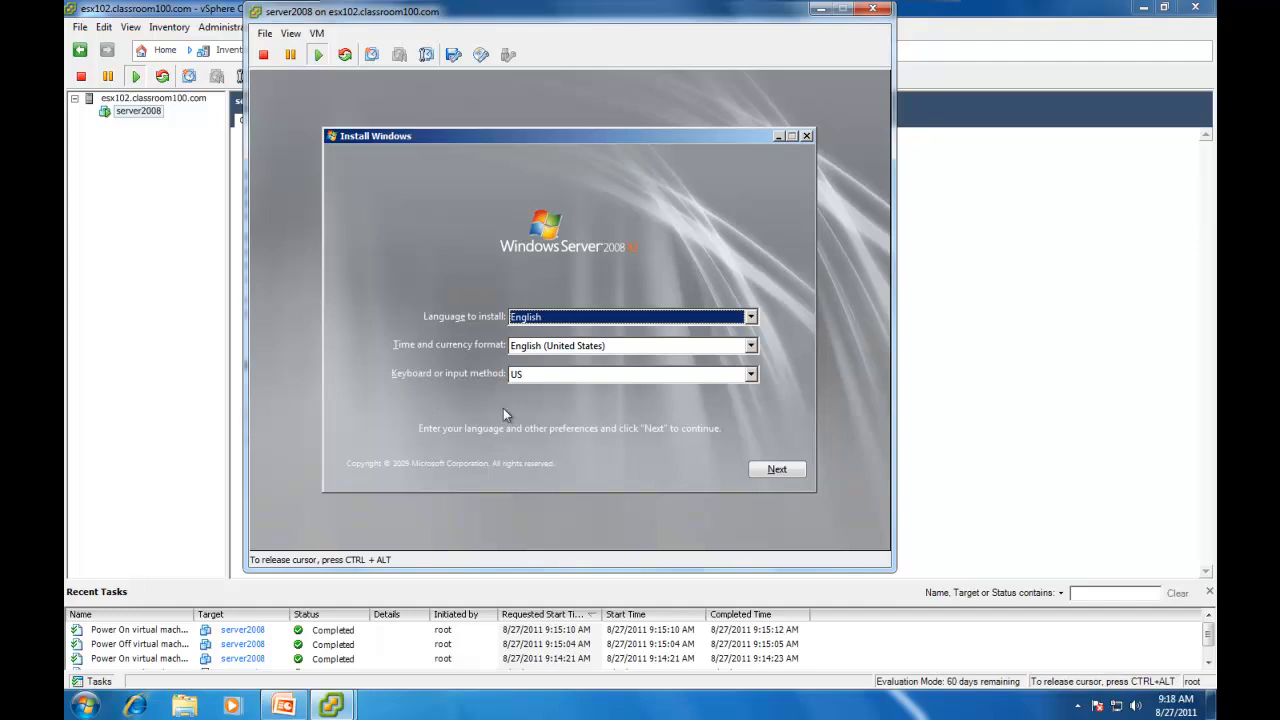
{"action": "mouse_move", "coordinate": [831, 386]}
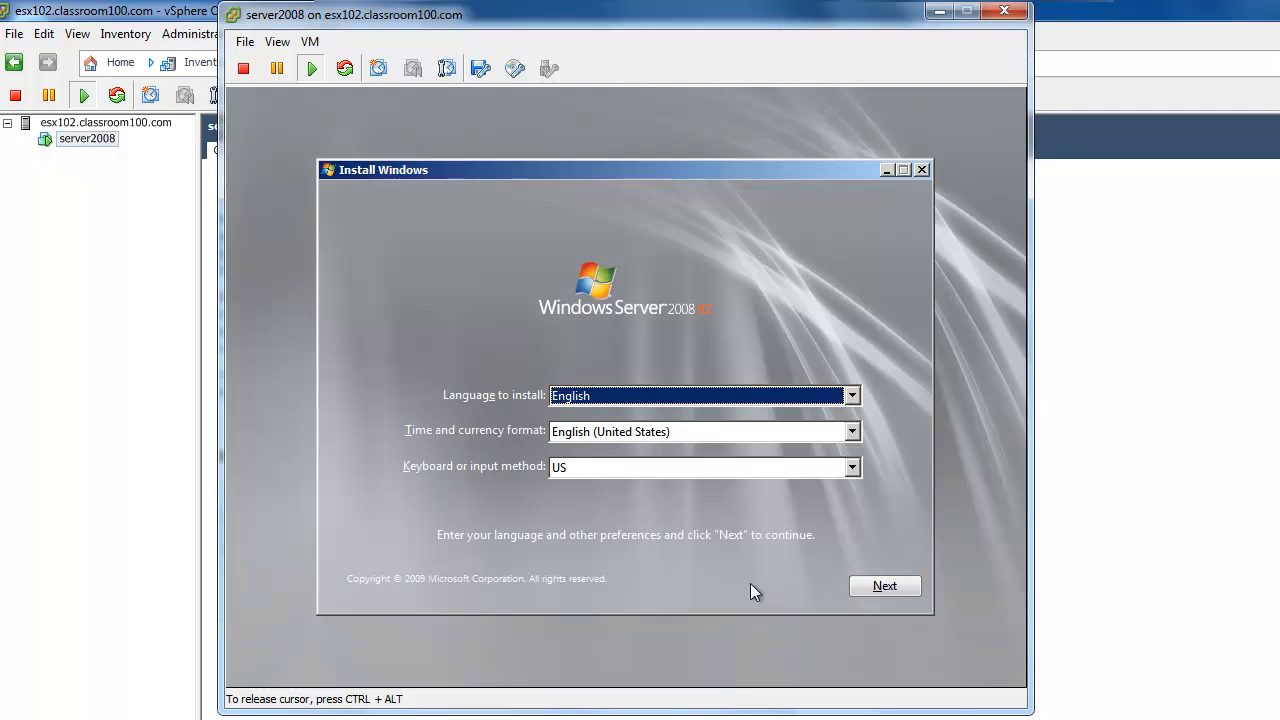
{"action": "mouse_move", "coordinate": [745, 600]}
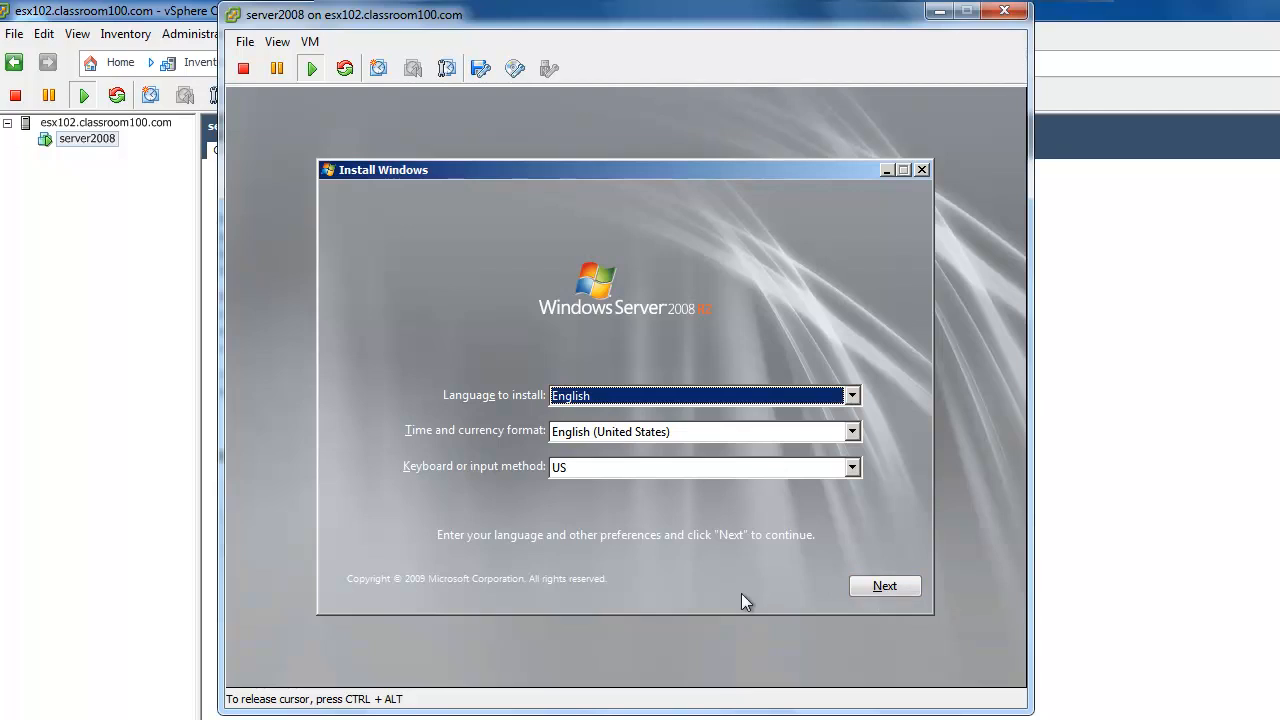
Keep English/US keyboard, start setup, pick Datacenter (Full Installation), and accept the license terms.
{"action": "left_click", "coordinate": [885, 585]}
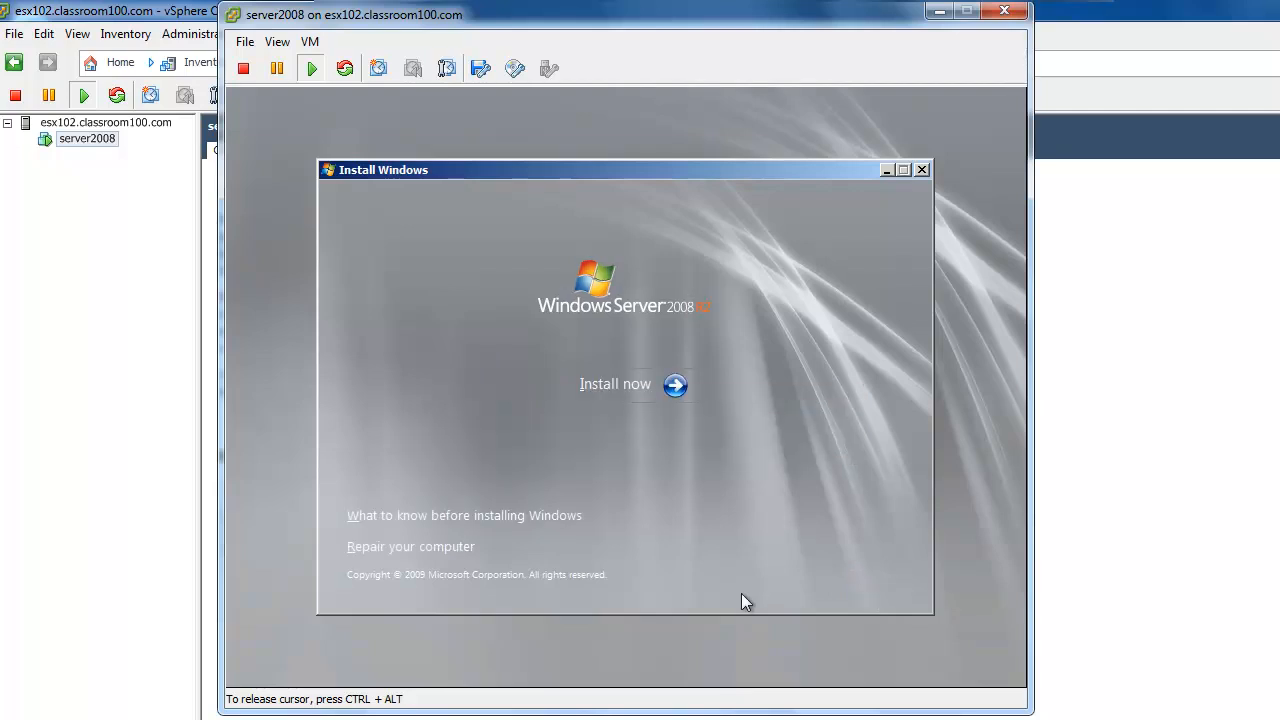
{"action": "mouse_move", "coordinate": [697, 456]}
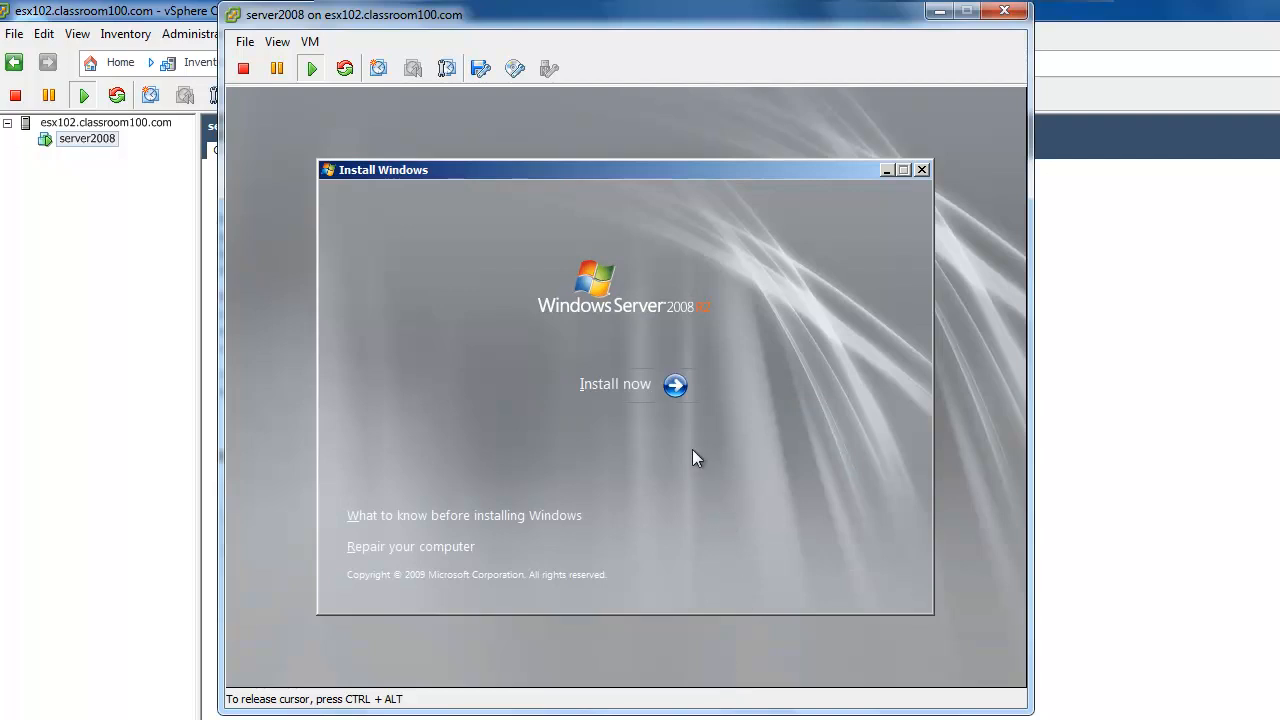
{"action": "left_click", "coordinate": [615, 384]}
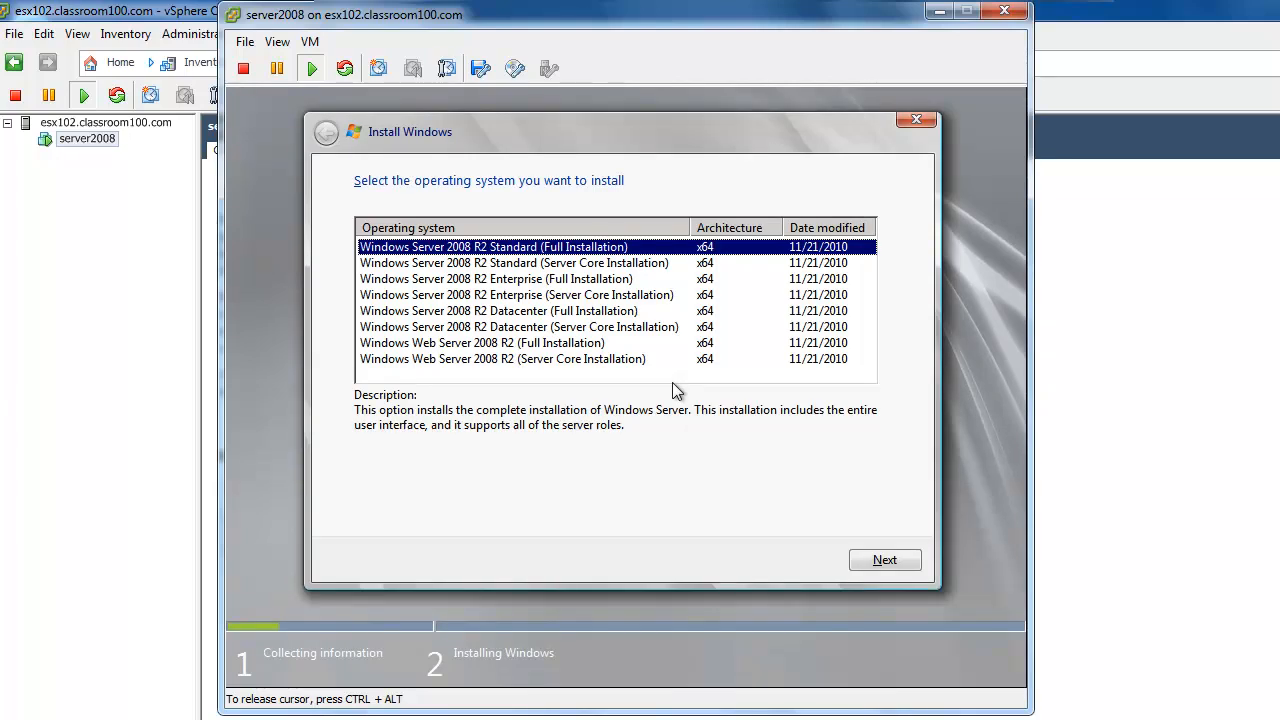
{"action": "mouse_move", "coordinate": [543, 347]}
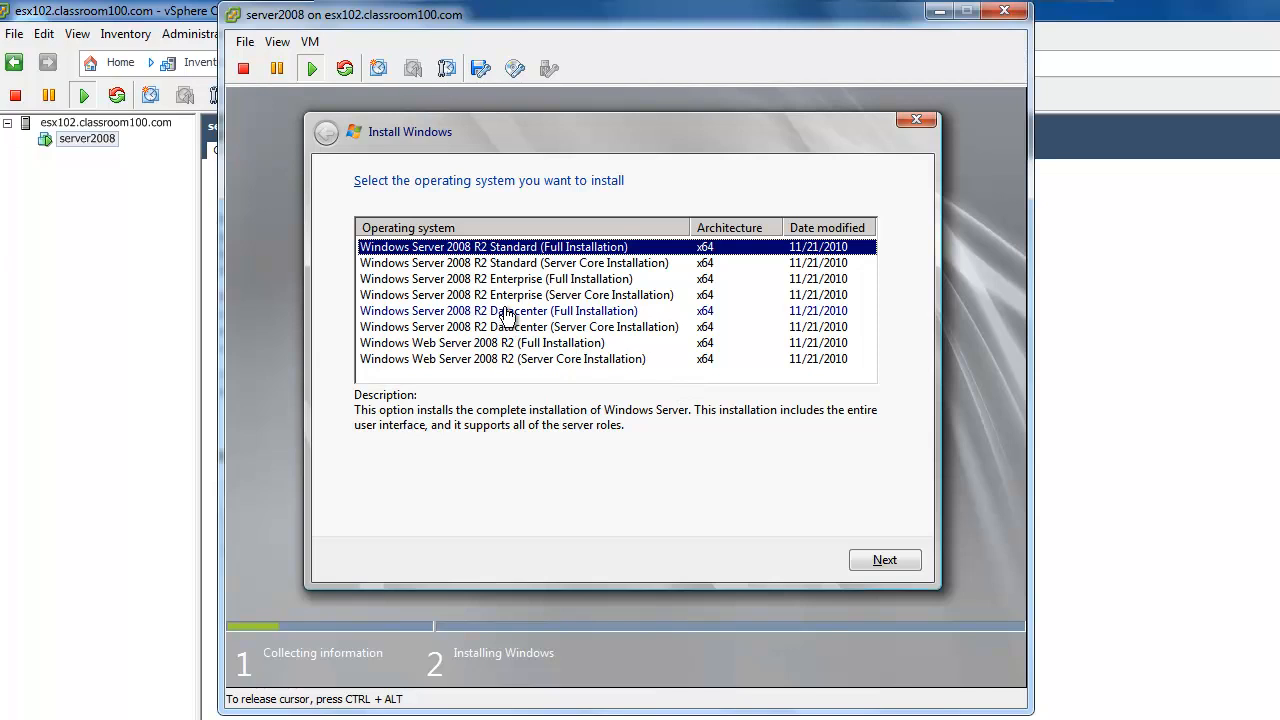
{"action": "left_click", "coordinate": [496, 310]}
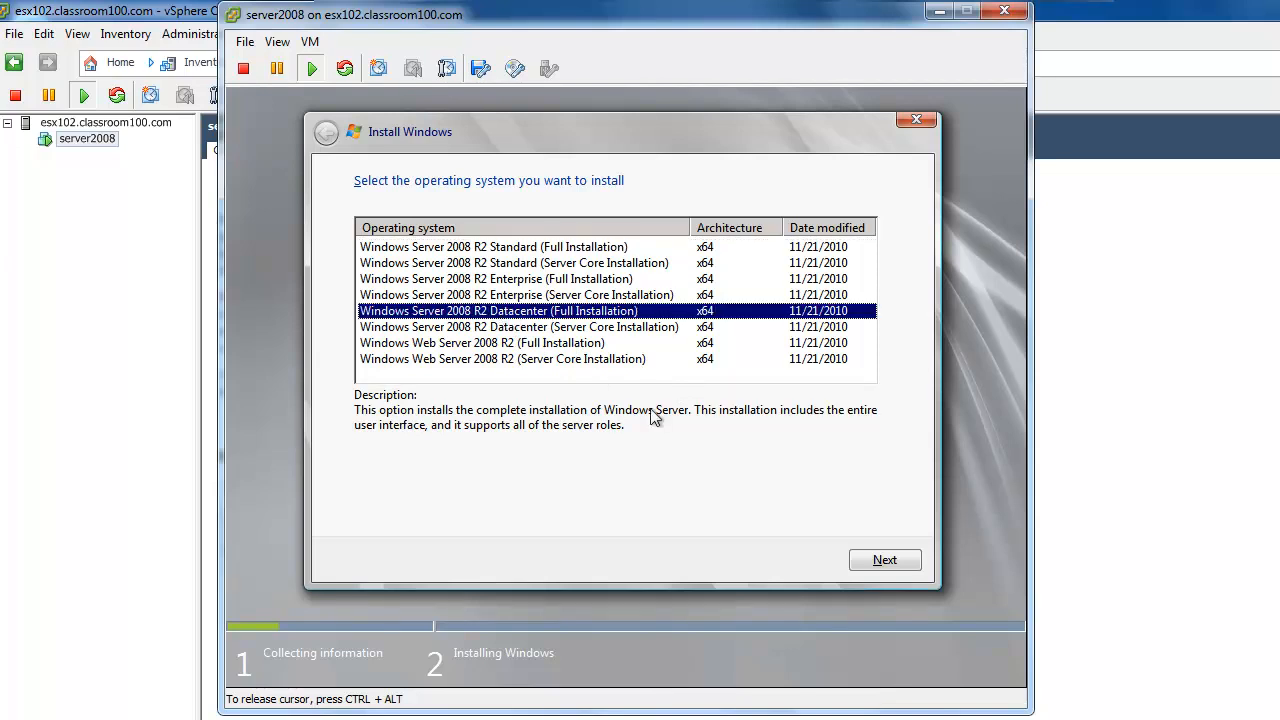
{"action": "left_click", "coordinate": [884, 560]}
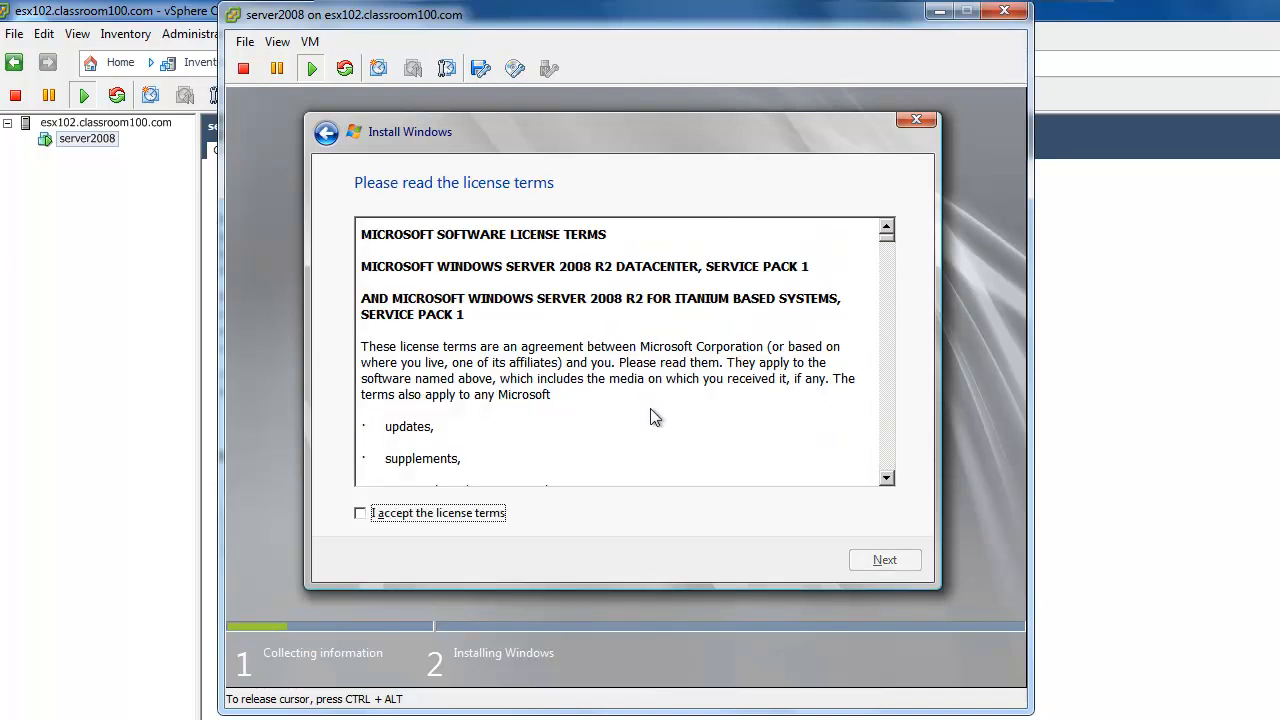
{"action": "left_click", "coordinate": [360, 513]}
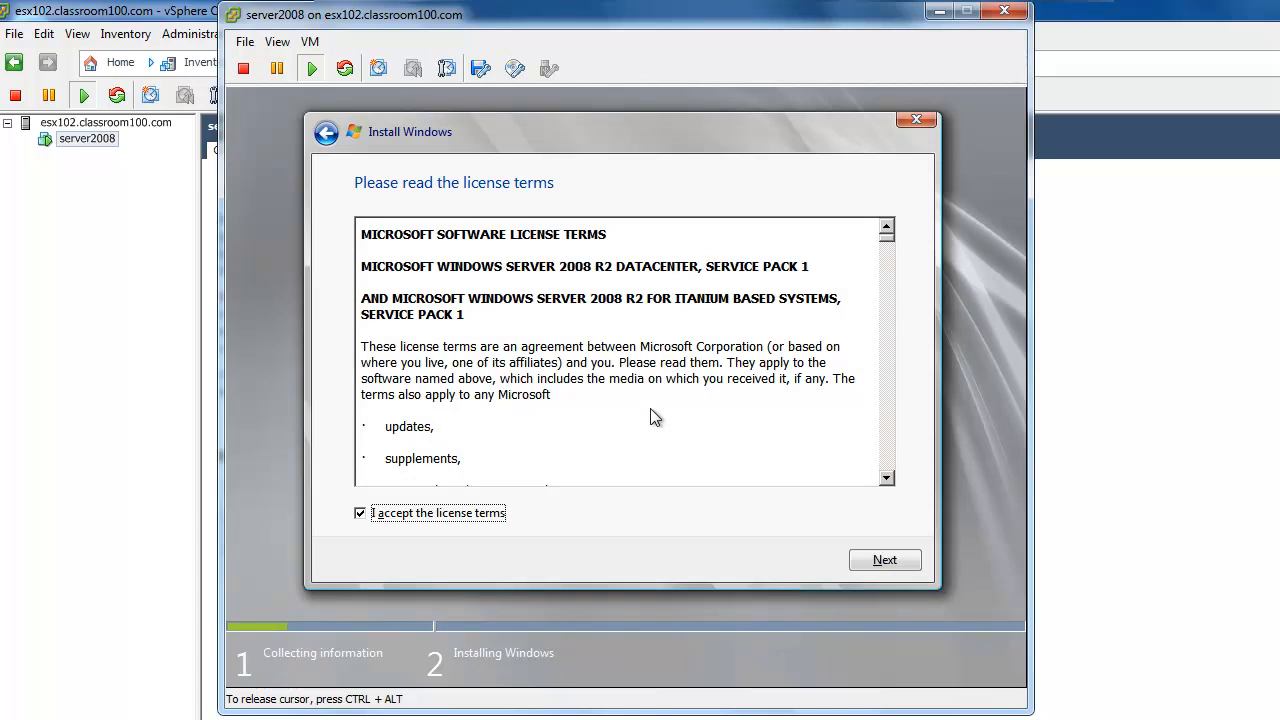
{"action": "left_click", "coordinate": [885, 560]}
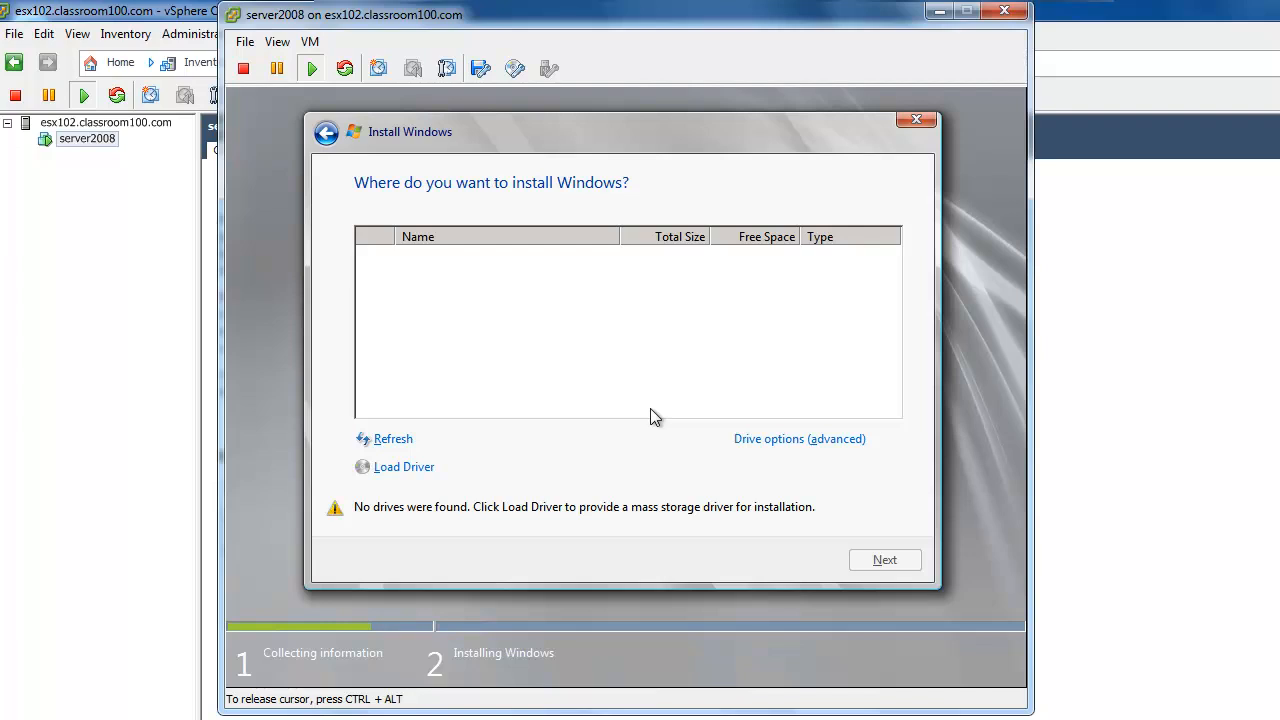
{"action": "mouse_move", "coordinate": [495, 453]}
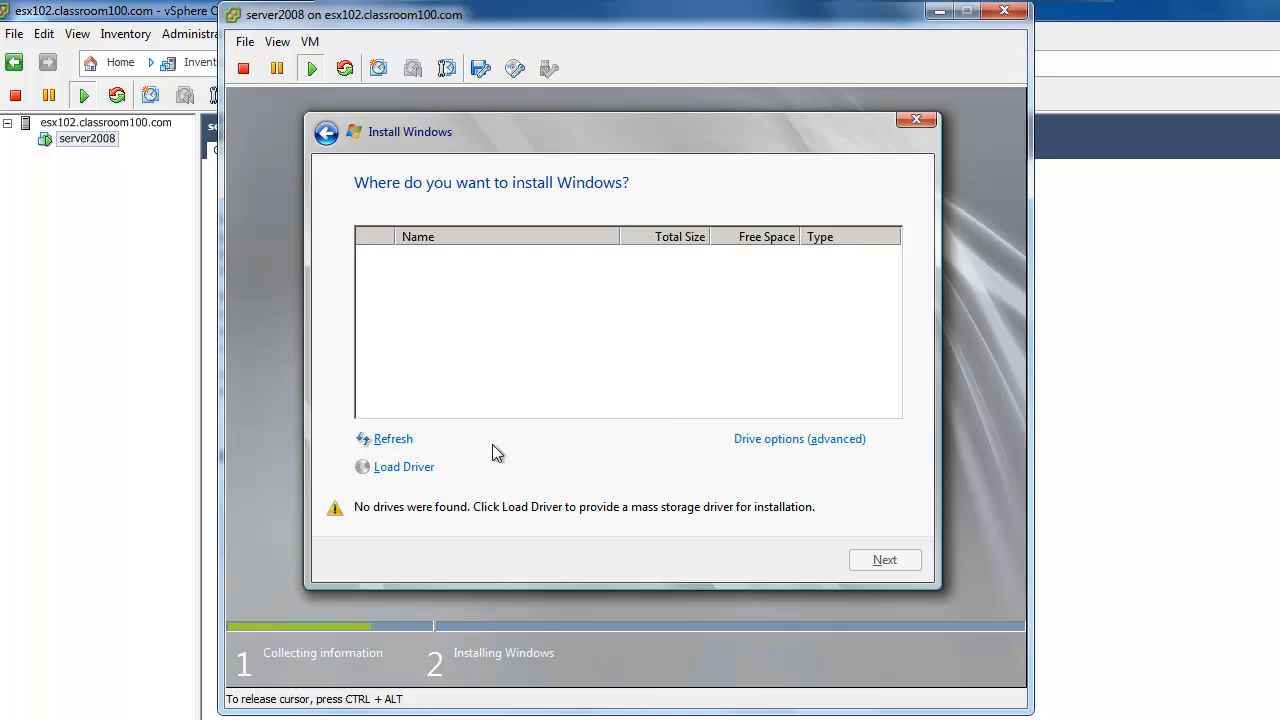
Choose Load Driver on the 'Where do you want to install Windows?' page.
{"action": "left_click", "coordinate": [404, 466]}
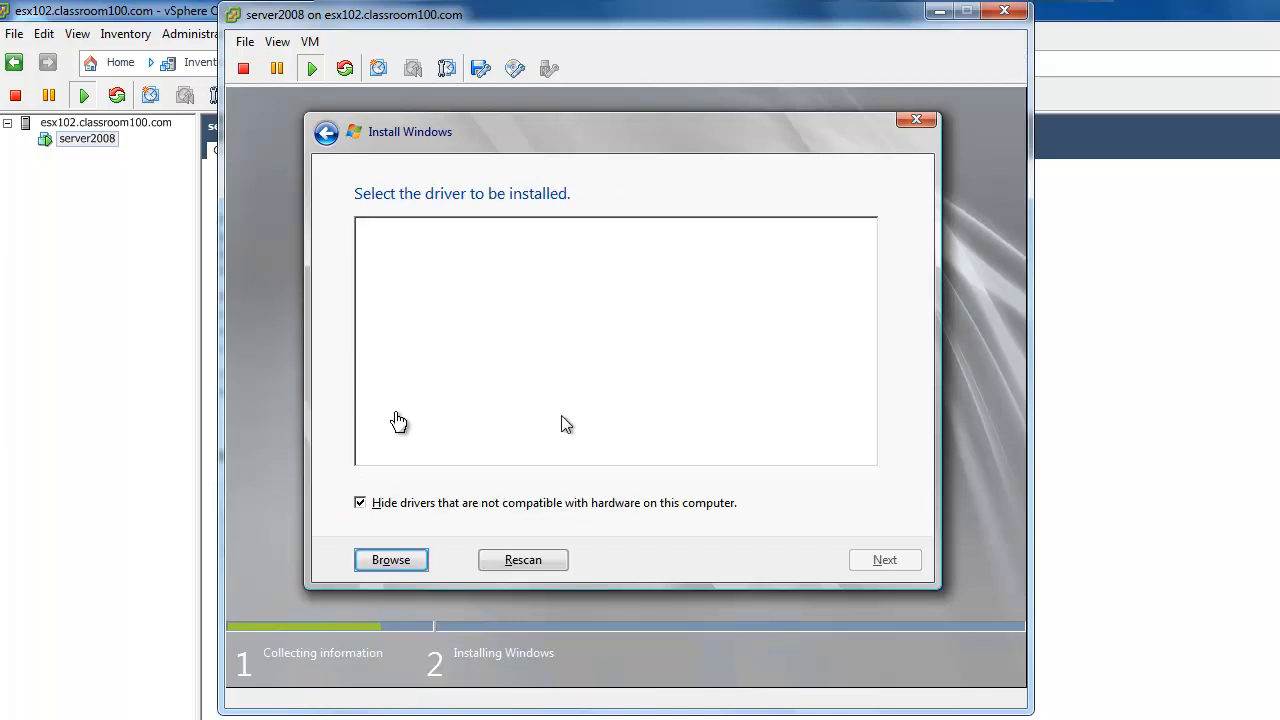
{"action": "mouse_move", "coordinate": [479, 68]}
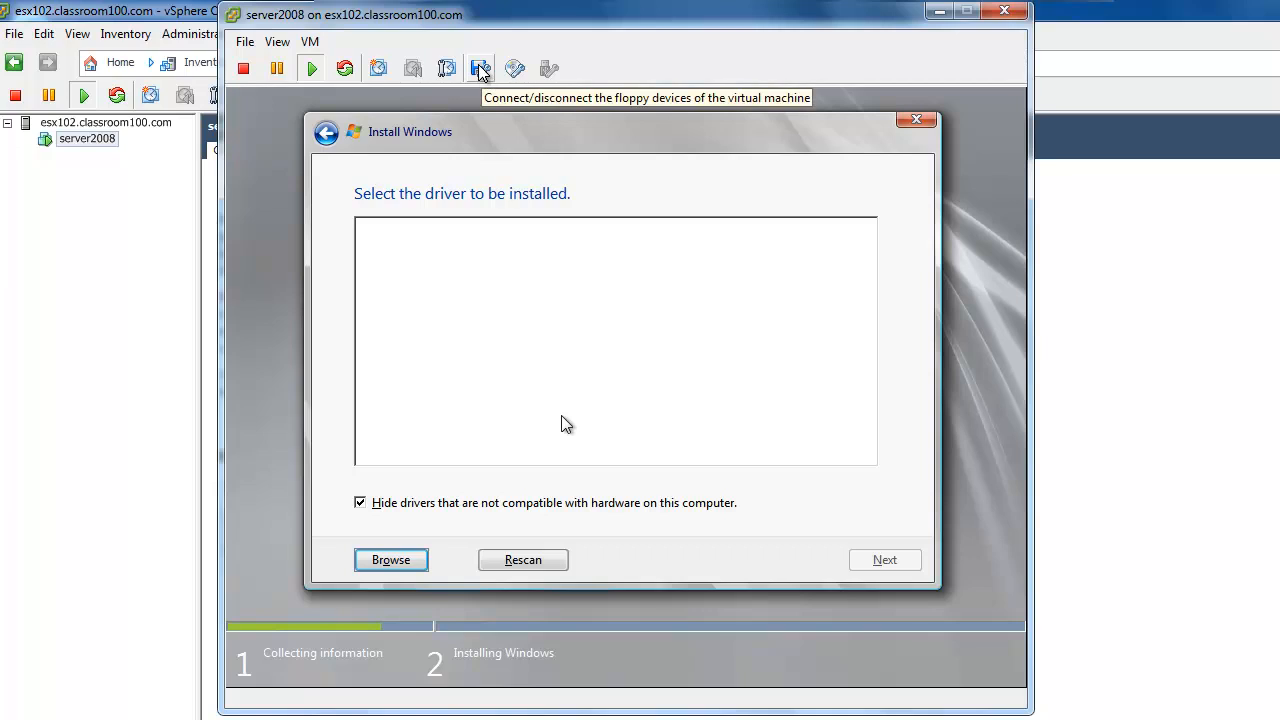
Connect floppy drive 1 to the pvscsi image in the datastore's vmimages/floppies folder.
{"action": "left_click", "coordinate": [479, 68]}
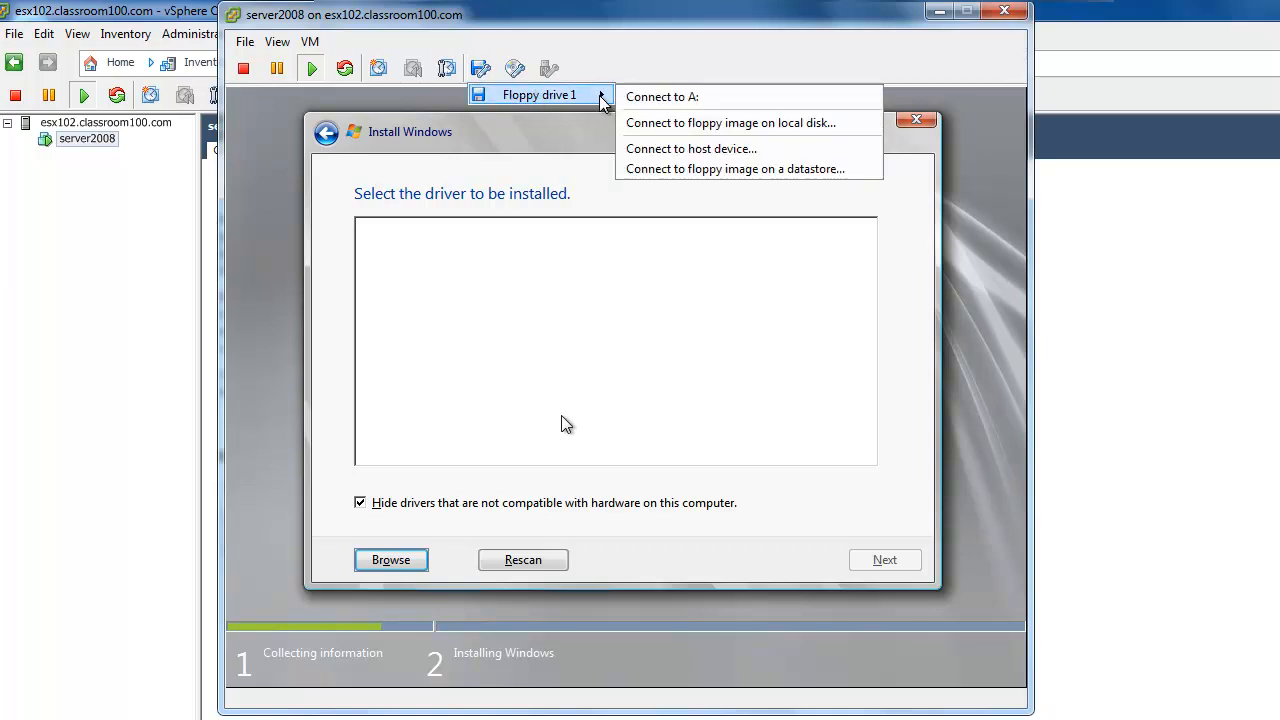
{"action": "mouse_move", "coordinate": [677, 168]}
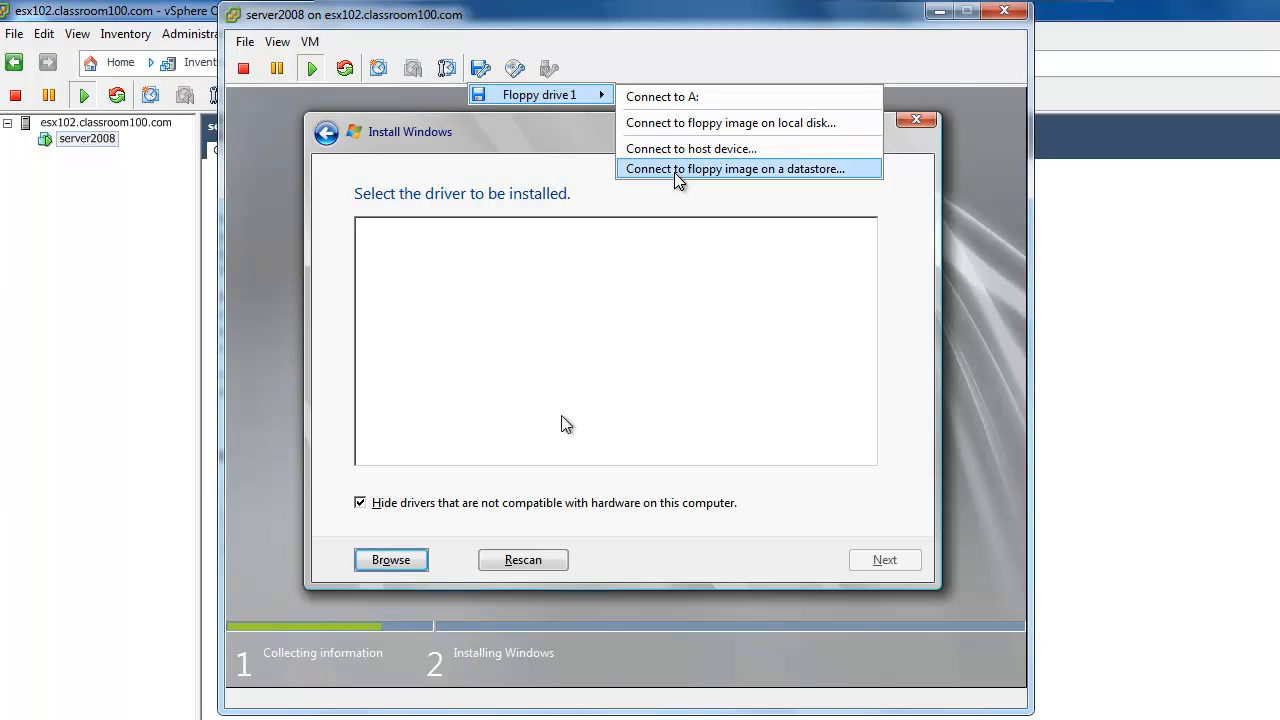
{"action": "left_click", "coordinate": [730, 168]}
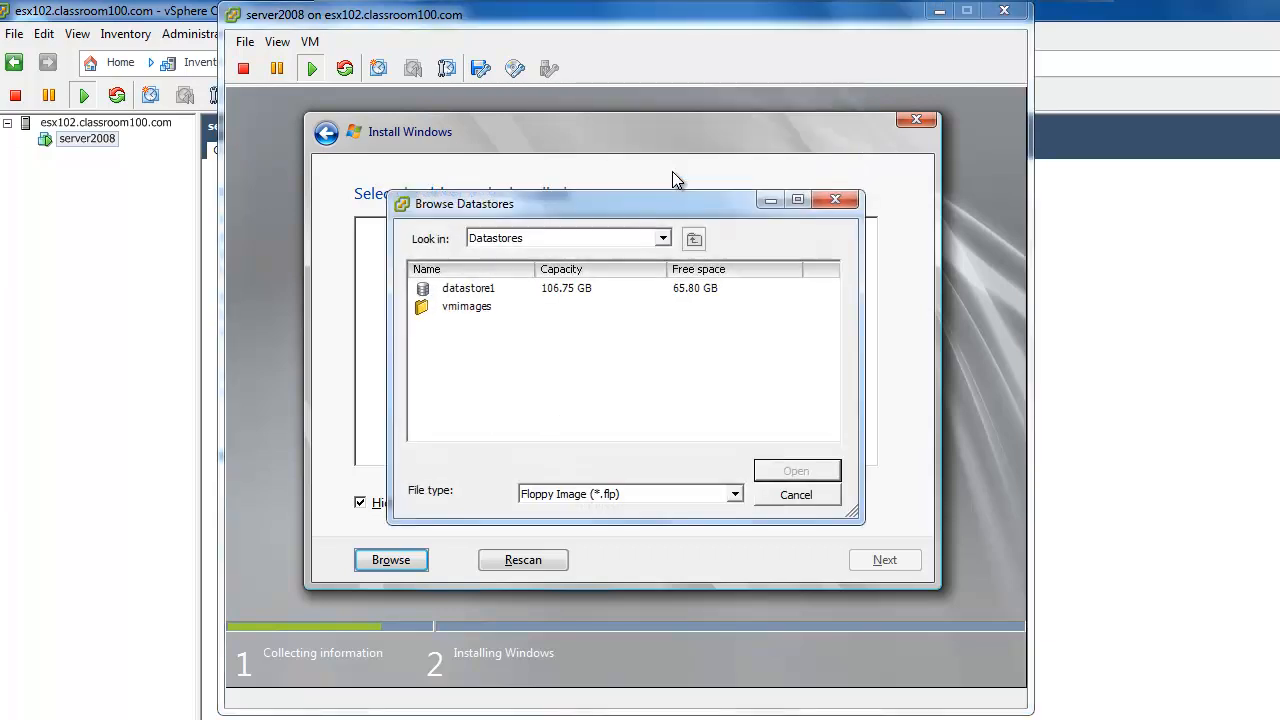
{"action": "mouse_move", "coordinate": [437, 313]}
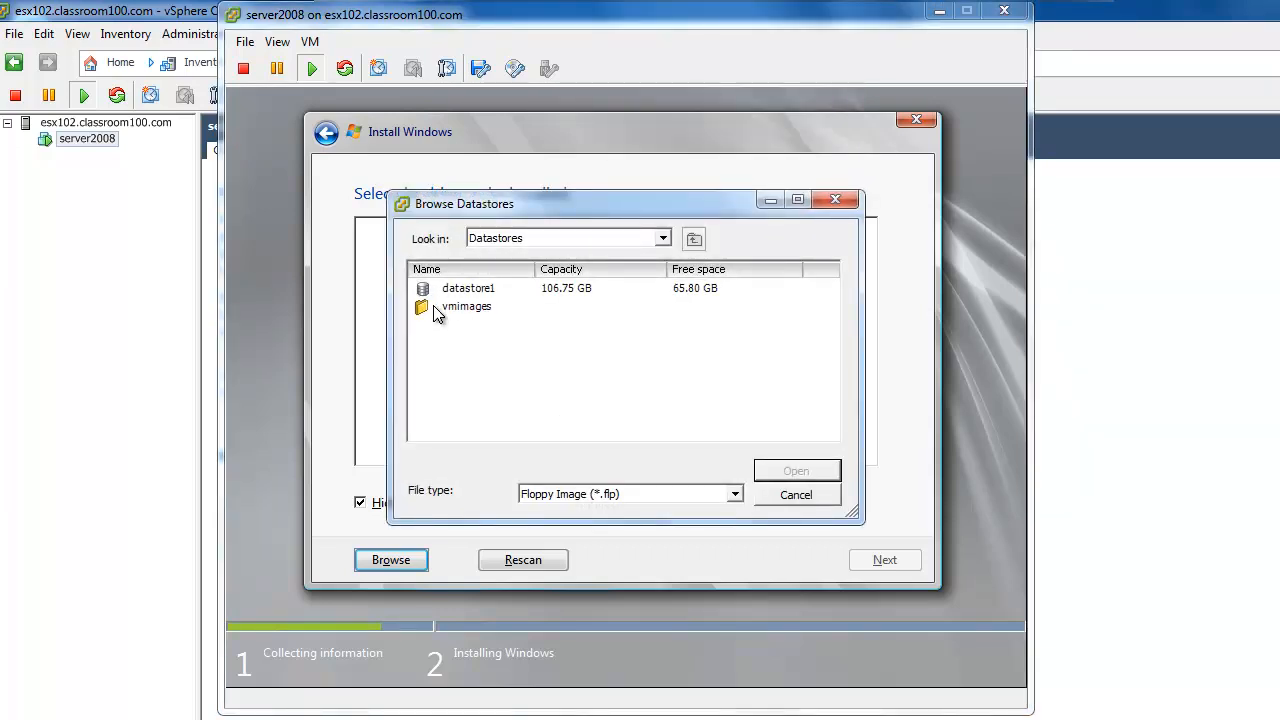
{"action": "double_click", "coordinate": [463, 306]}
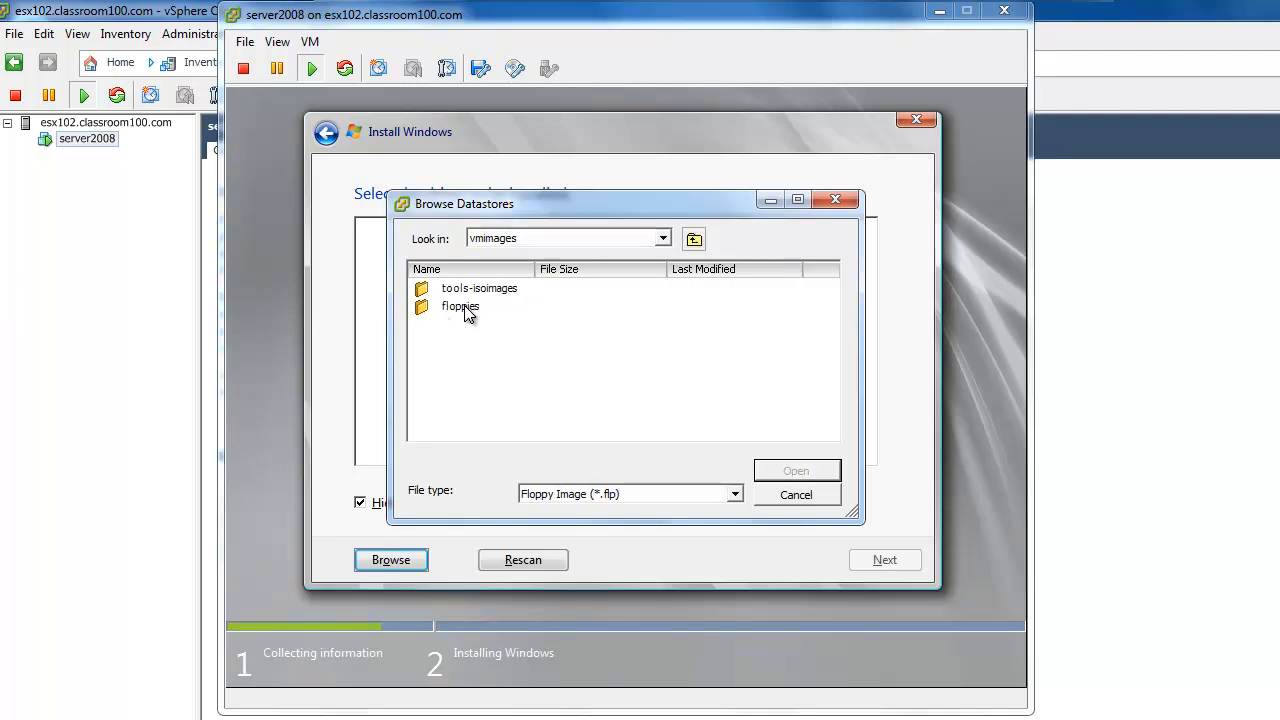
{"action": "left_click", "coordinate": [460, 306]}
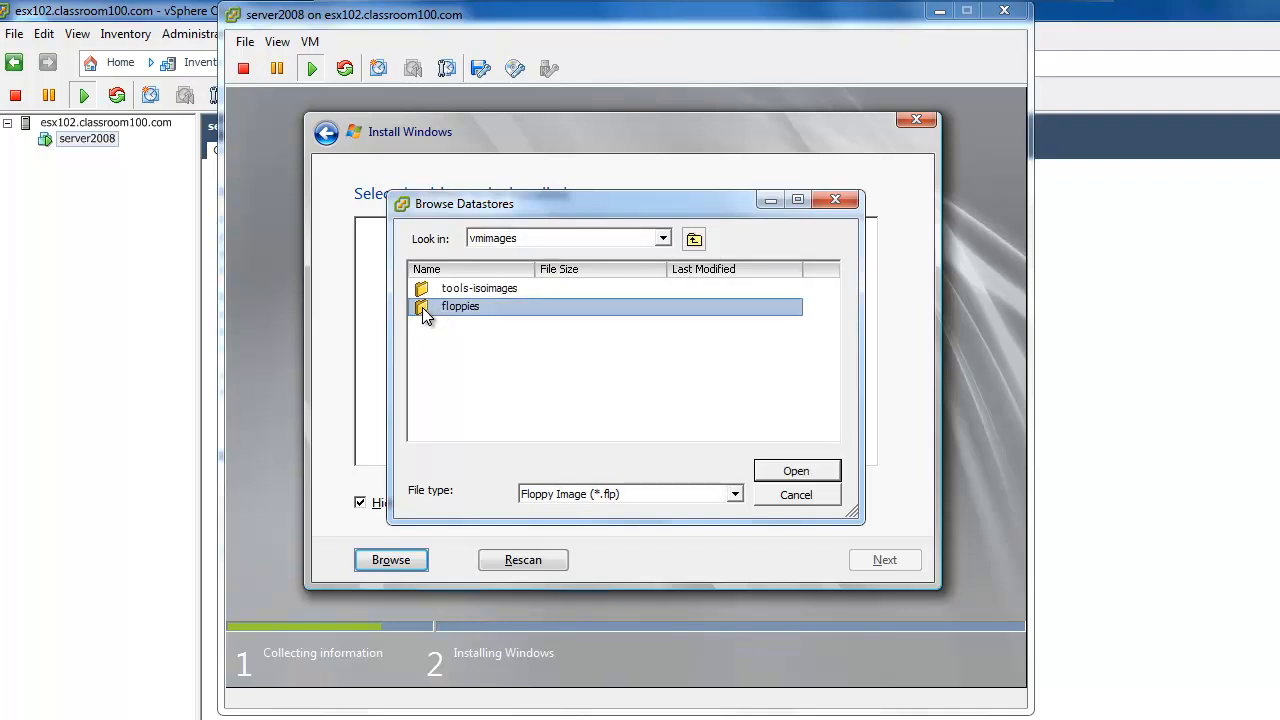
{"action": "double_click", "coordinate": [460, 306]}
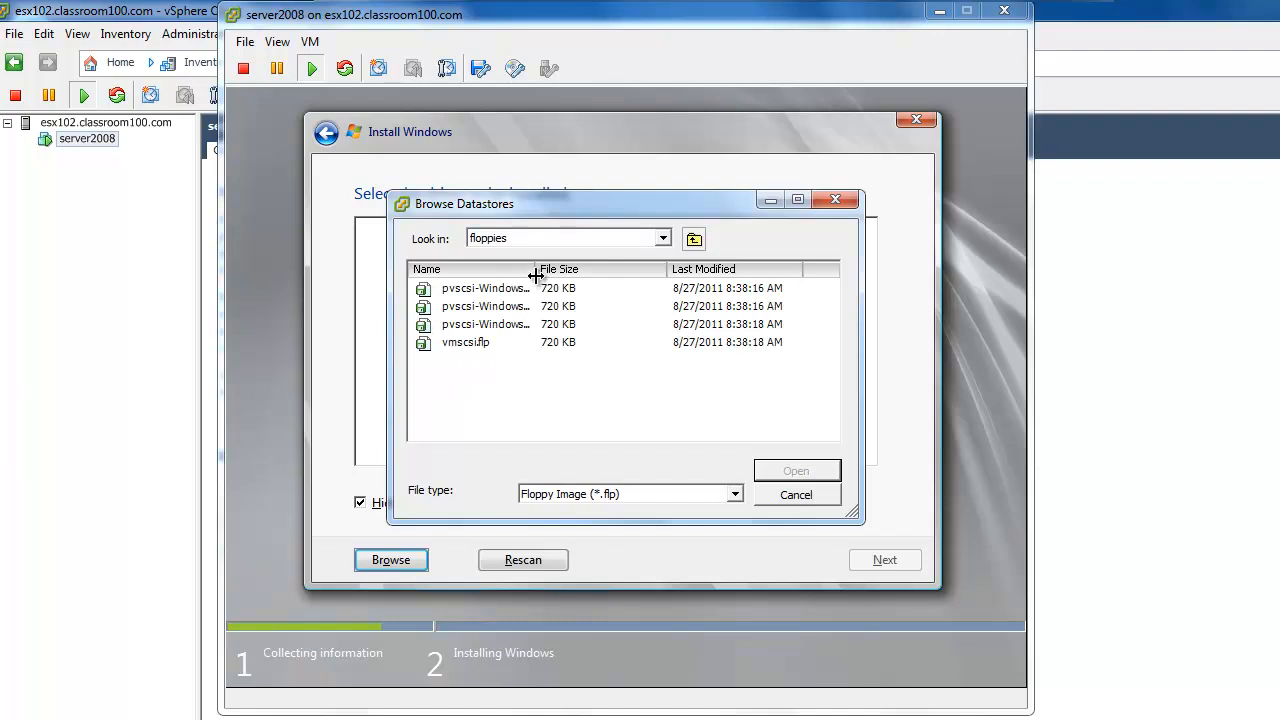
{"action": "left_click_drag", "start_coordinate": [535, 268], "coordinate": [612, 268]}
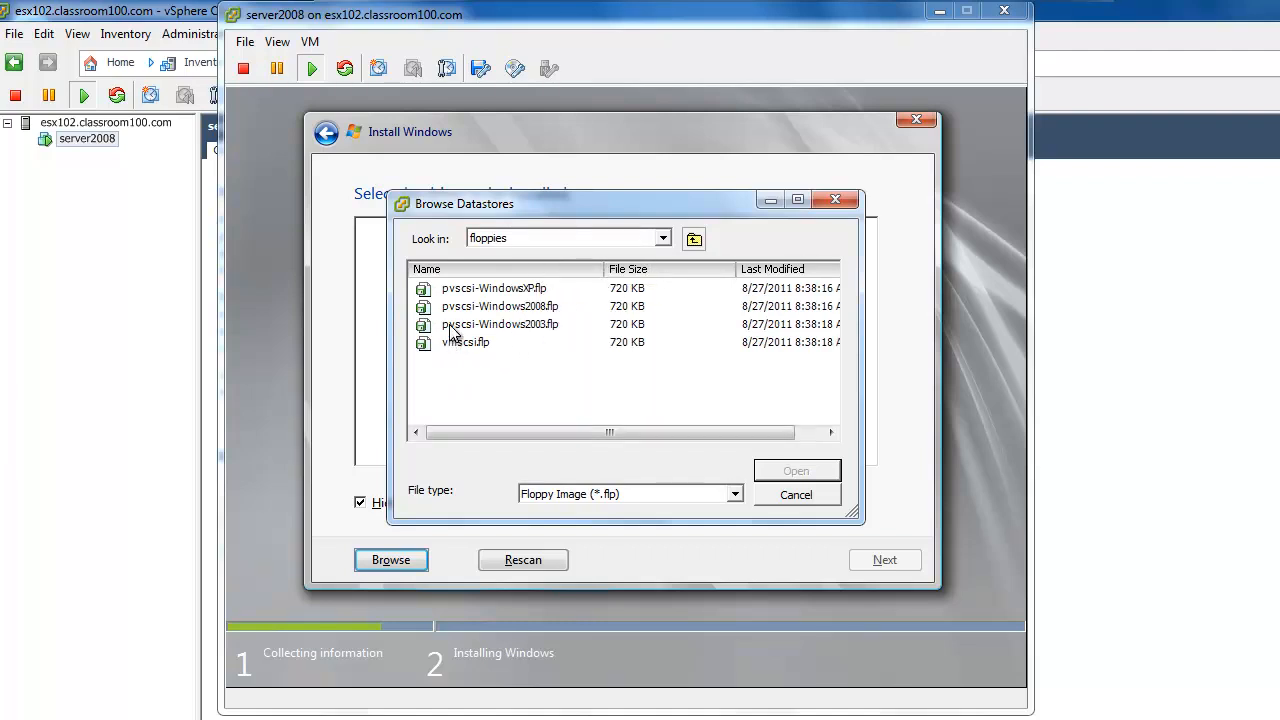
{"action": "left_click", "coordinate": [500, 306]}
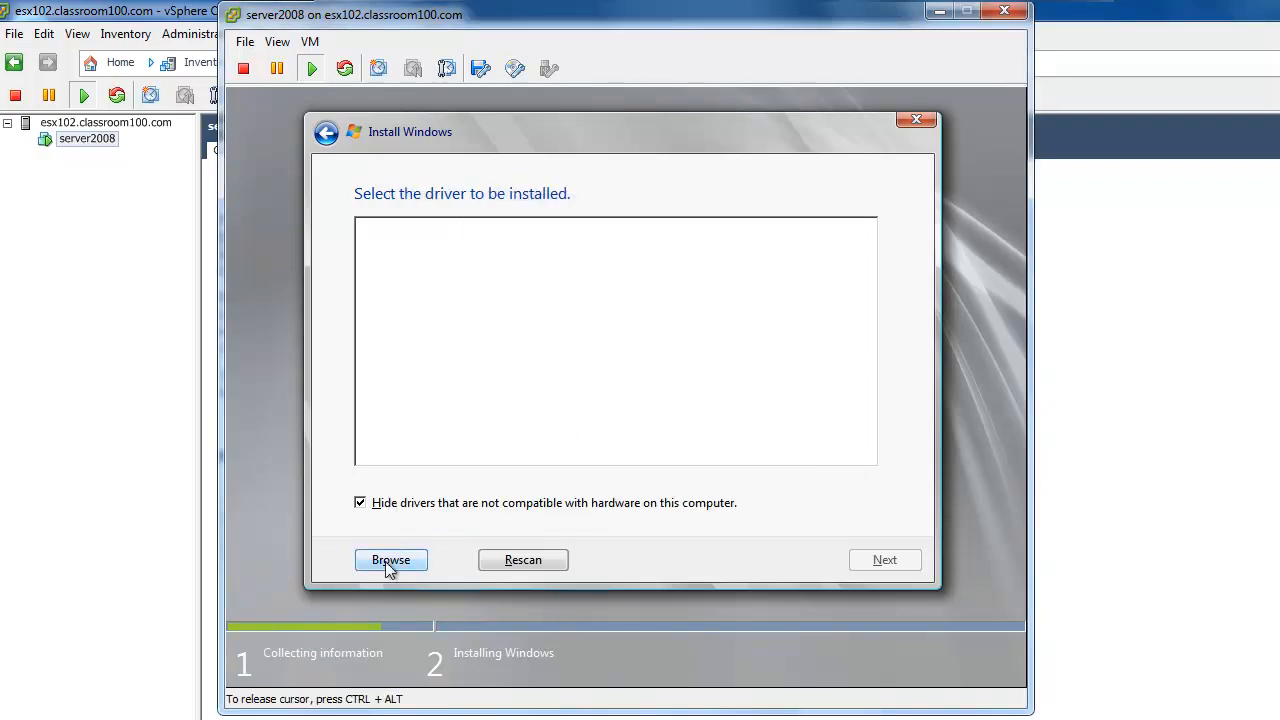
Show incompatible drivers and browse to A:\amd64 to list the VMware PVSCSI Controller driver.
{"action": "left_click", "coordinate": [360, 503]}
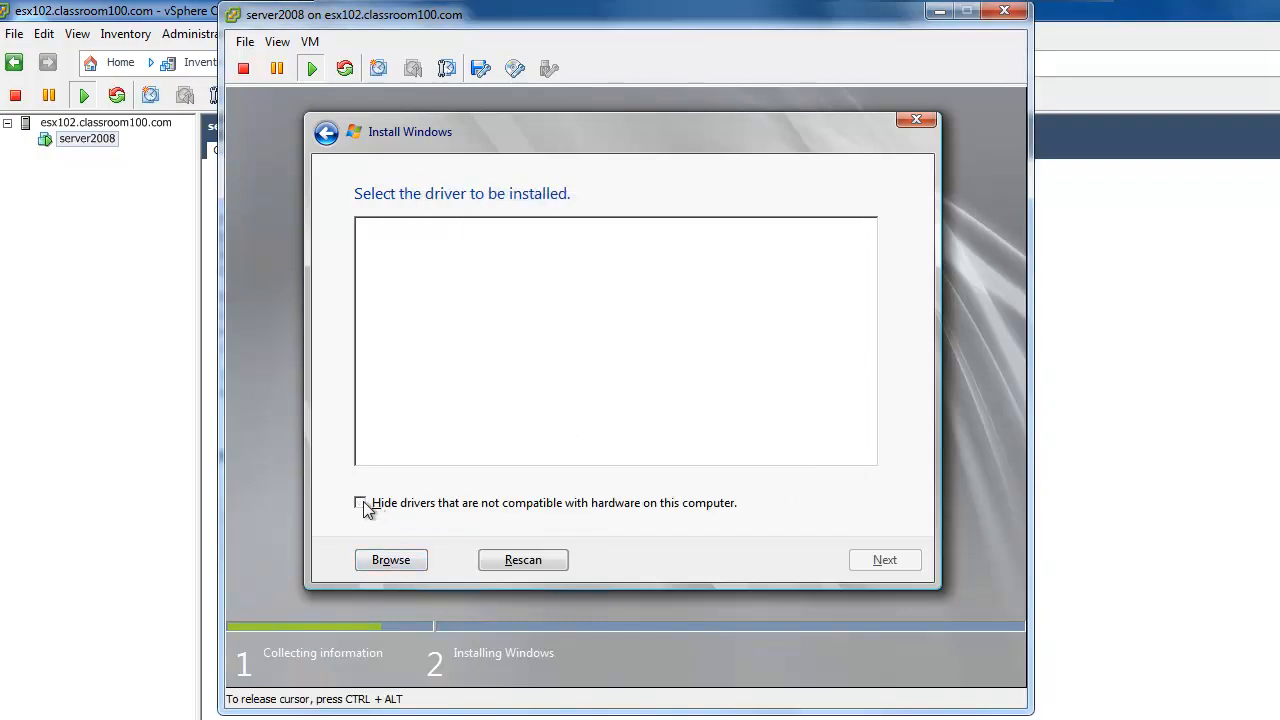
{"action": "left_click", "coordinate": [391, 560]}
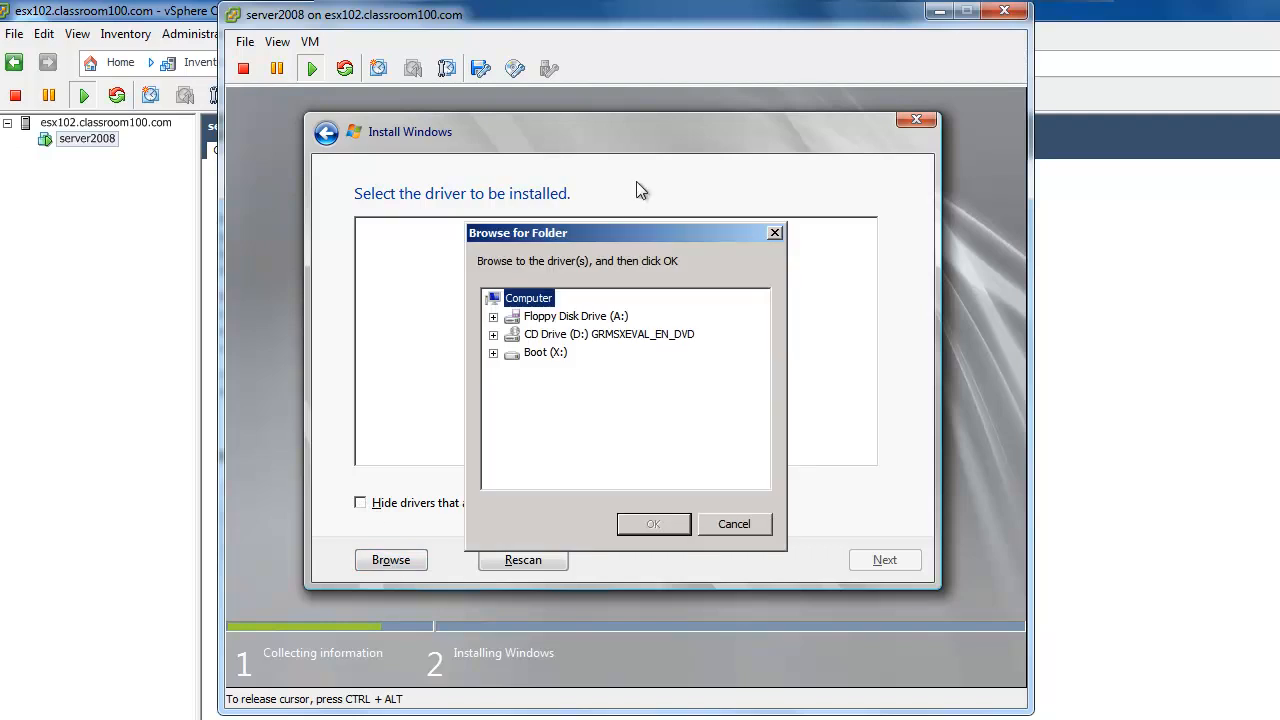
{"action": "mouse_move", "coordinate": [503, 328]}
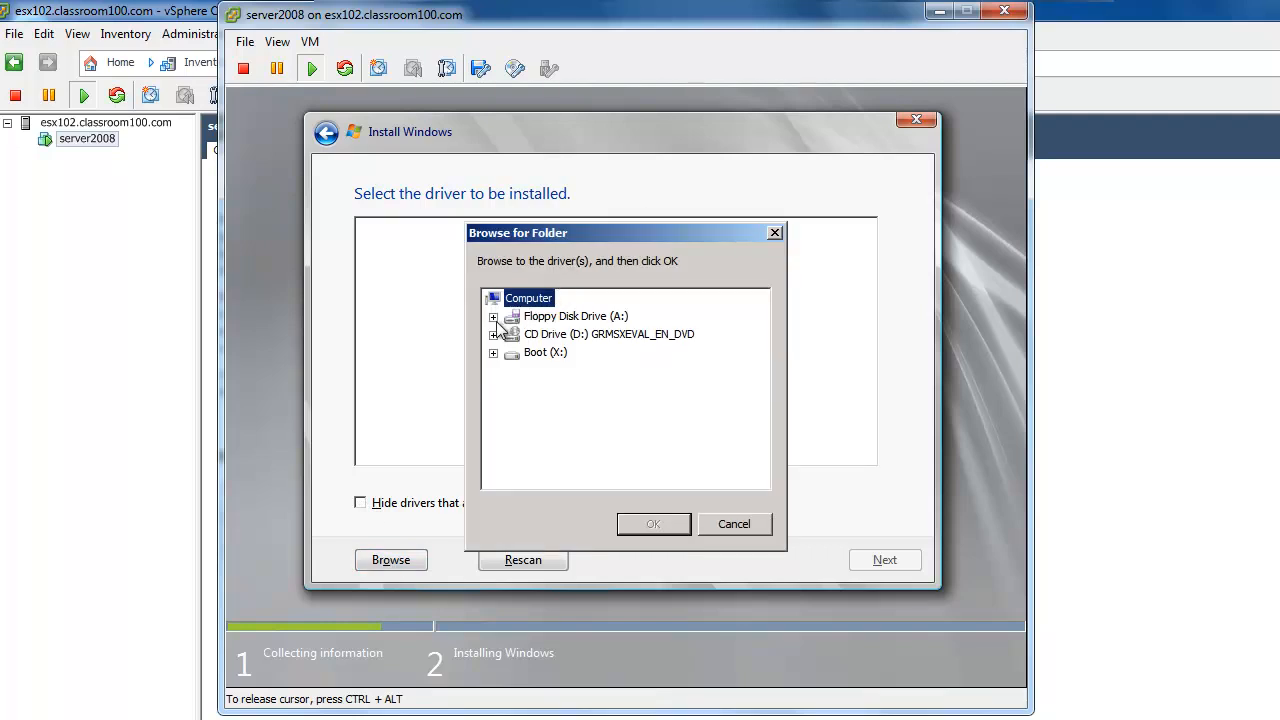
{"action": "left_click", "coordinate": [493, 316]}
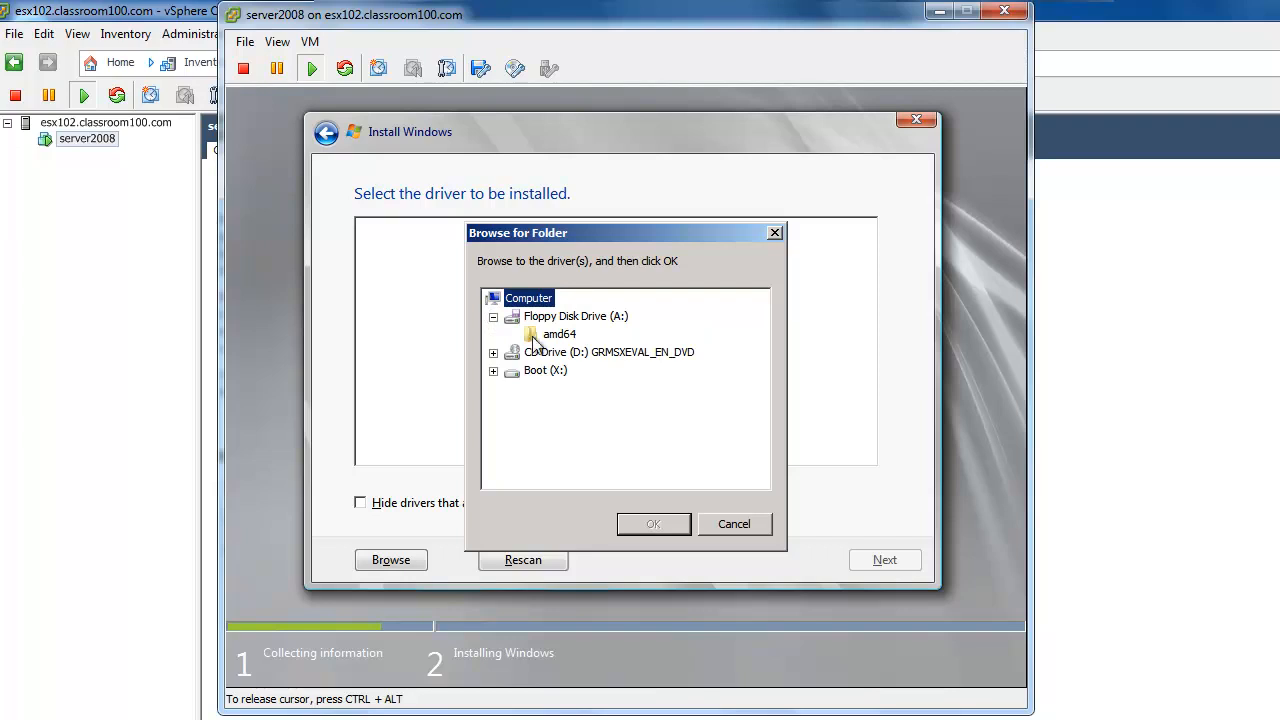
{"action": "left_click", "coordinate": [559, 333]}
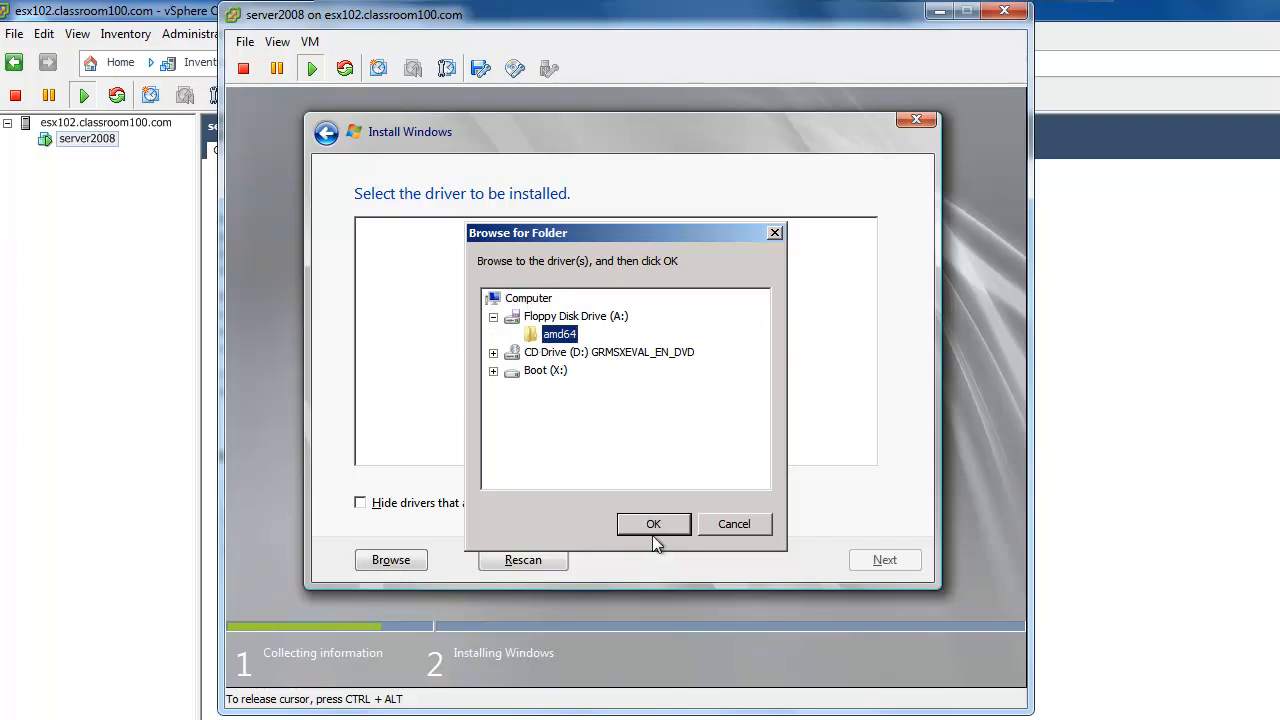
{"action": "left_click", "coordinate": [654, 524]}
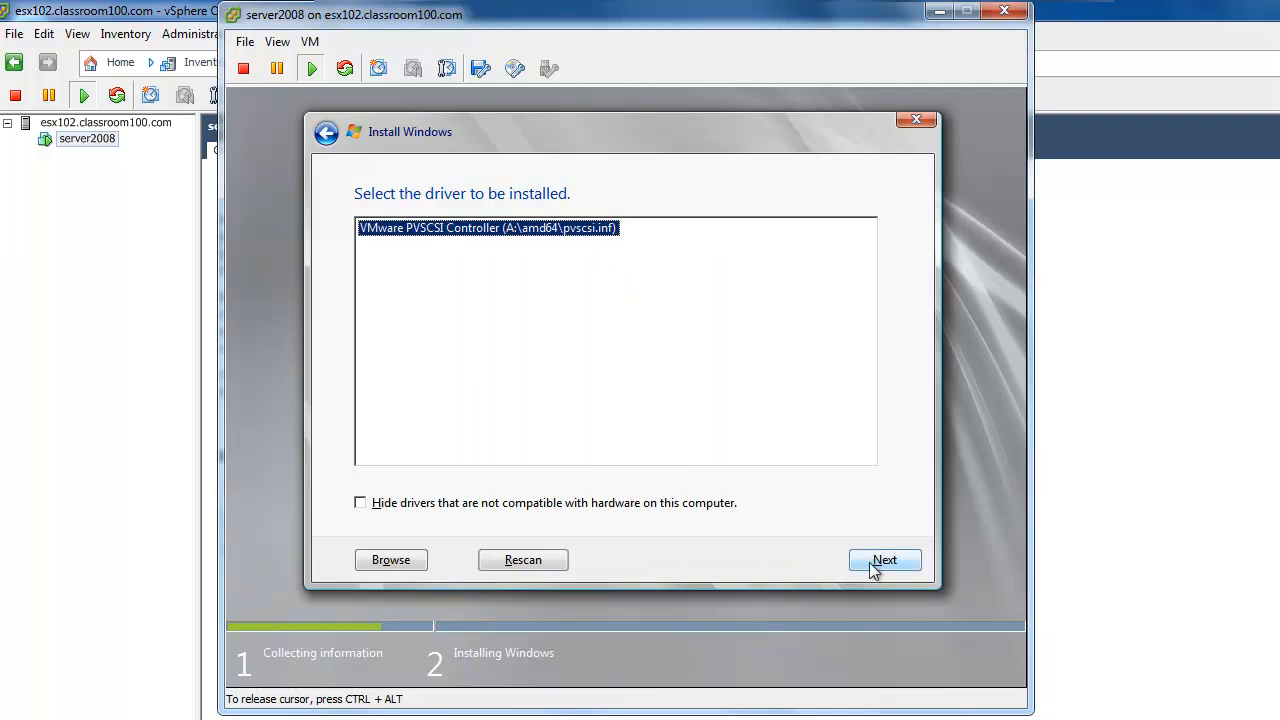
Install the PVSCSI driver and begin installing Windows on the 40 GB unallocated Disk 0.
{"action": "left_click", "coordinate": [885, 559]}
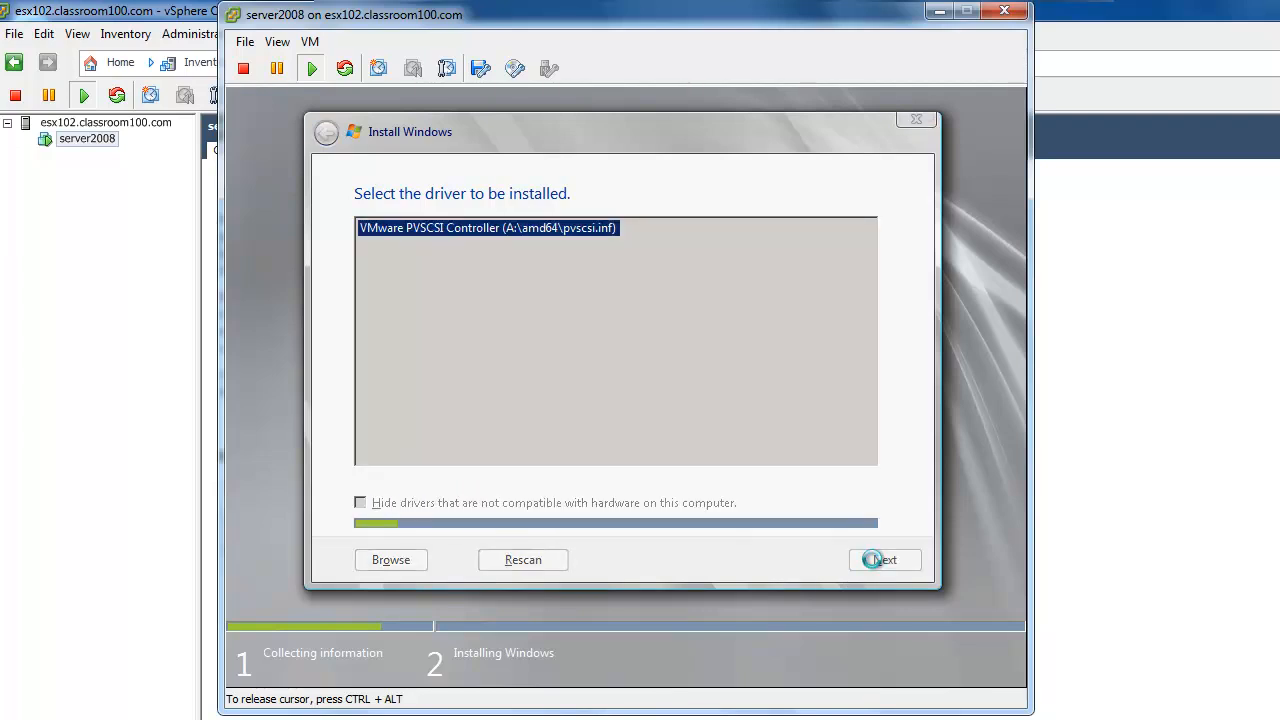
{"action": "left_click", "coordinate": [886, 559]}
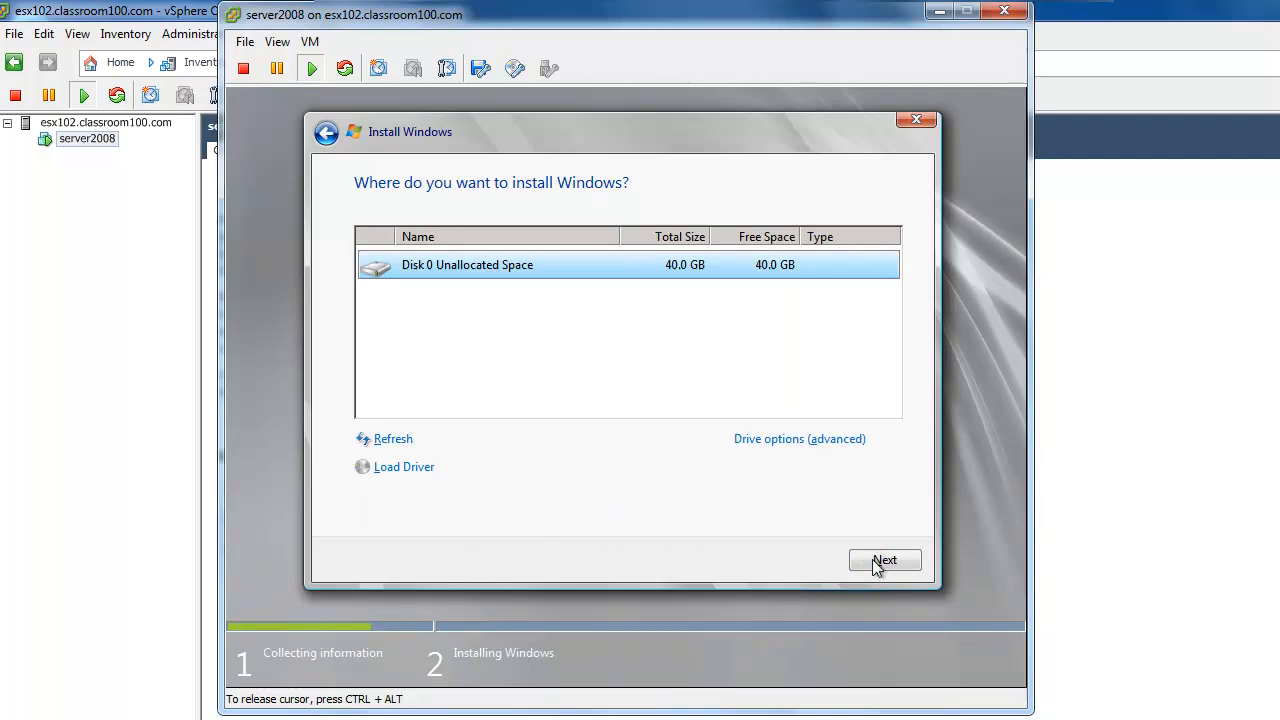
{"action": "left_click", "coordinate": [886, 560]}
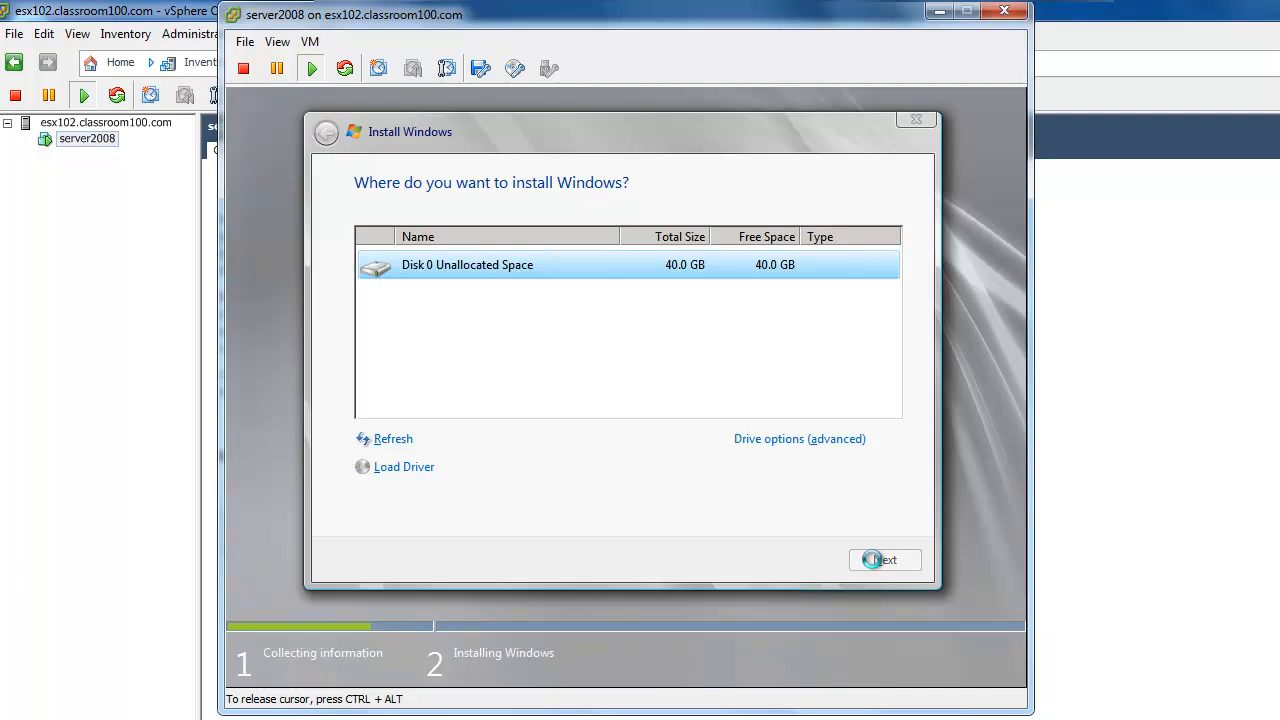
{"action": "left_click", "coordinate": [892, 559]}
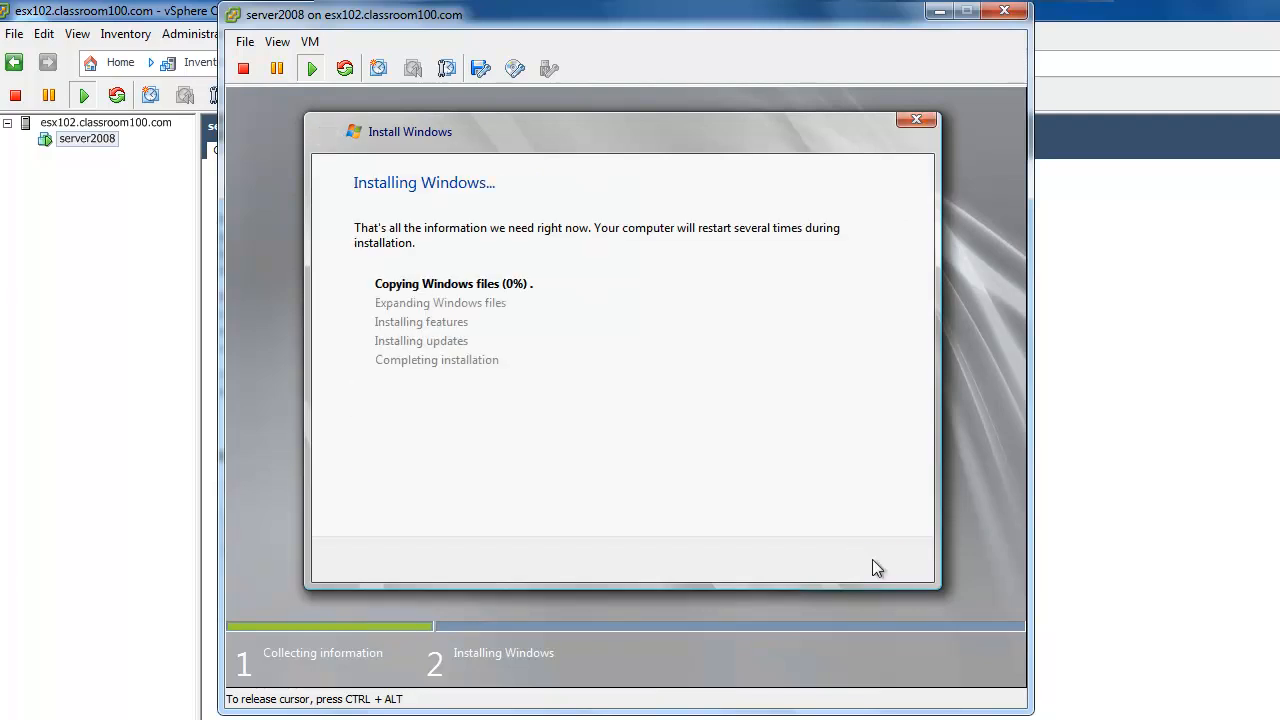
{"action": "mouse_move", "coordinate": [231, 500]}
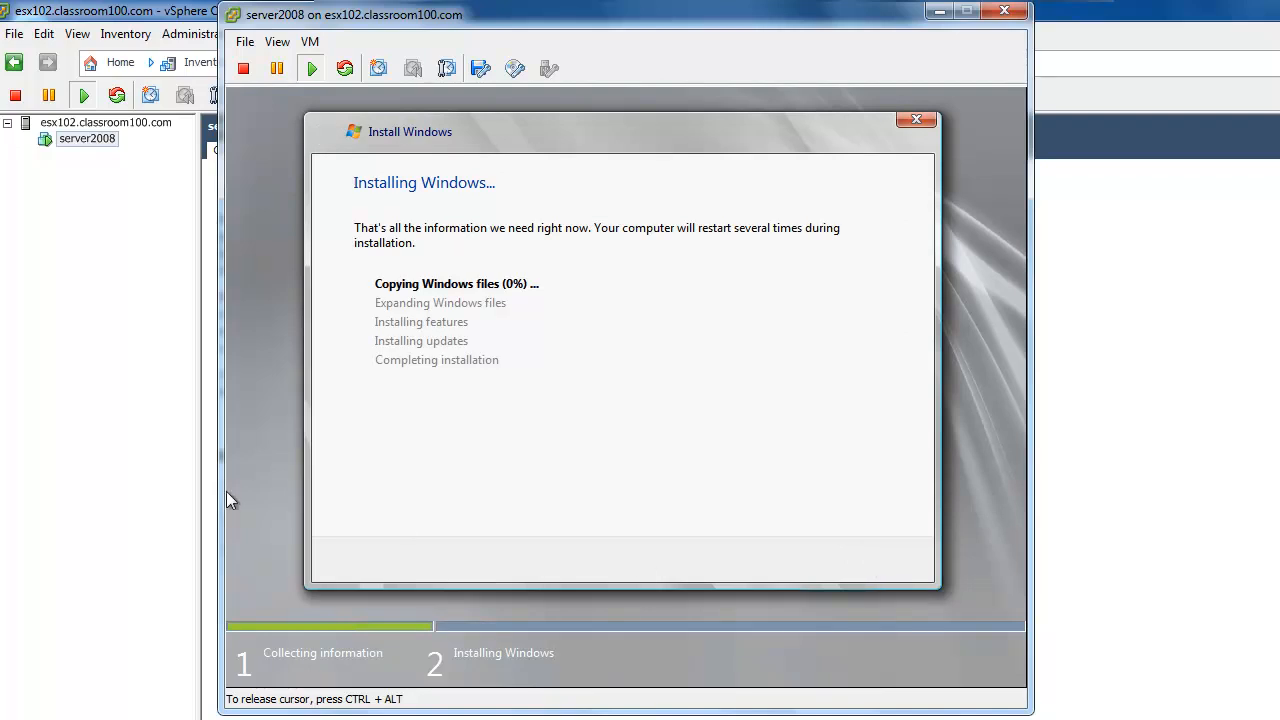
{"action": "mouse_move", "coordinate": [435, 378]}
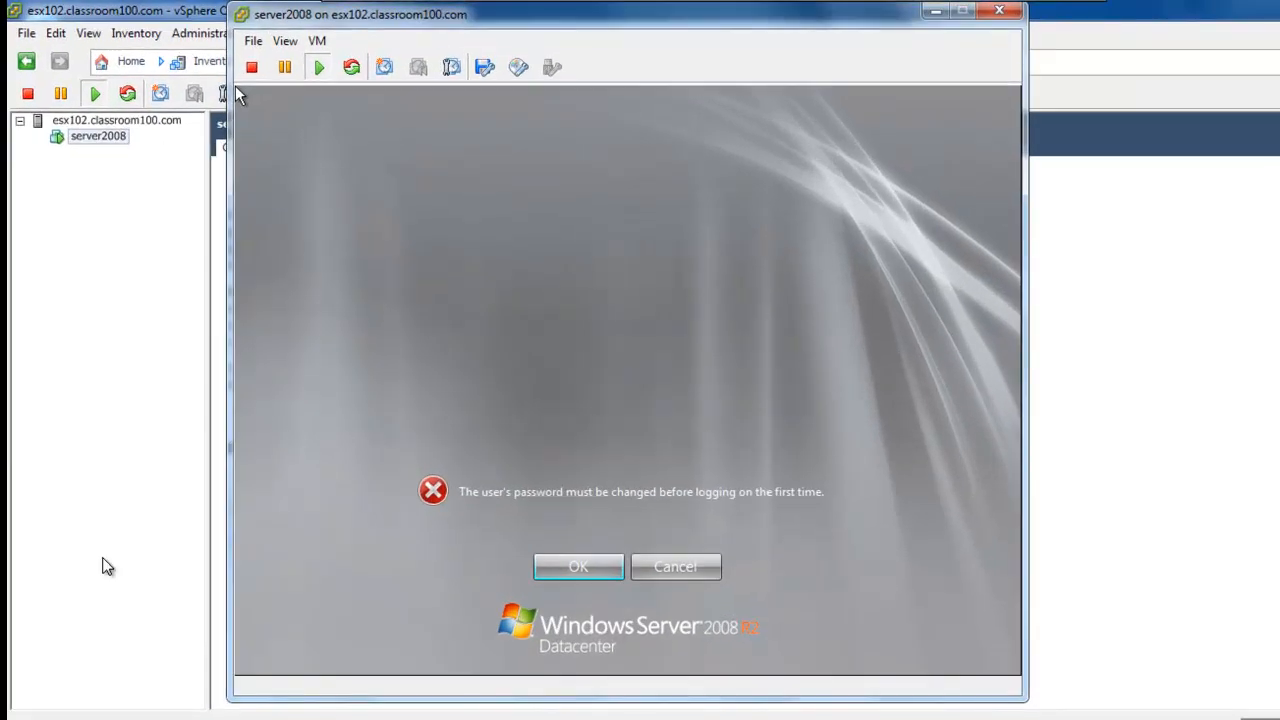
{"action": "mouse_move", "coordinate": [139, 569]}
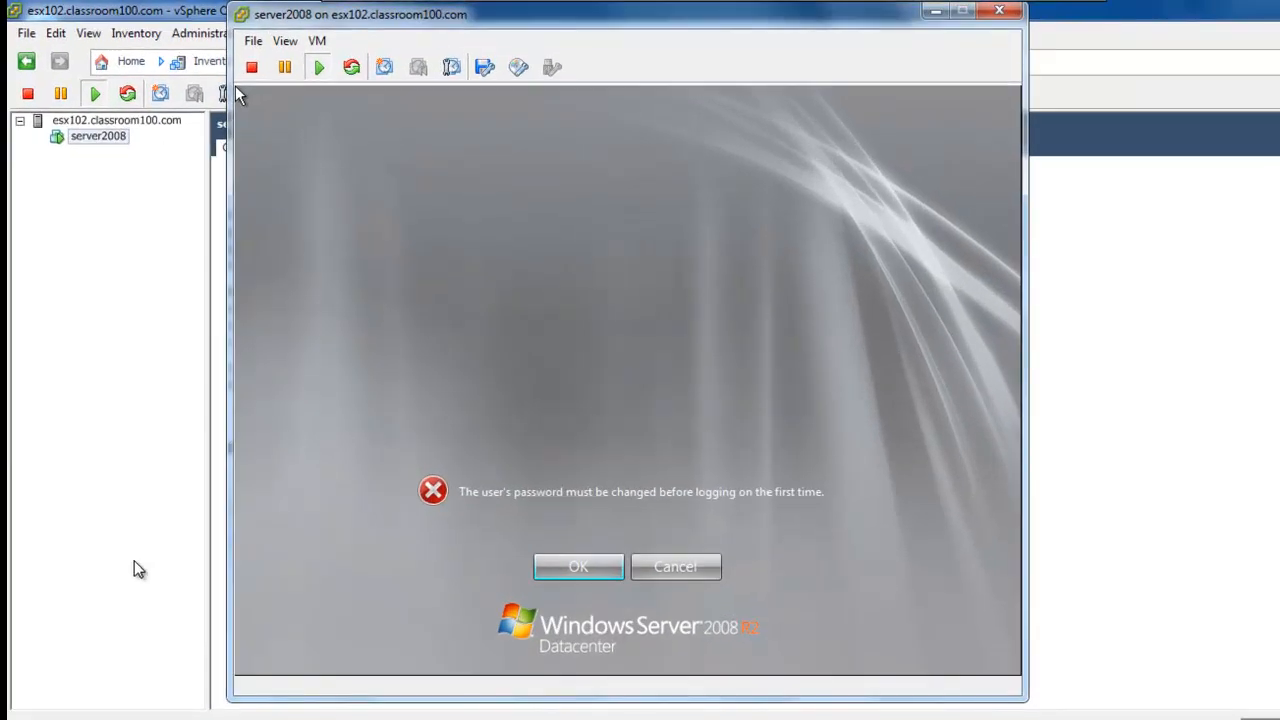
{"action": "mouse_move", "coordinate": [585, 15]}
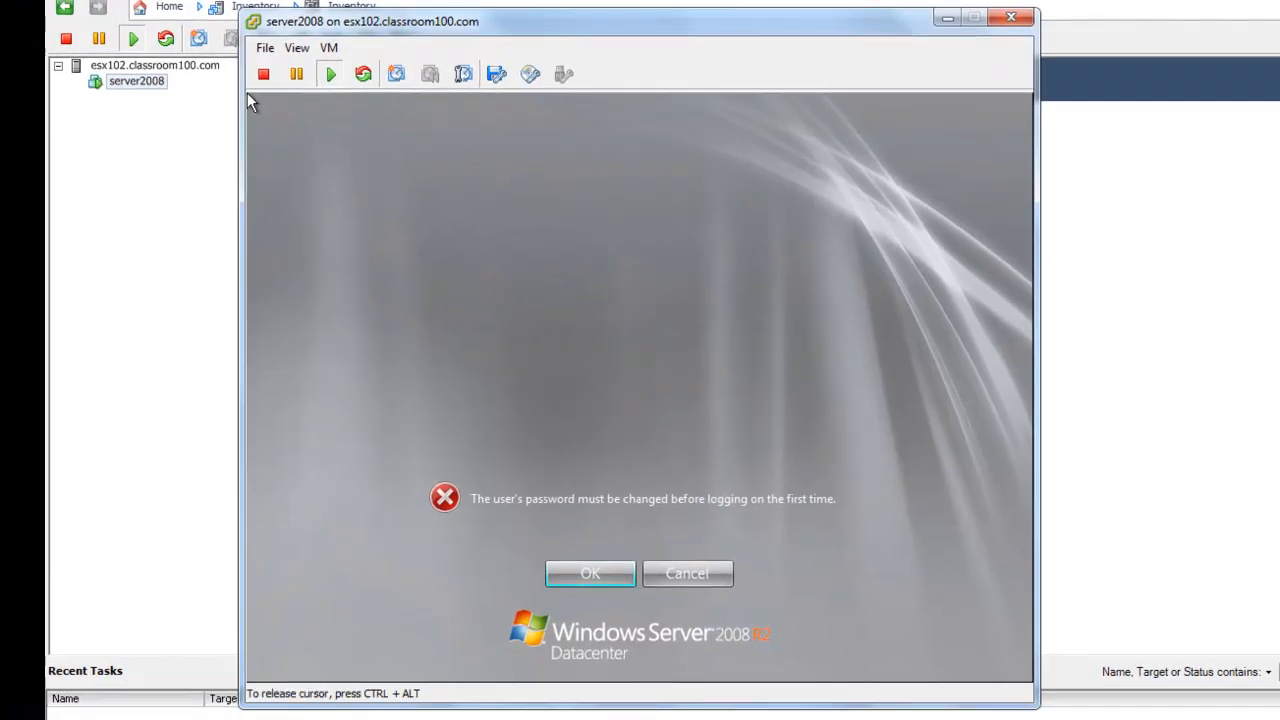
{"action": "mouse_move", "coordinate": [525, 523]}
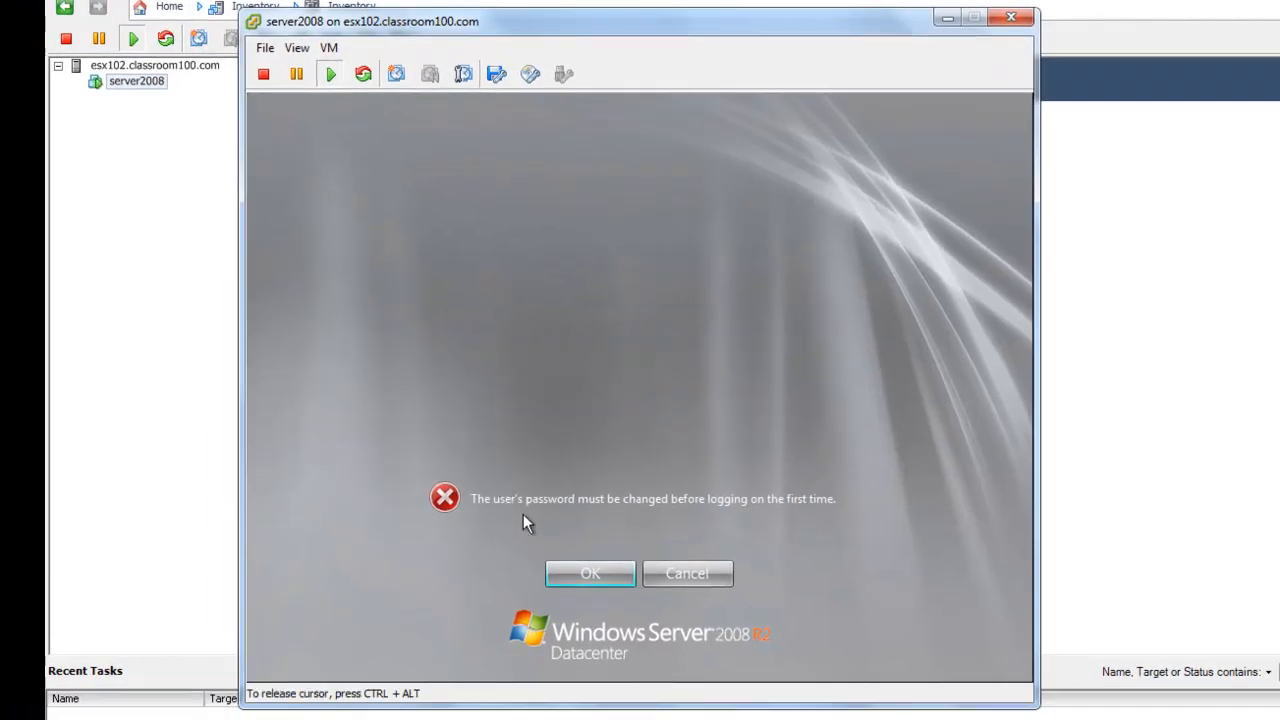
Dismiss the password-change notice, enter the new Administrator password twice, and submit it.
{"action": "left_click", "coordinate": [592, 573]}
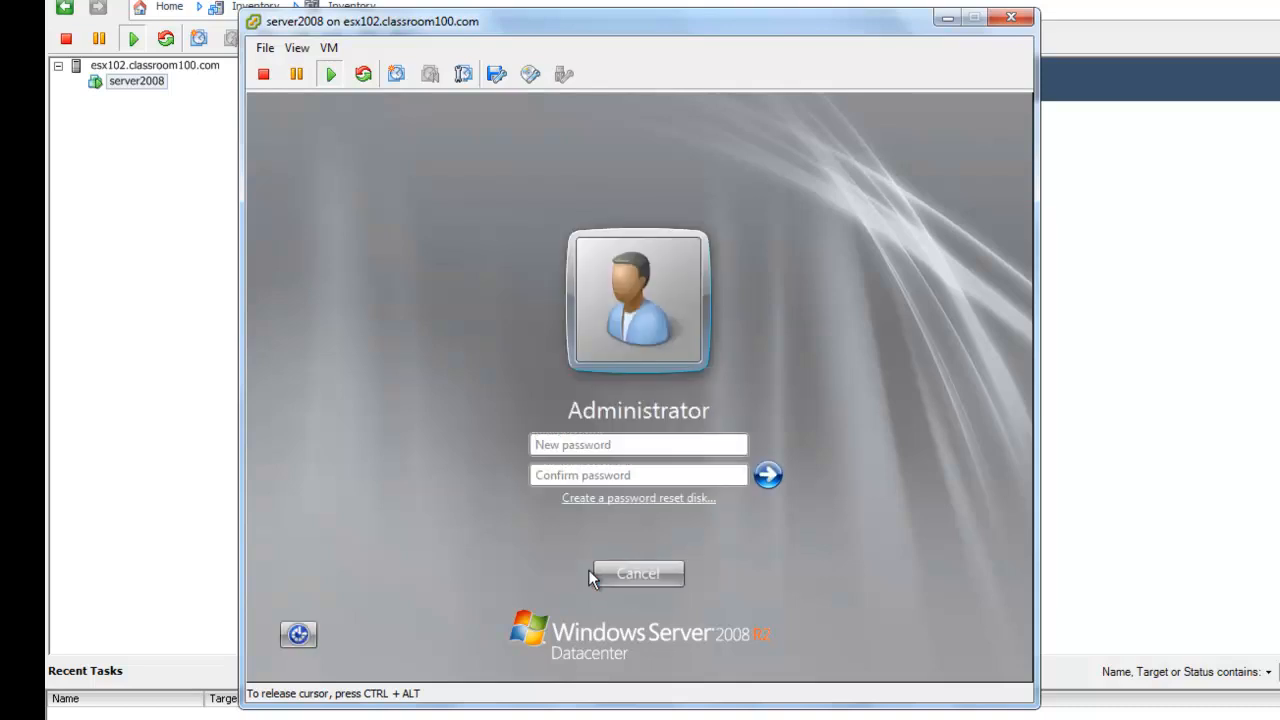
{"action": "type", "text": "••"}
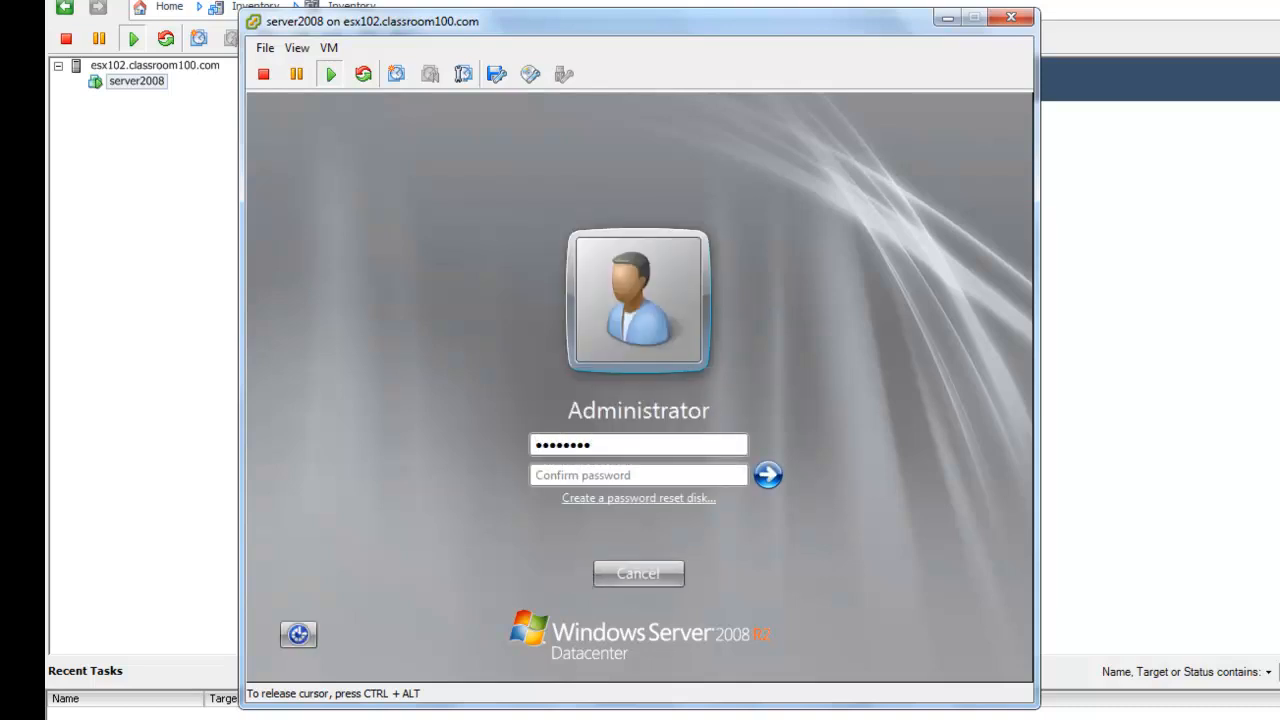
{"action": "type", "text": "•••••"}
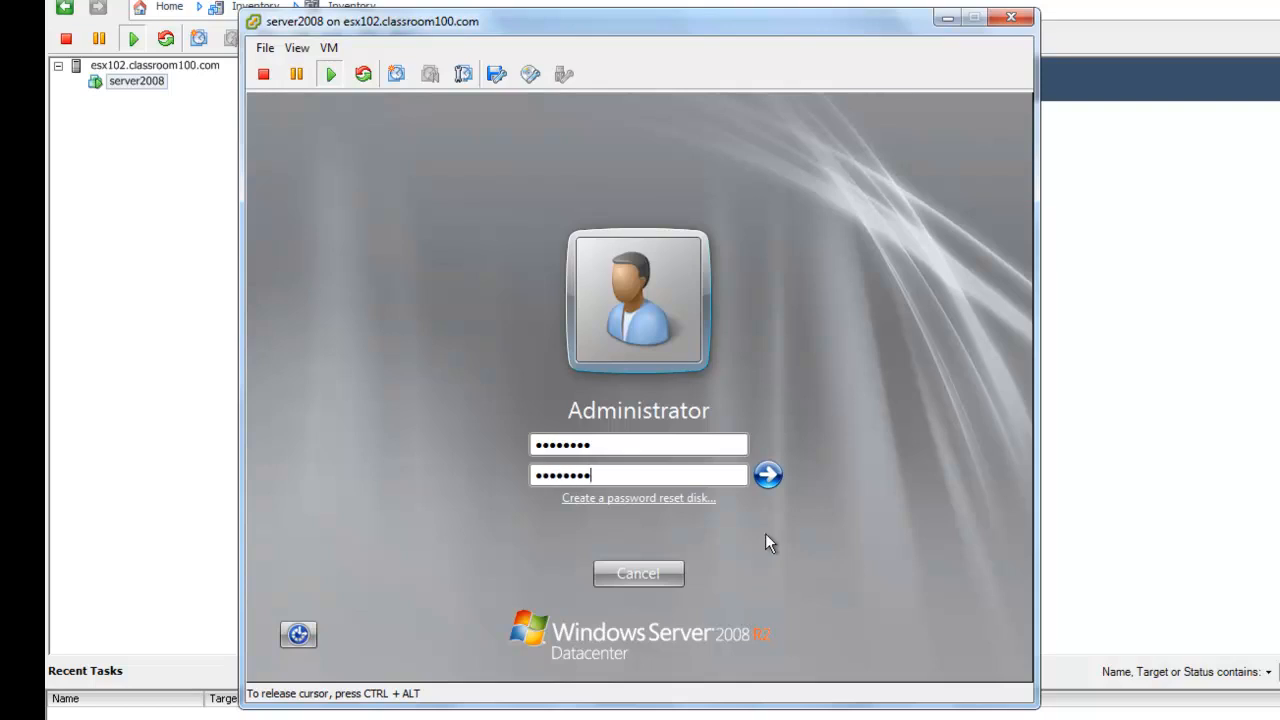
{"action": "left_click", "coordinate": [765, 474]}
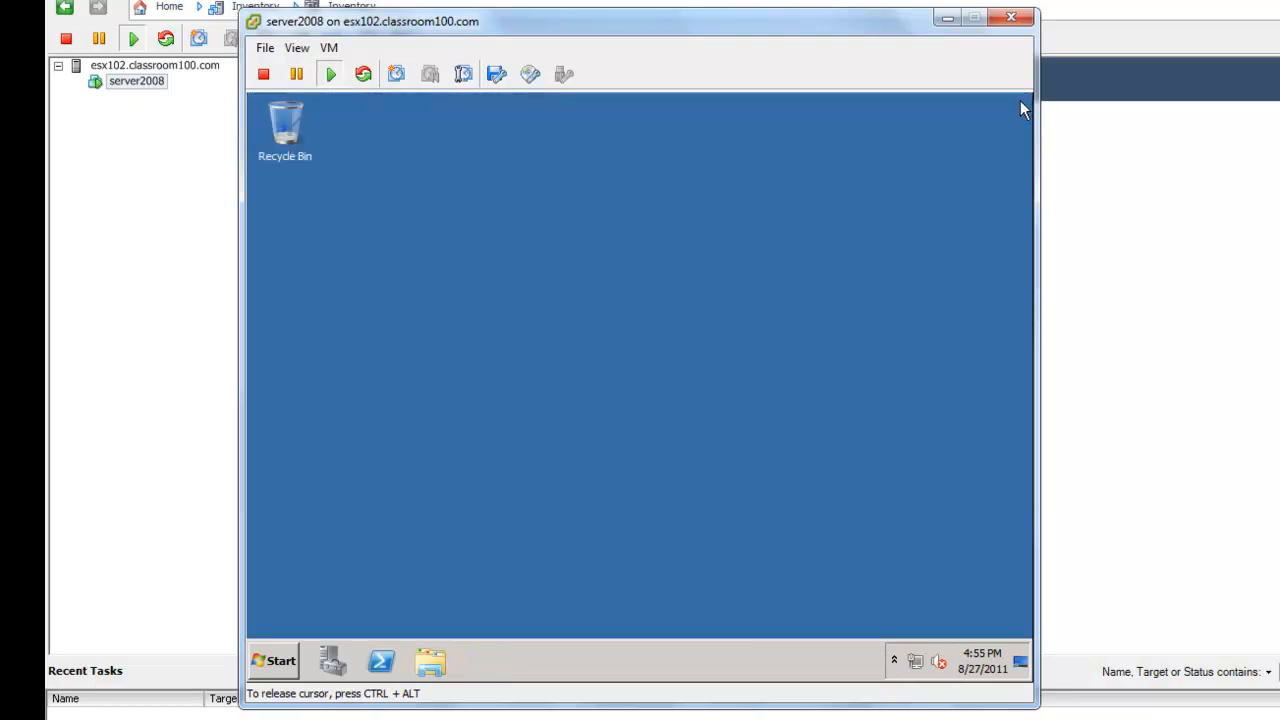
{"action": "mouse_move", "coordinate": [431, 164]}
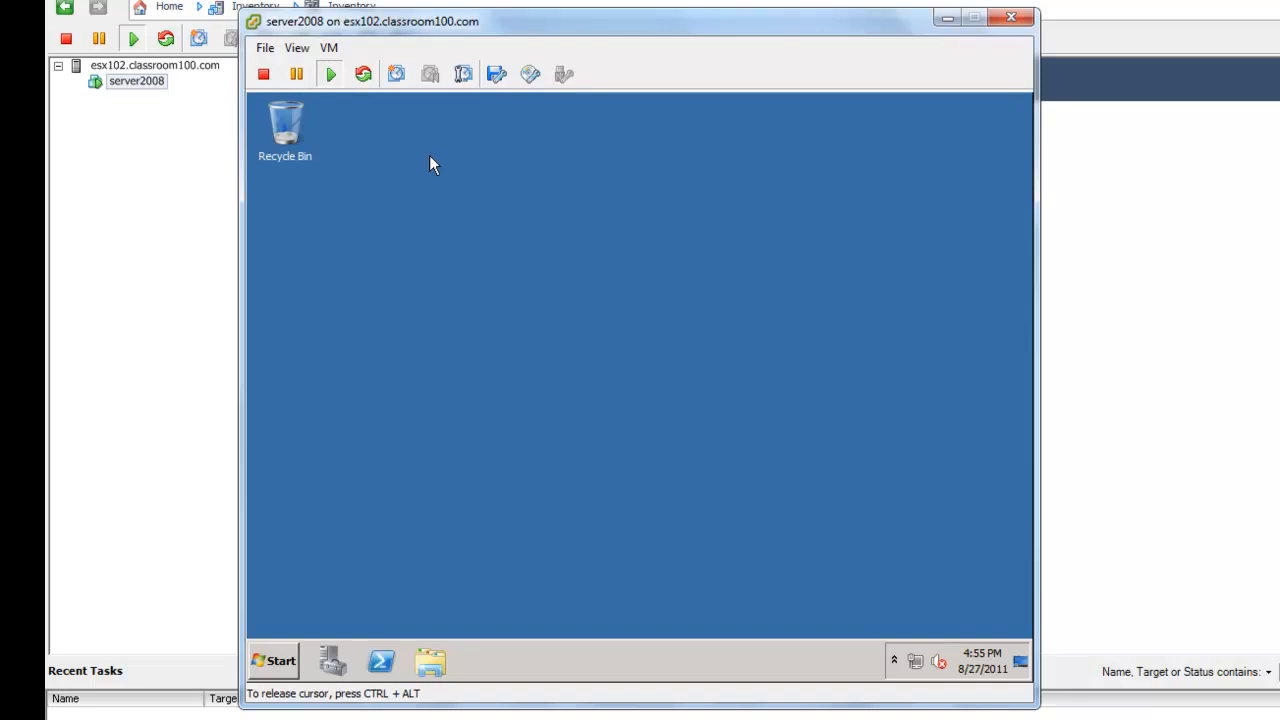
{"action": "mouse_move", "coordinate": [410, 102]}
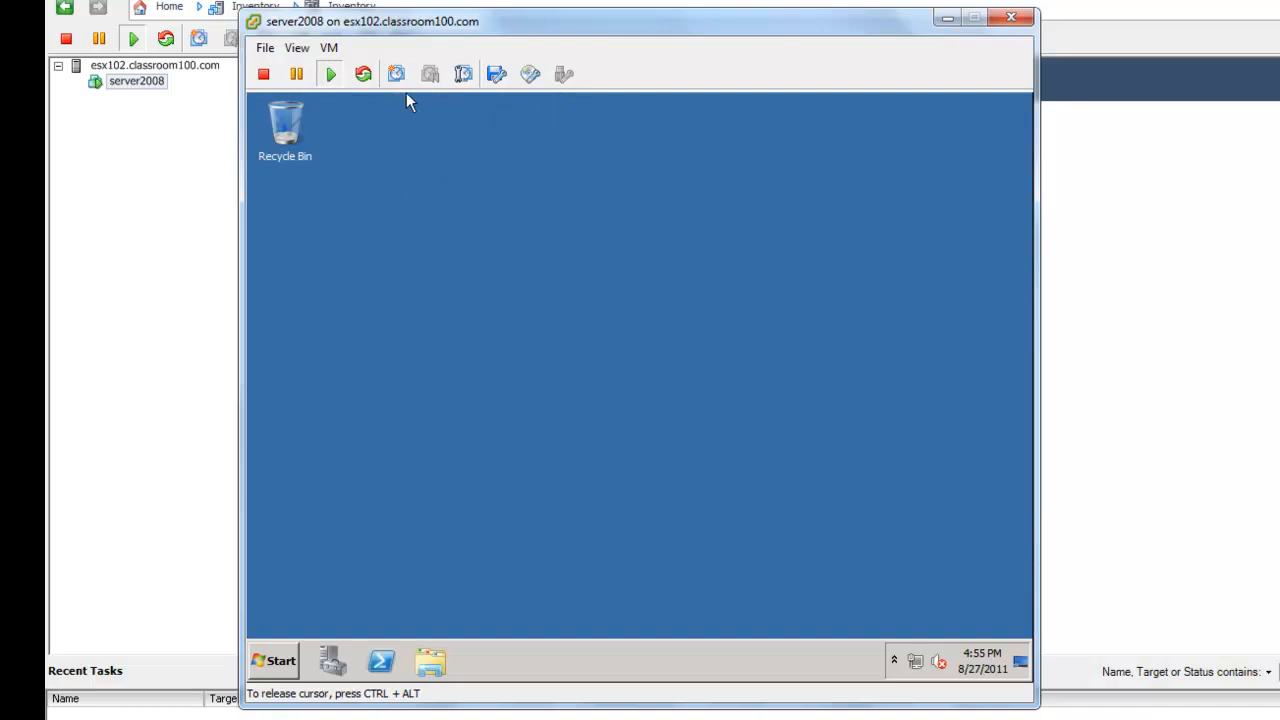
{"action": "mouse_move", "coordinate": [597, 128]}
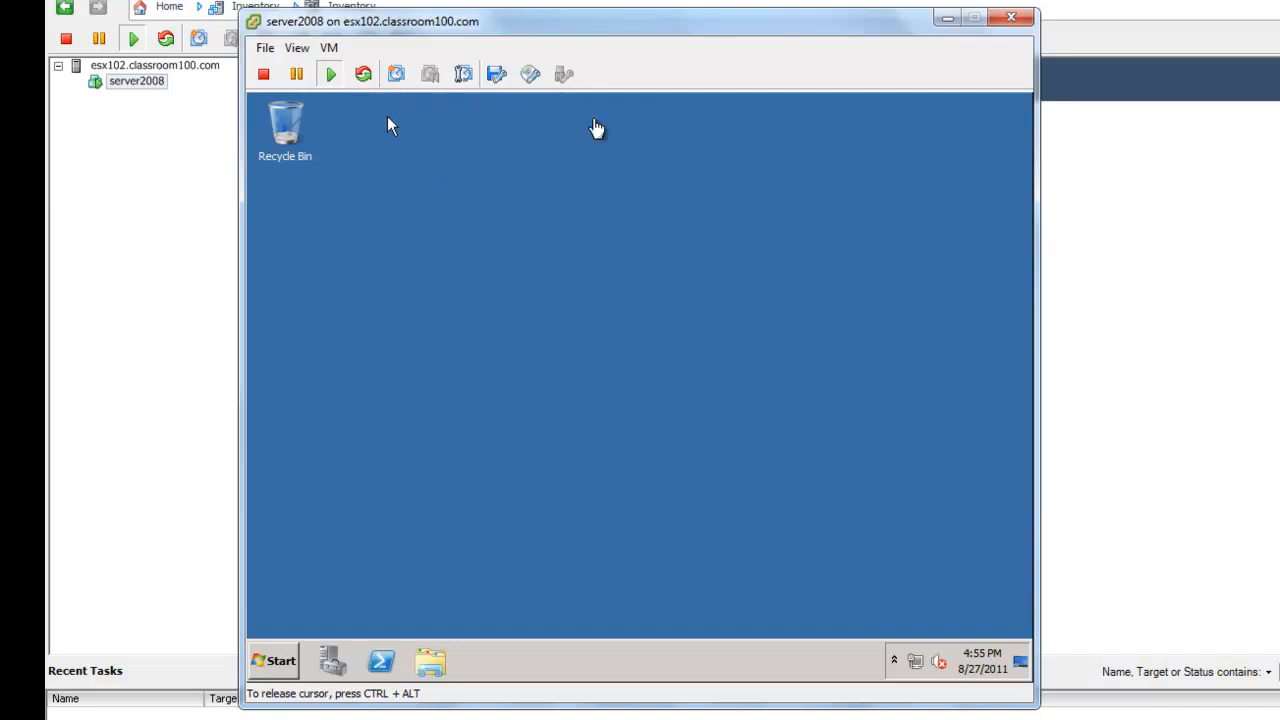
Choose Install/Upgrade VMware Tools from the VM's Guest menu, confirm, and acknowledge the disc-disconnect notice.
{"action": "left_click", "coordinate": [329, 48]}
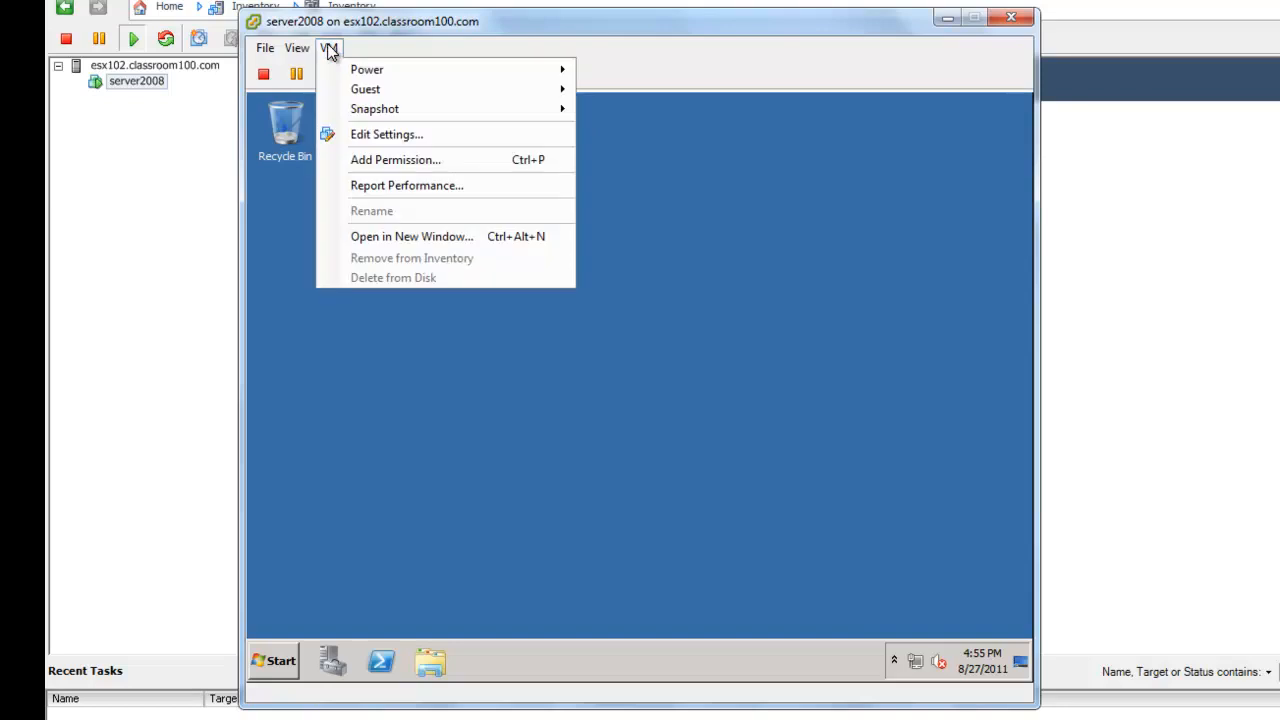
{"action": "mouse_move", "coordinate": [365, 89]}
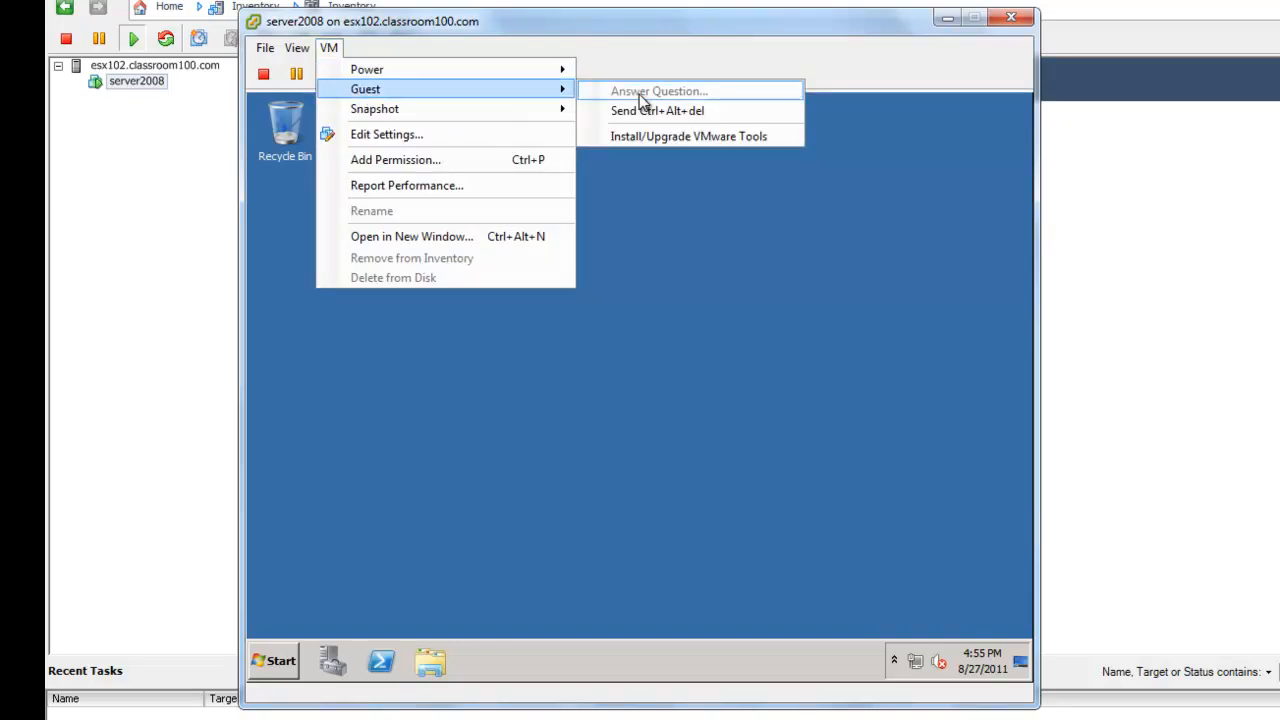
{"action": "mouse_move", "coordinate": [688, 136]}
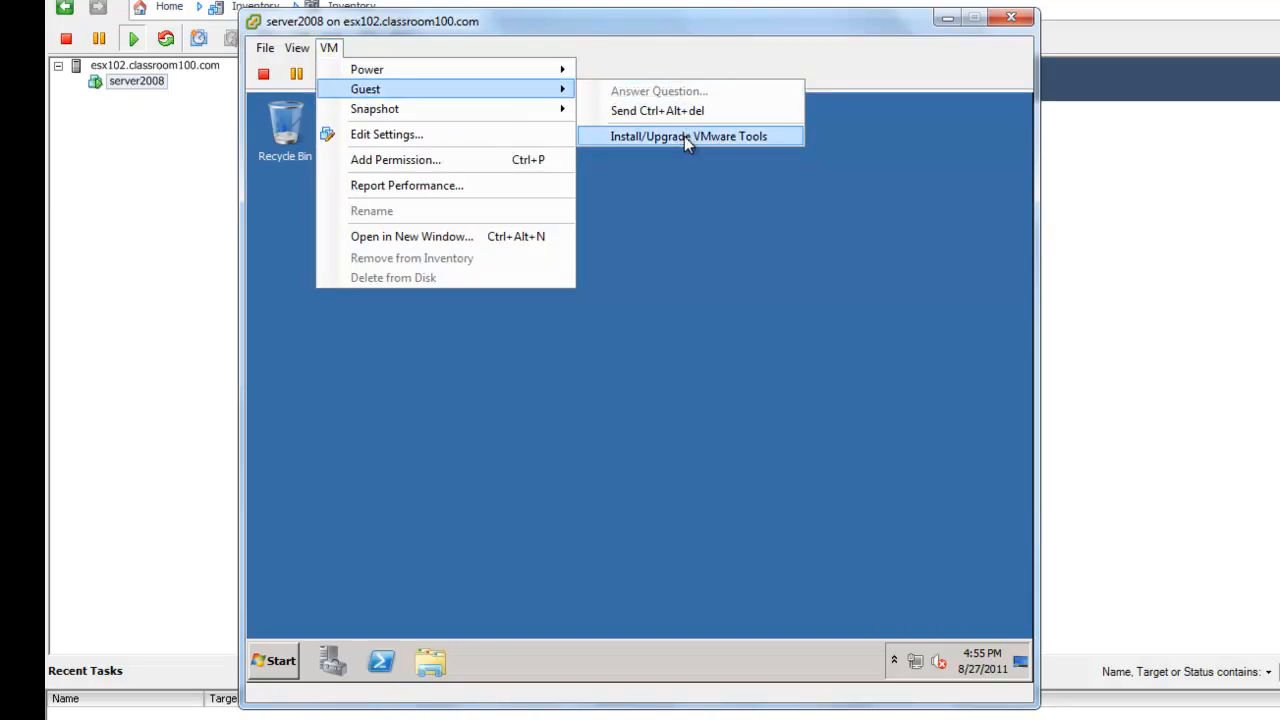
{"action": "left_click", "coordinate": [690, 136]}
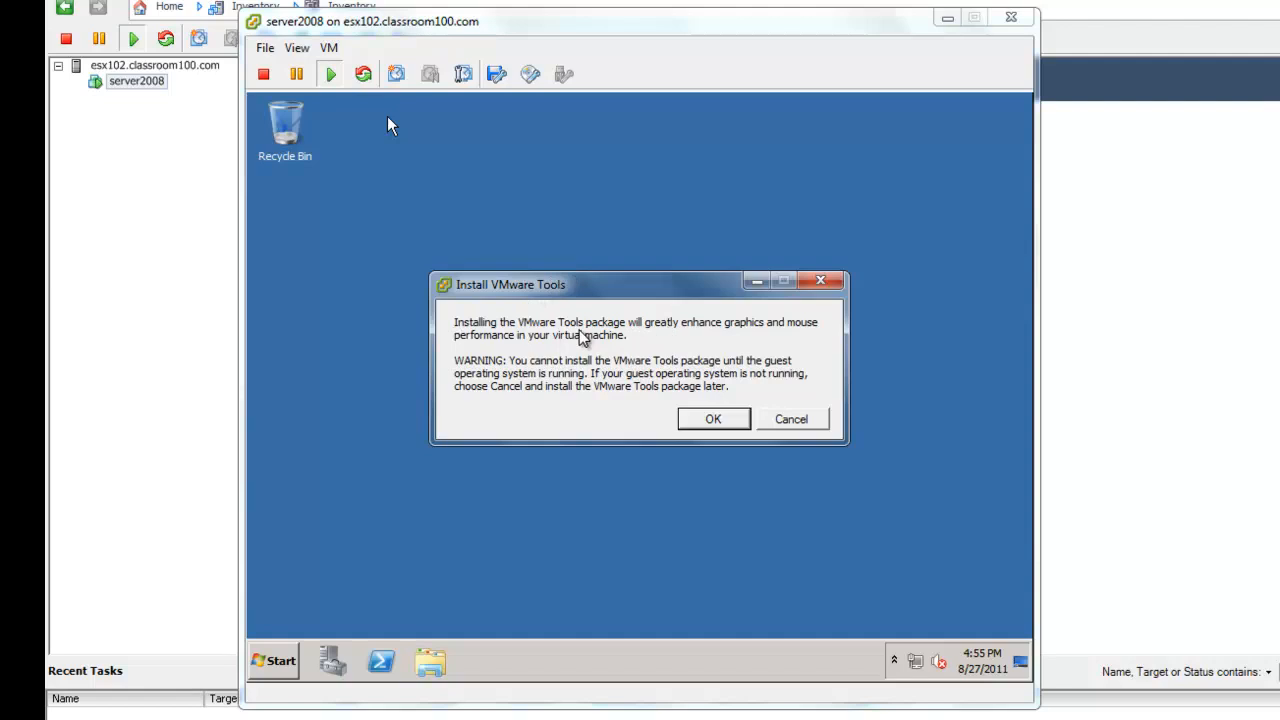
{"action": "mouse_move", "coordinate": [540, 358]}
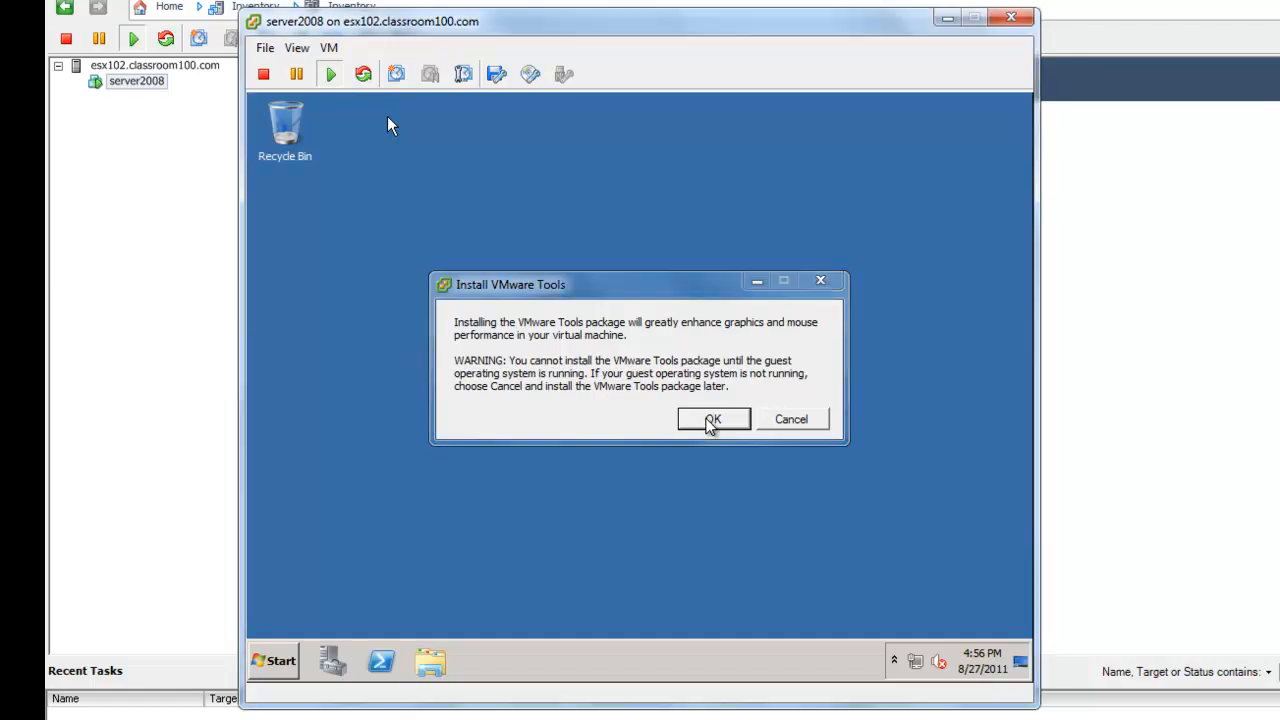
{"action": "left_click", "coordinate": [713, 419]}
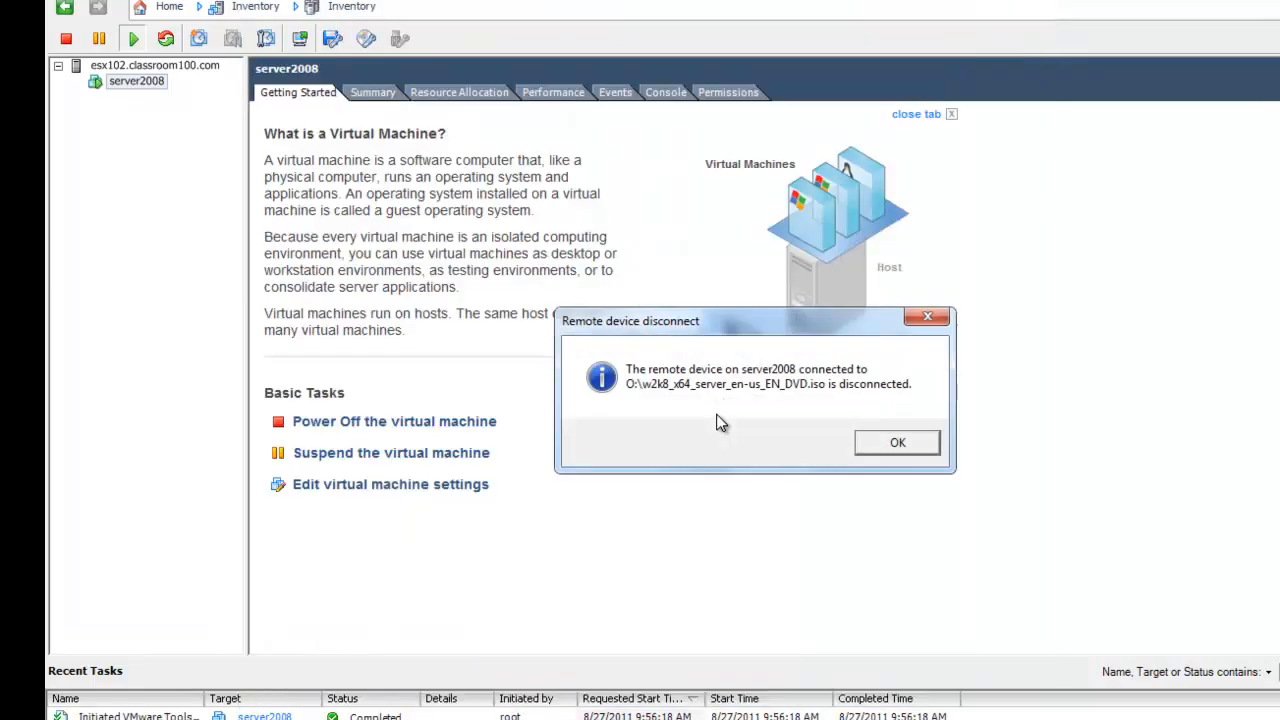
{"action": "mouse_move", "coordinate": [683, 372]}
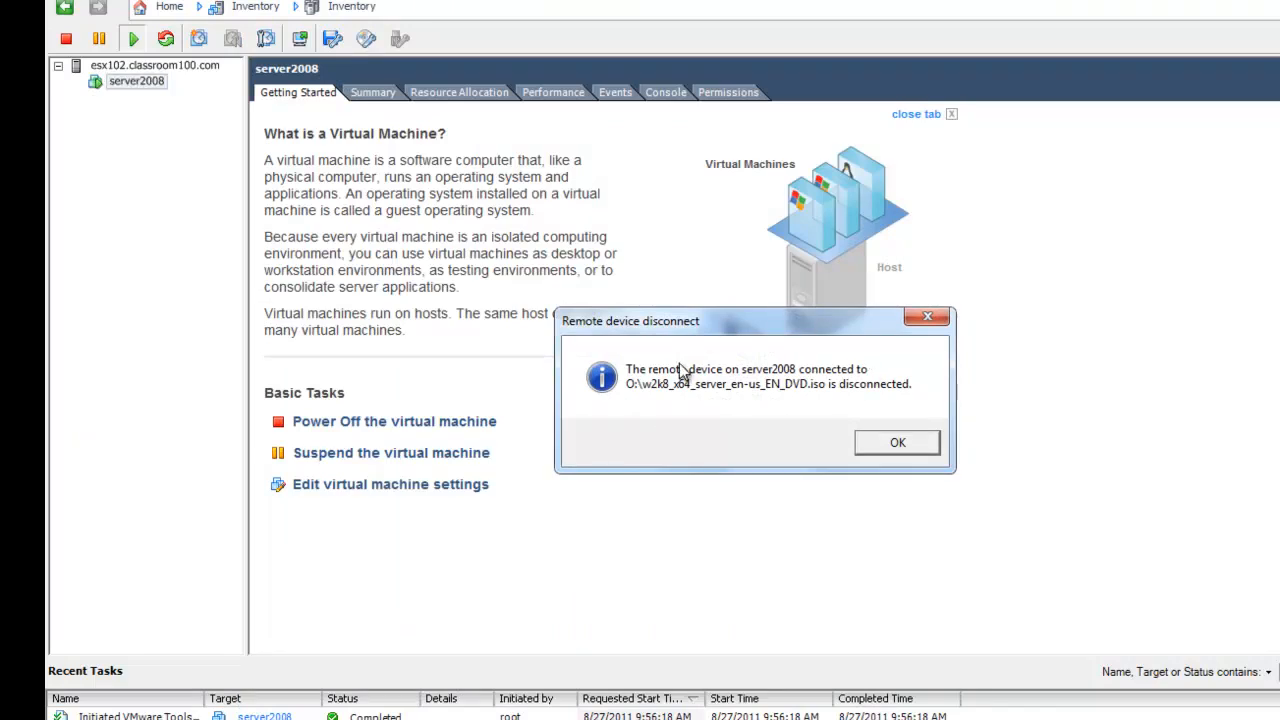
{"action": "mouse_move", "coordinate": [843, 424]}
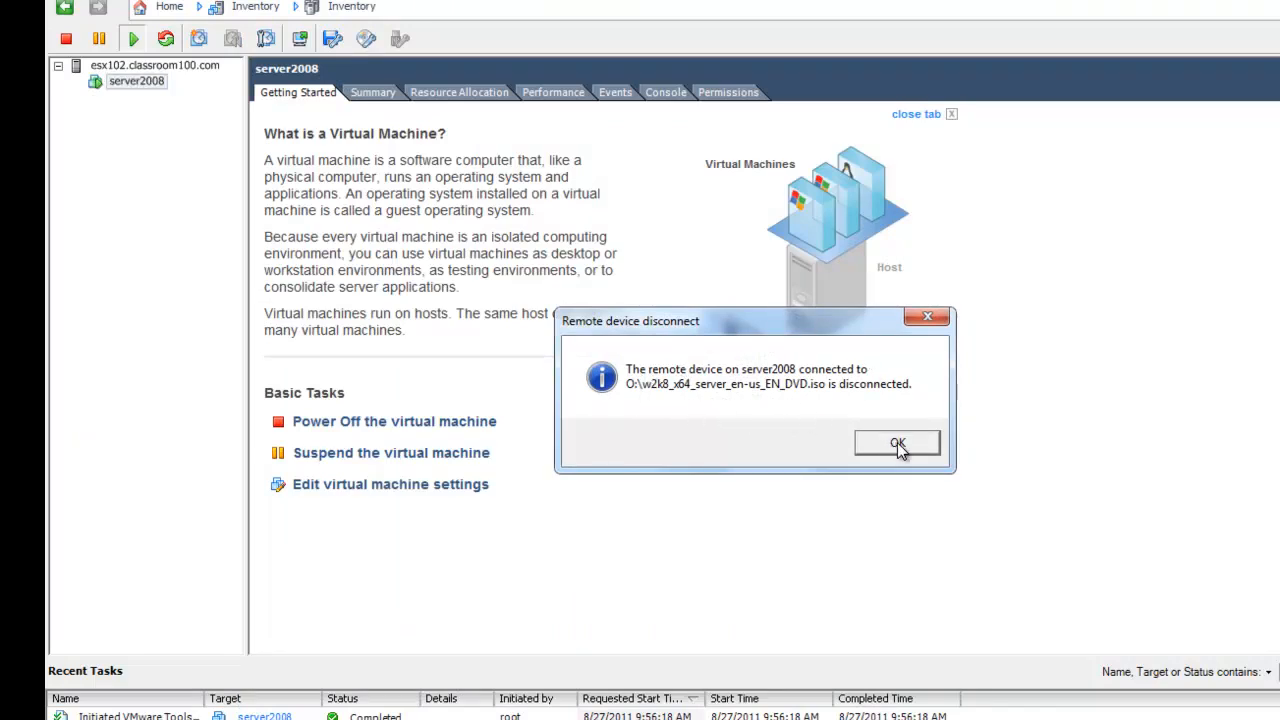
{"action": "left_click", "coordinate": [897, 443]}
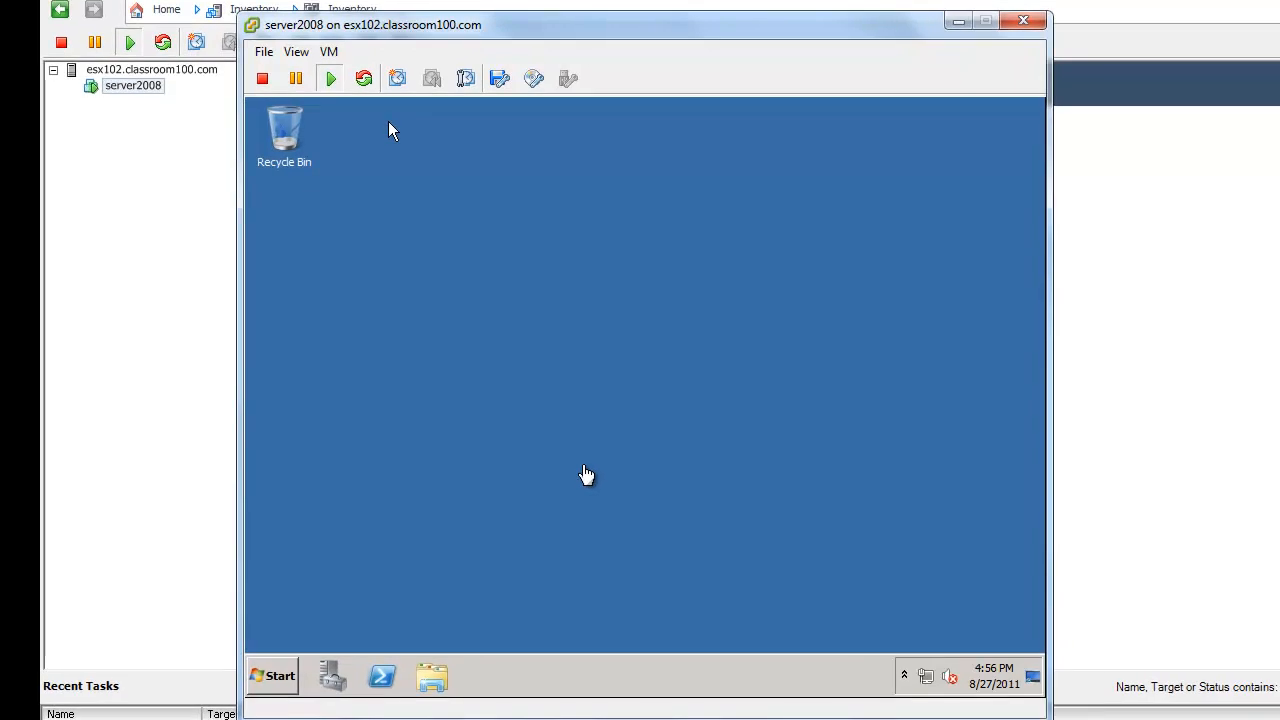
{"action": "mouse_move", "coordinate": [359, 589]}
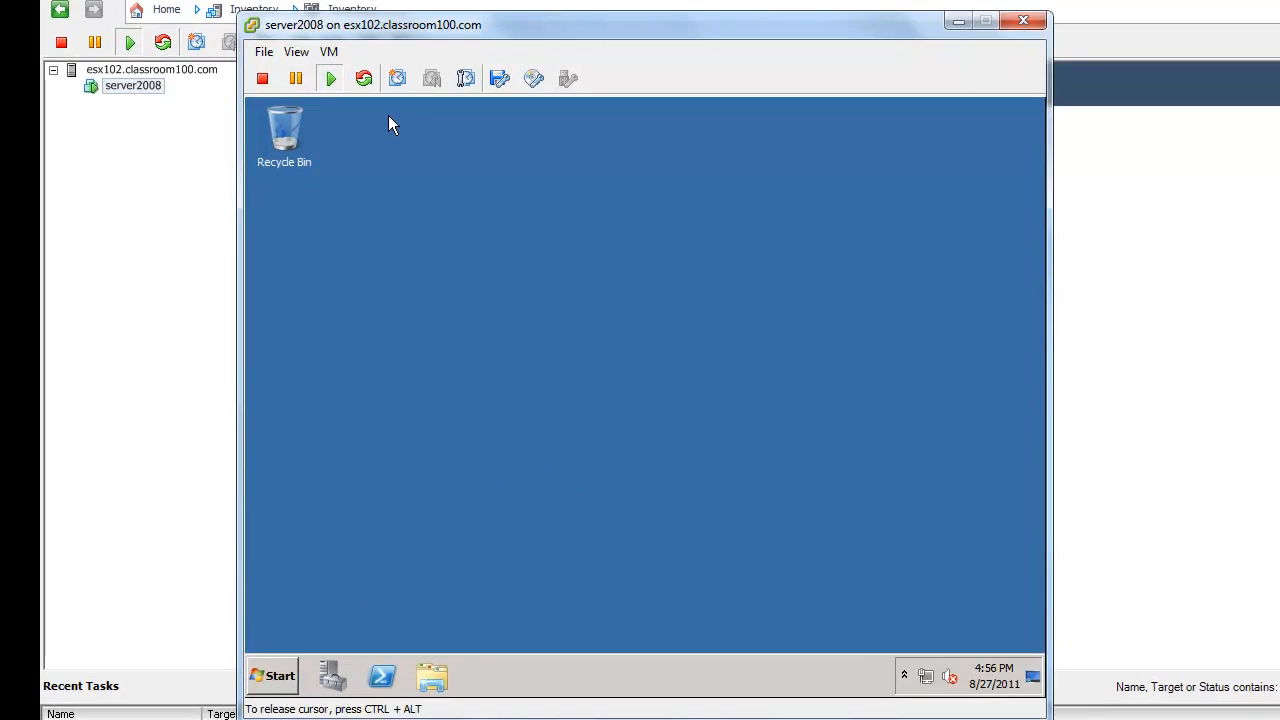
Open Computer from the guest's Start menu, then run setup64.exe from AutoPlay.
{"action": "left_click", "coordinate": [281, 676]}
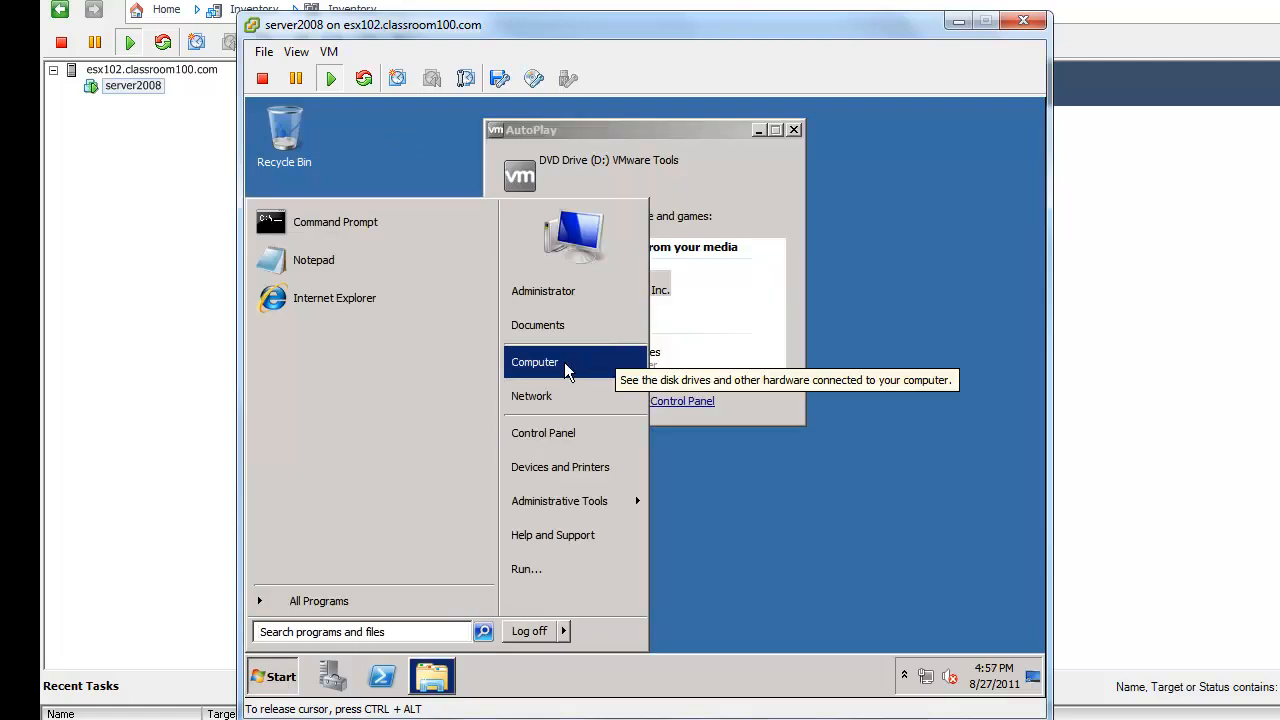
{"action": "left_click", "coordinate": [534, 362]}
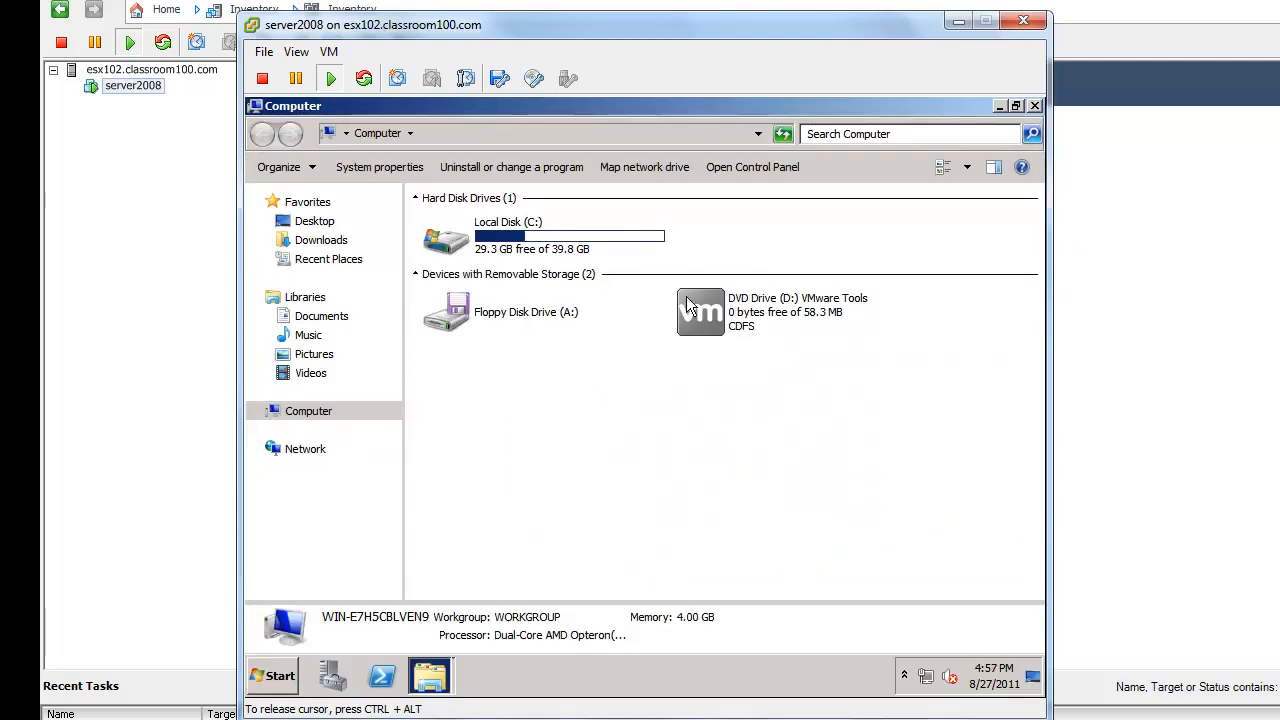
{"action": "mouse_move", "coordinate": [1037, 351]}
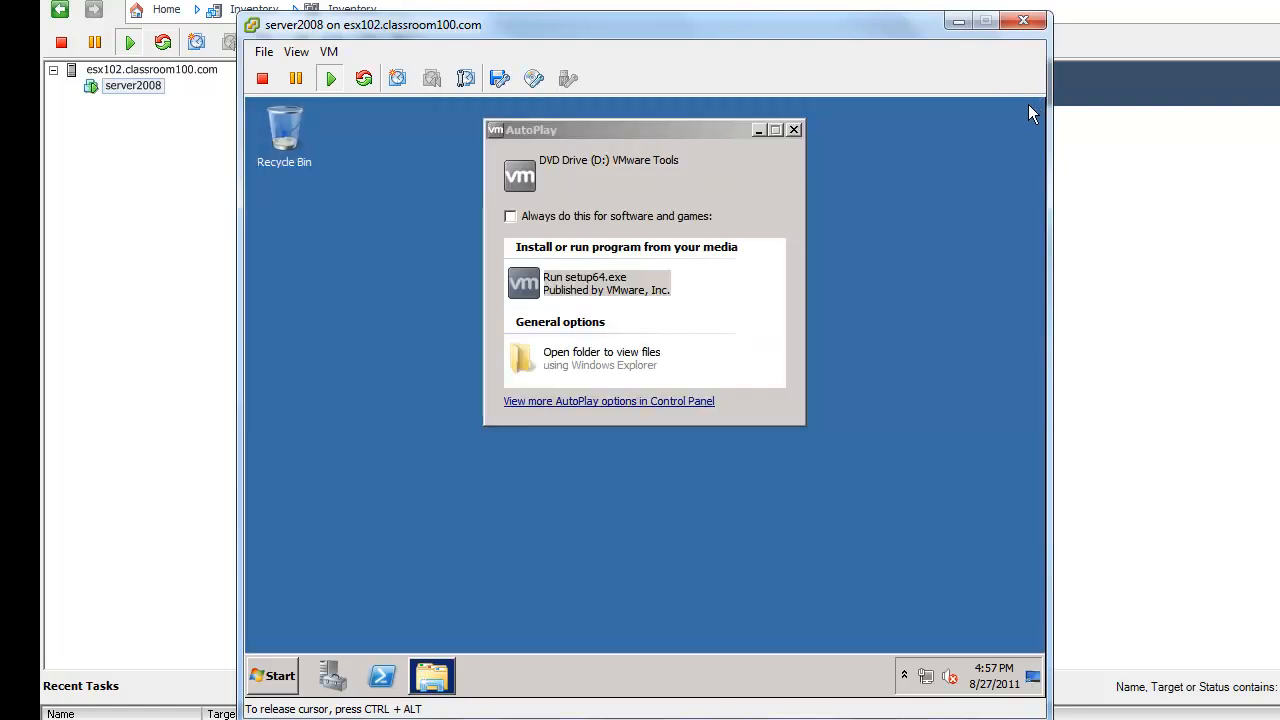
{"action": "mouse_move", "coordinate": [540, 293]}
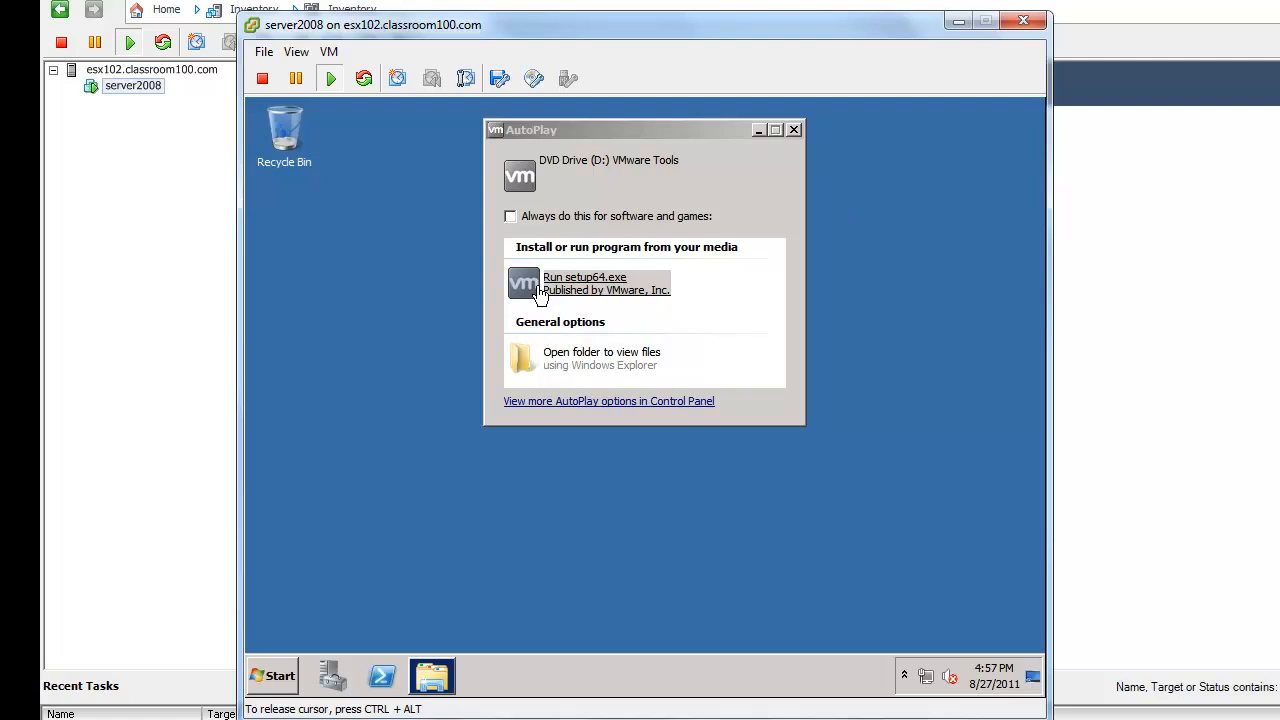
{"action": "left_click", "coordinate": [585, 283]}
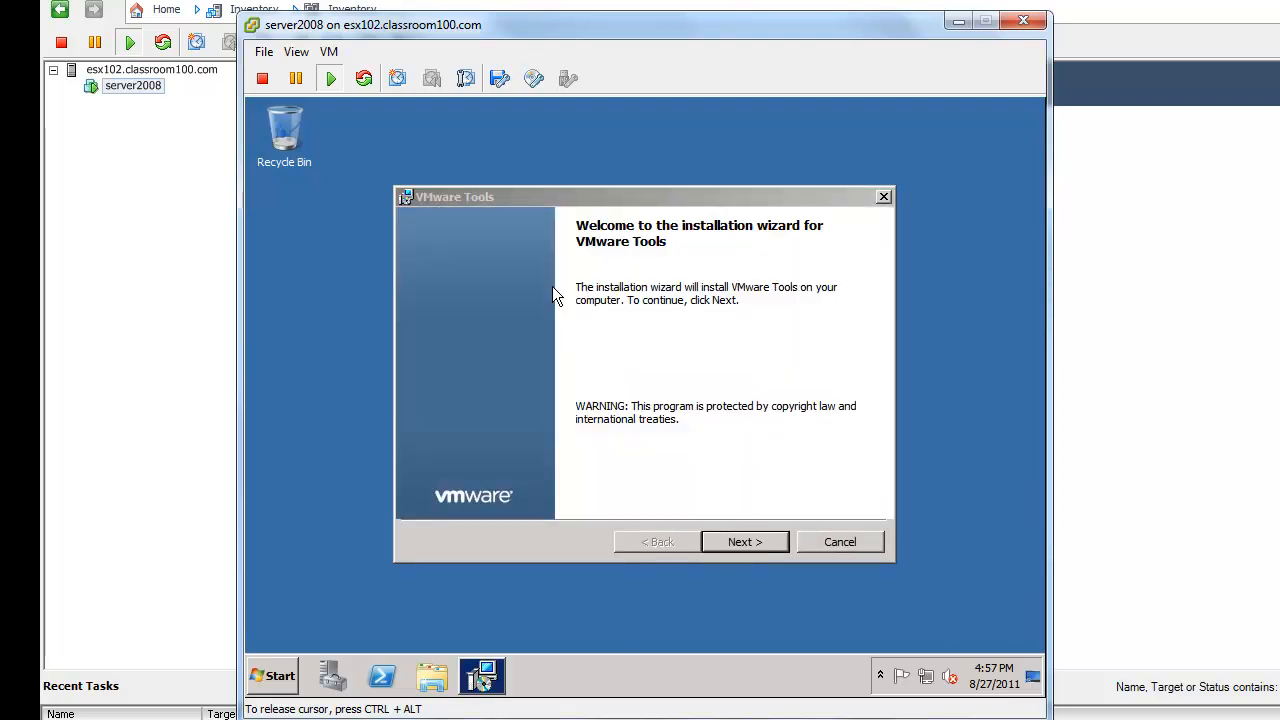
Install VMware Tools with the Typical setup, finish the wizard, and restart the guest.
{"action": "left_click", "coordinate": [744, 541]}
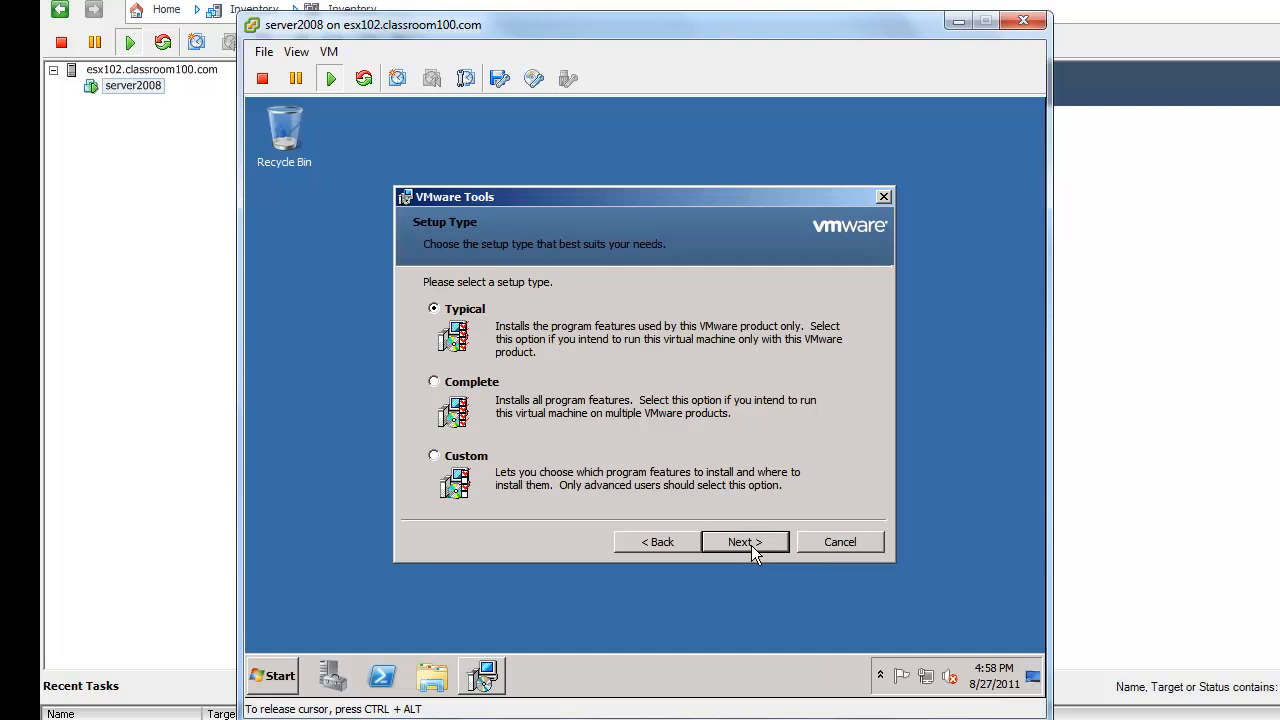
{"action": "left_click", "coordinate": [745, 542]}
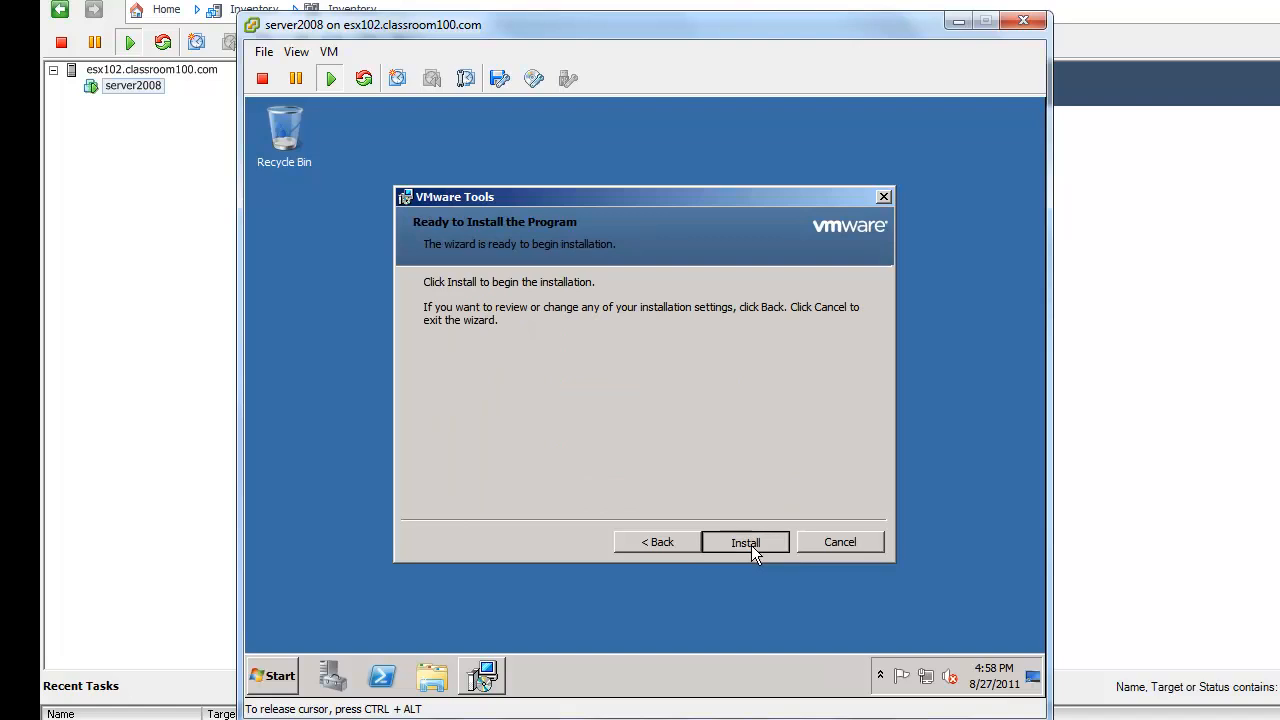
{"action": "left_click", "coordinate": [745, 542]}
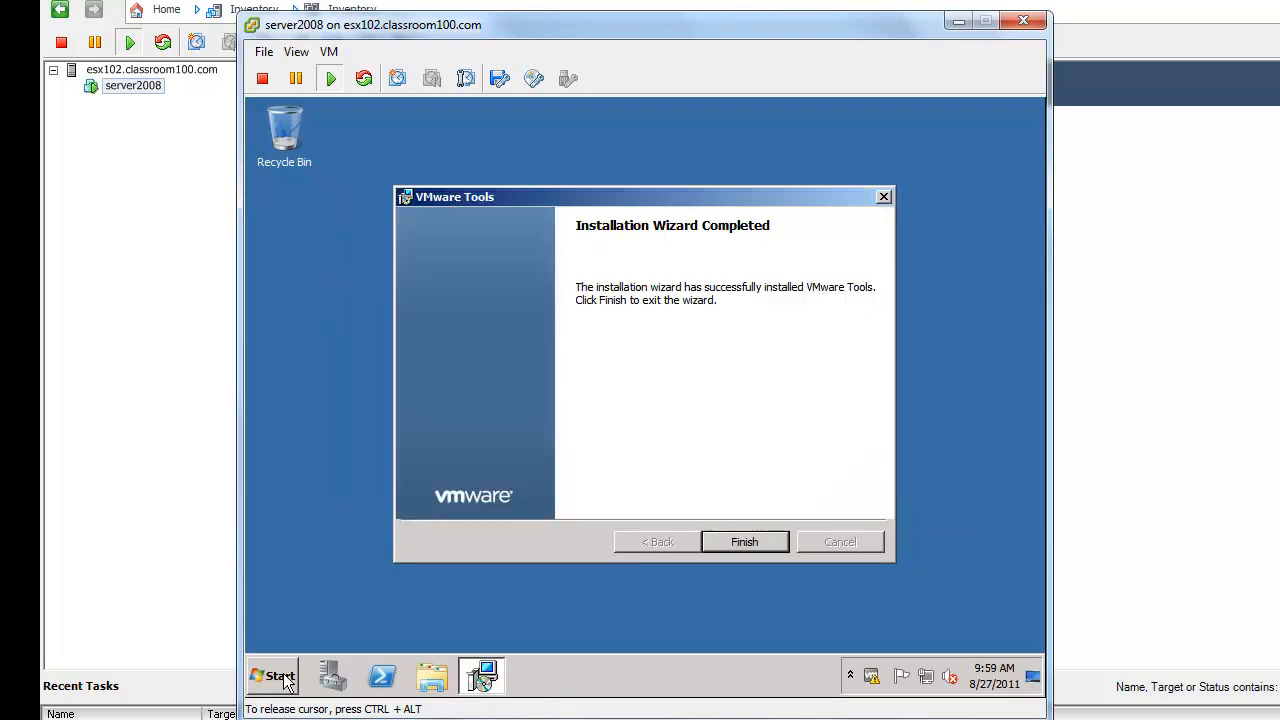
{"action": "mouse_move", "coordinate": [318, 660]}
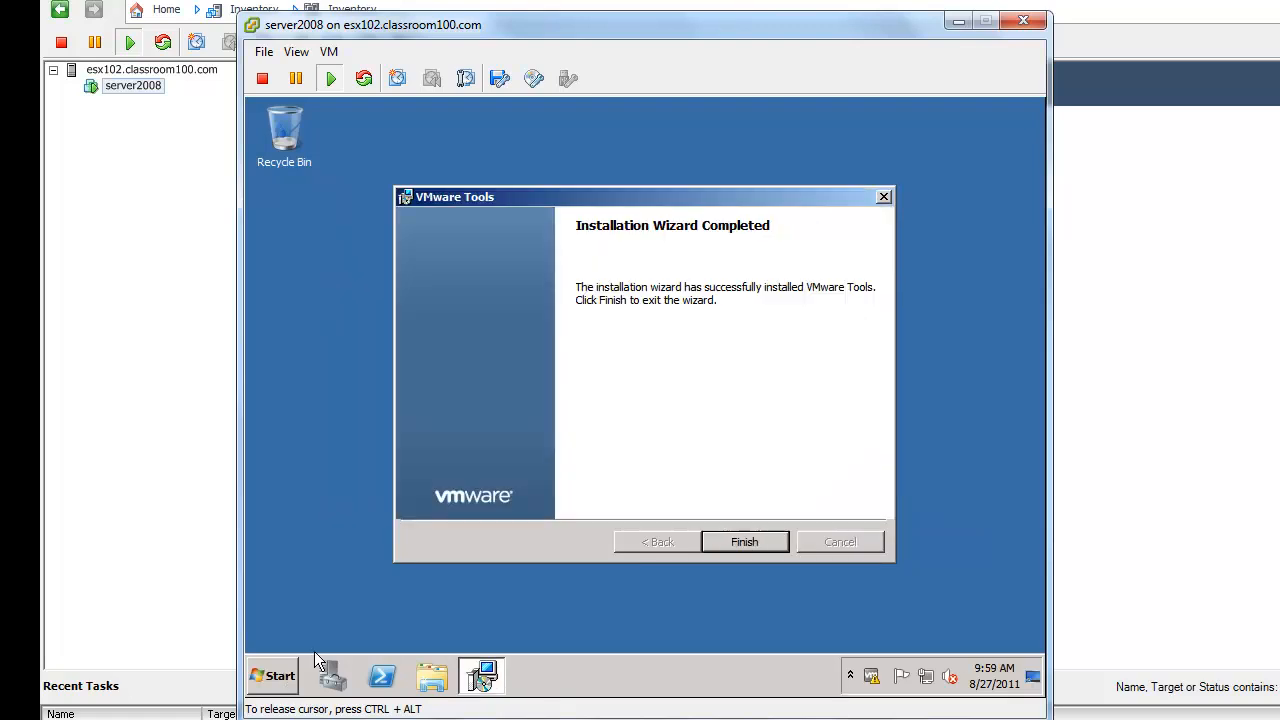
{"action": "mouse_move", "coordinate": [745, 541]}
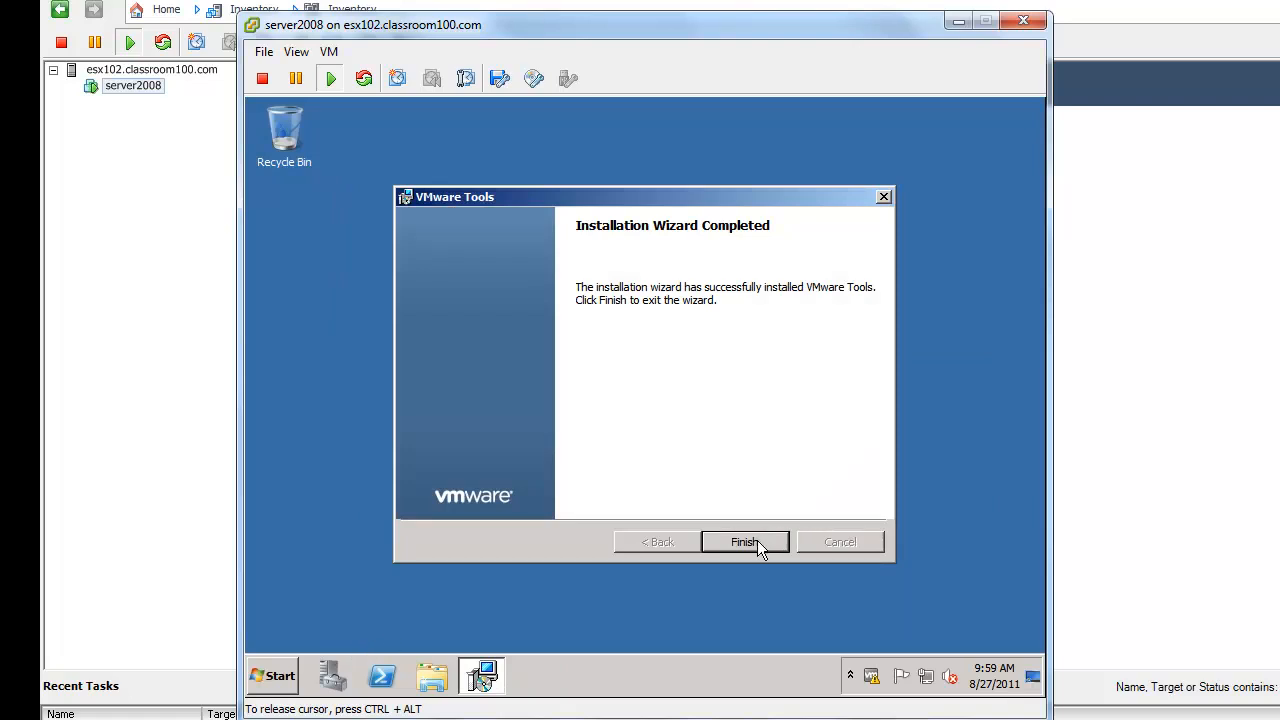
{"action": "left_click", "coordinate": [745, 541]}
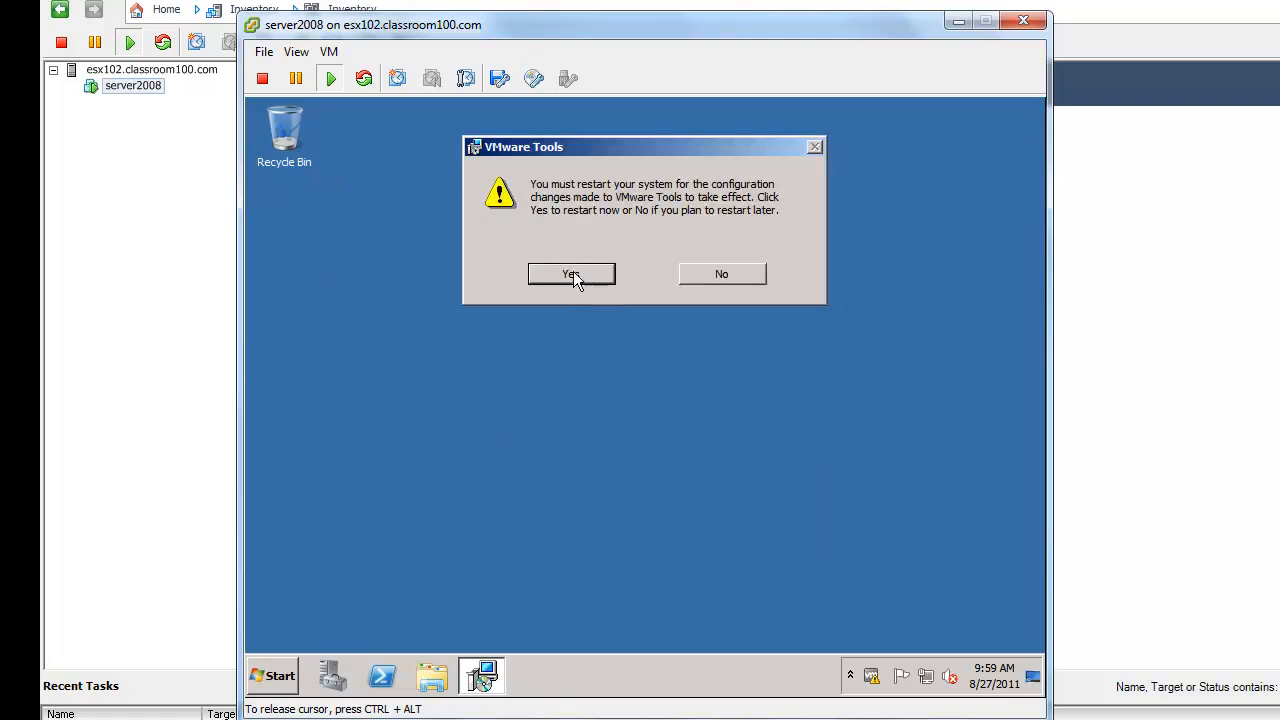
{"action": "left_click", "coordinate": [571, 274]}
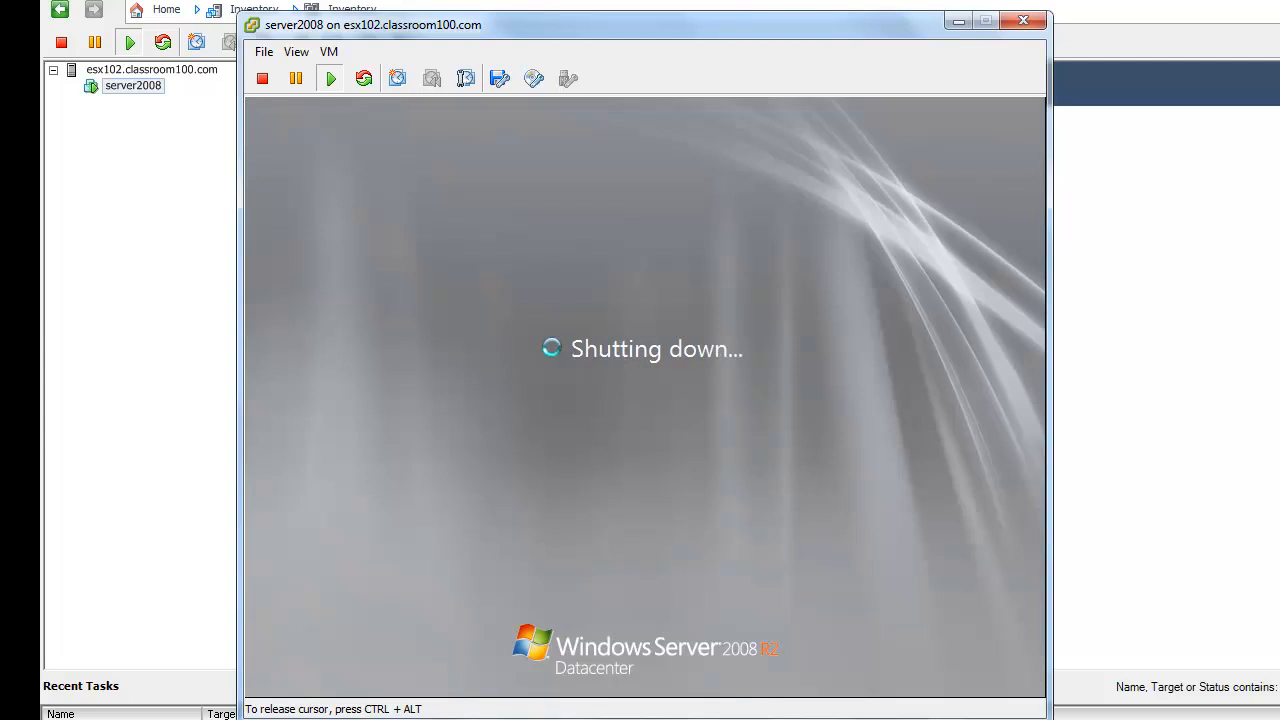